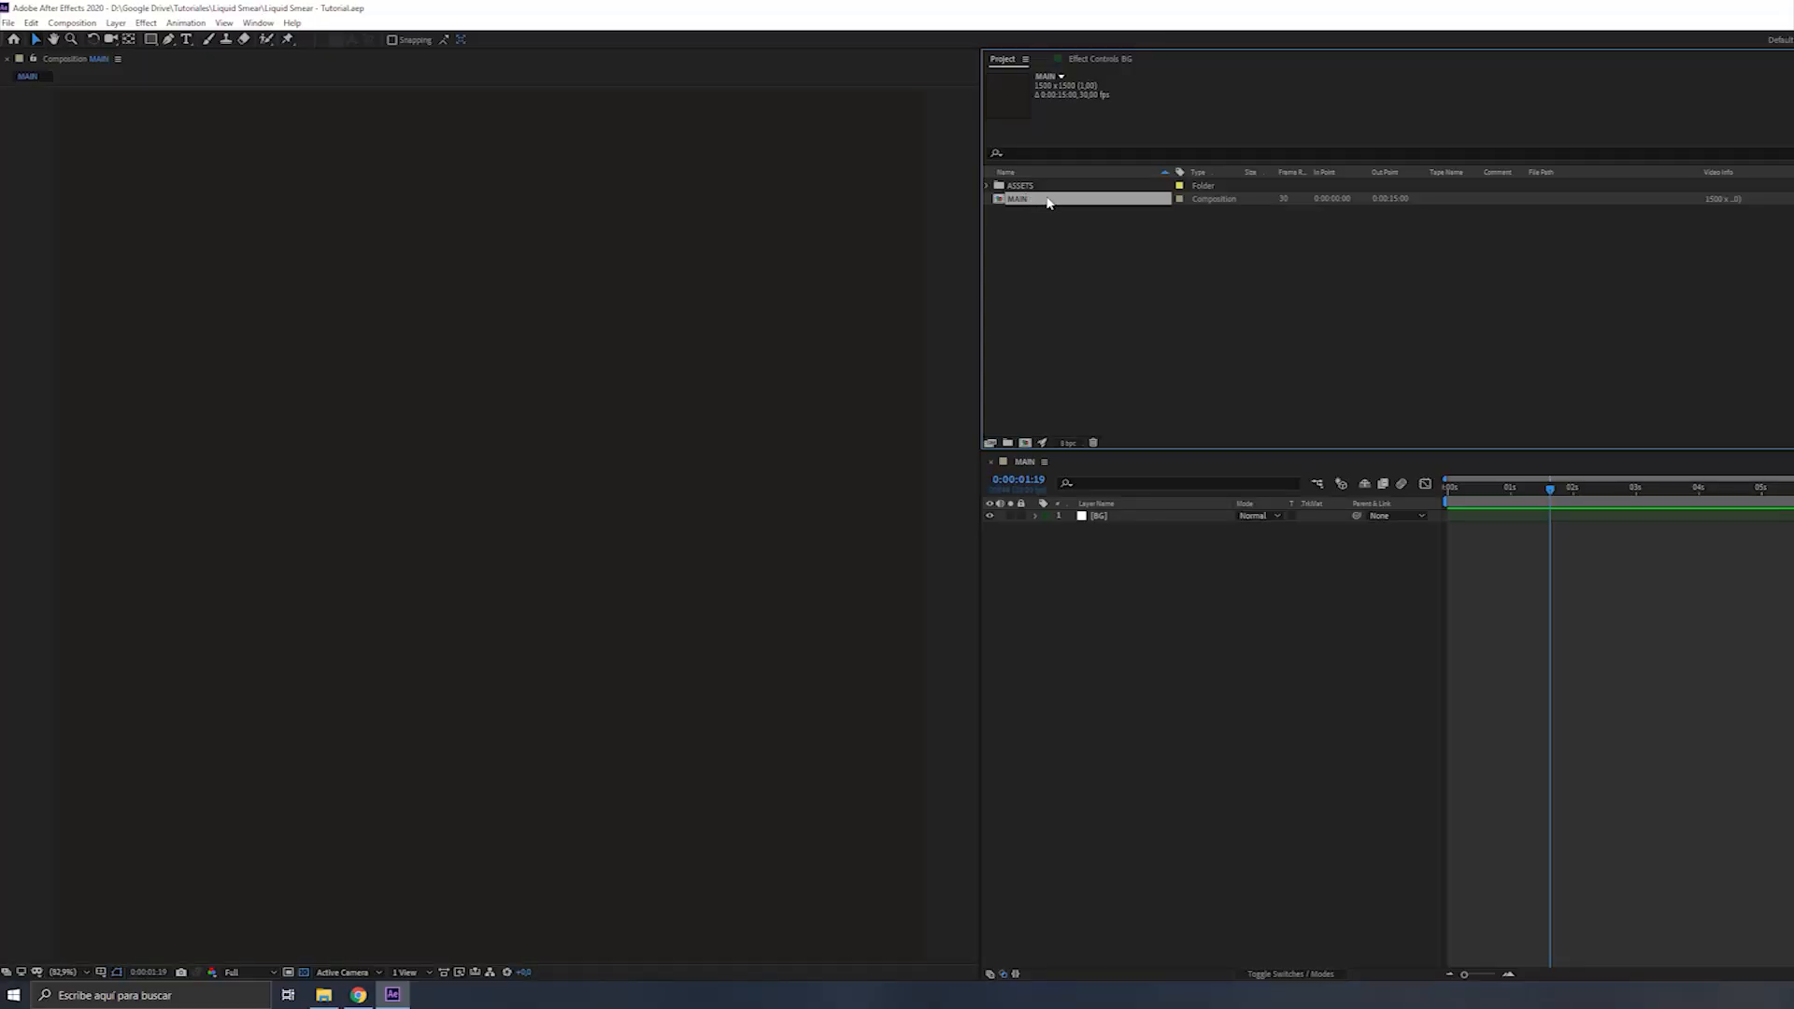
mouse_move(1054, 214)
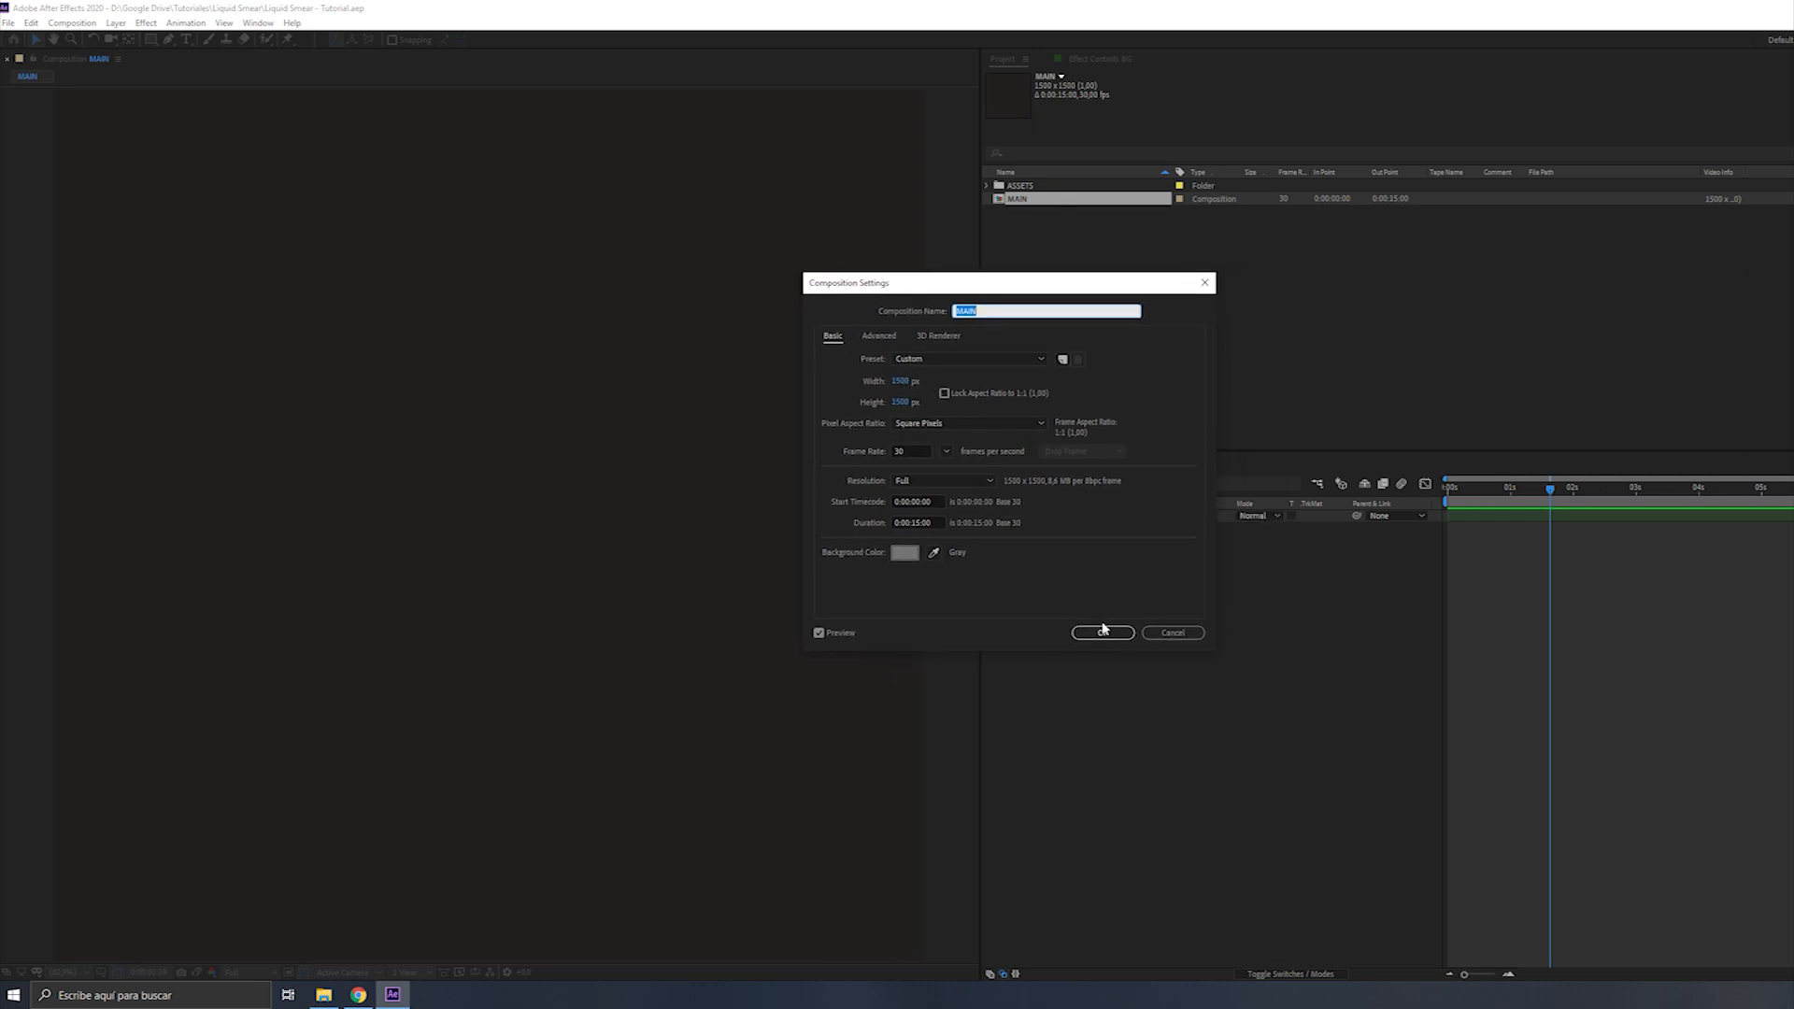
Confirm the composition settings and switch to the Pen tool for drawing the path
left_click(1102, 632)
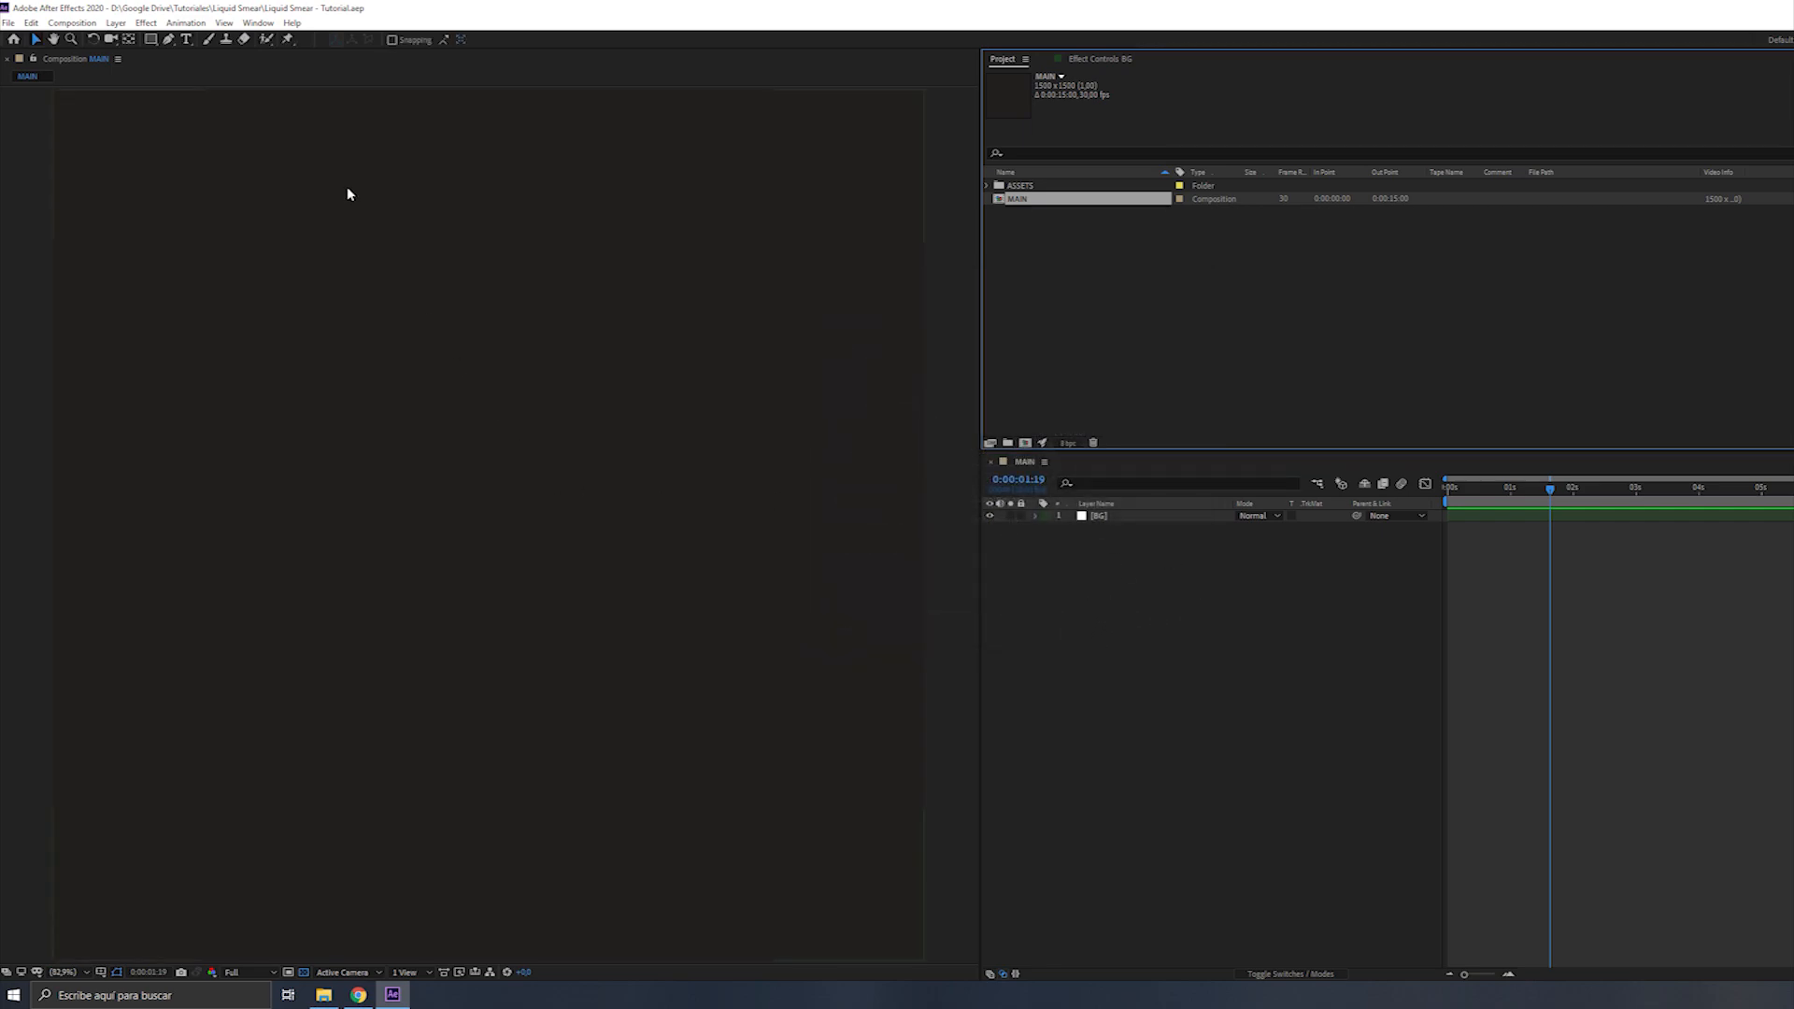
left_click(168, 40)
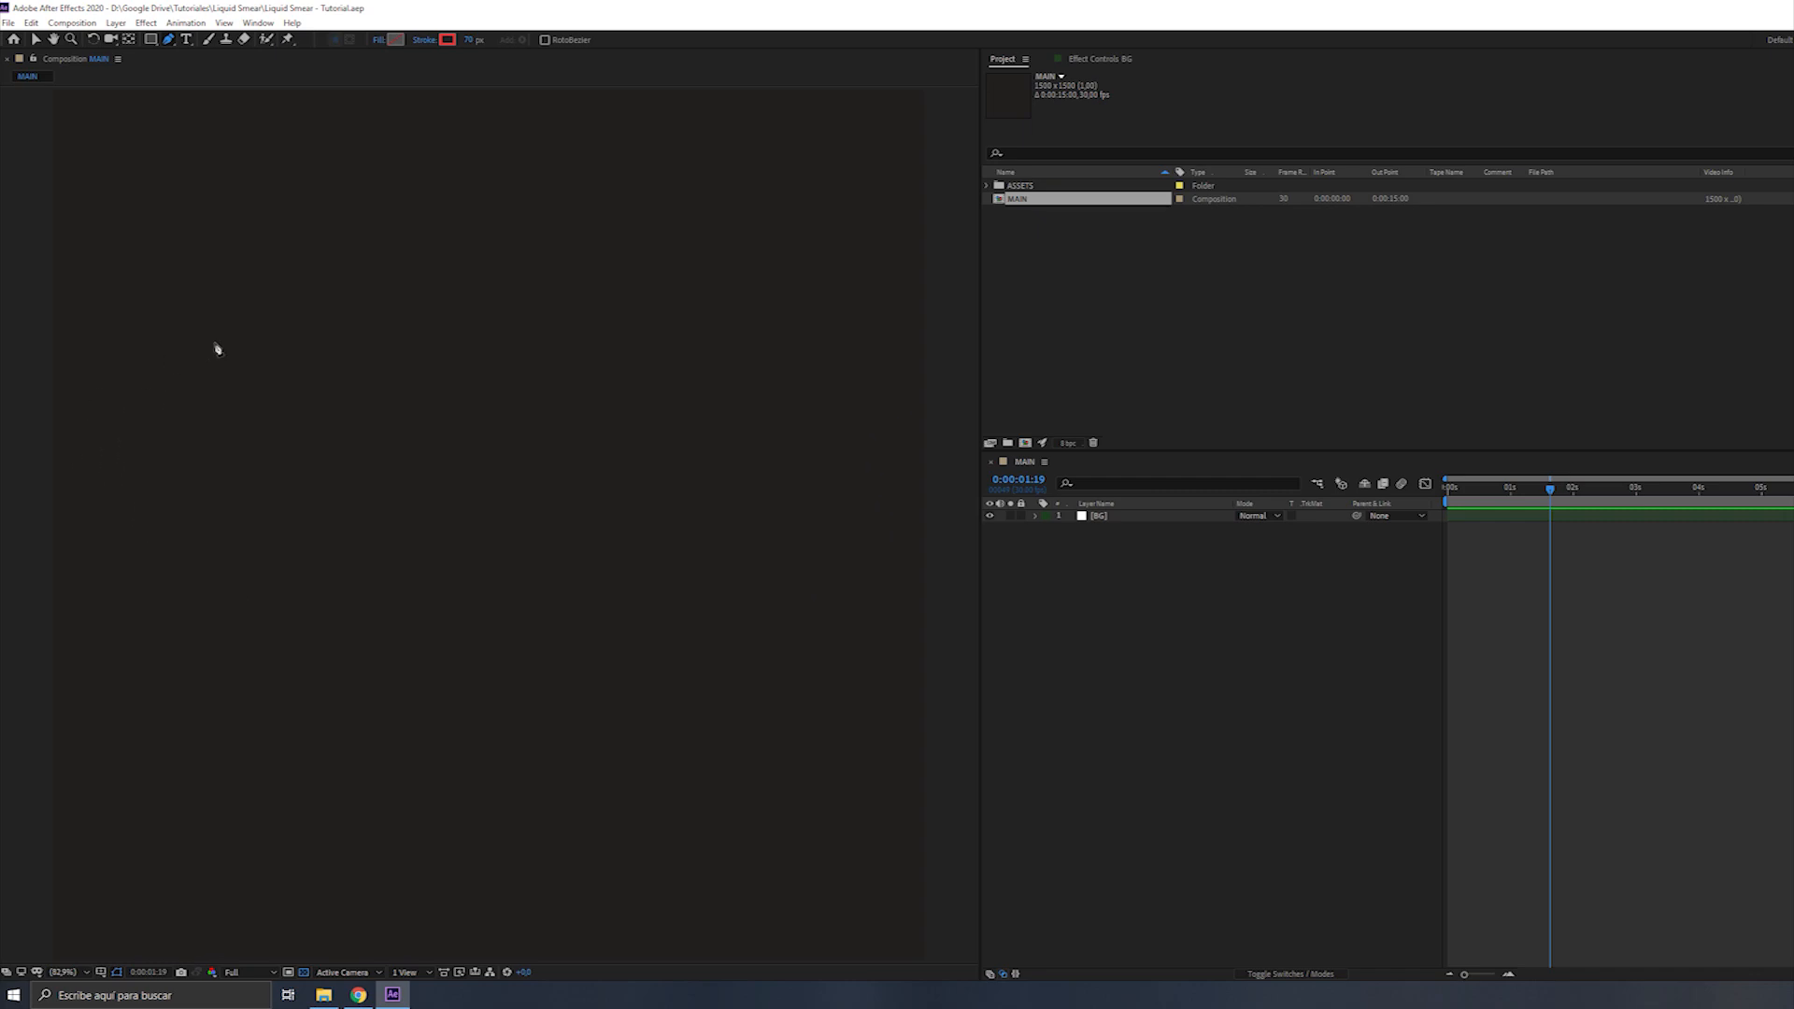
mouse_move(404, 465)
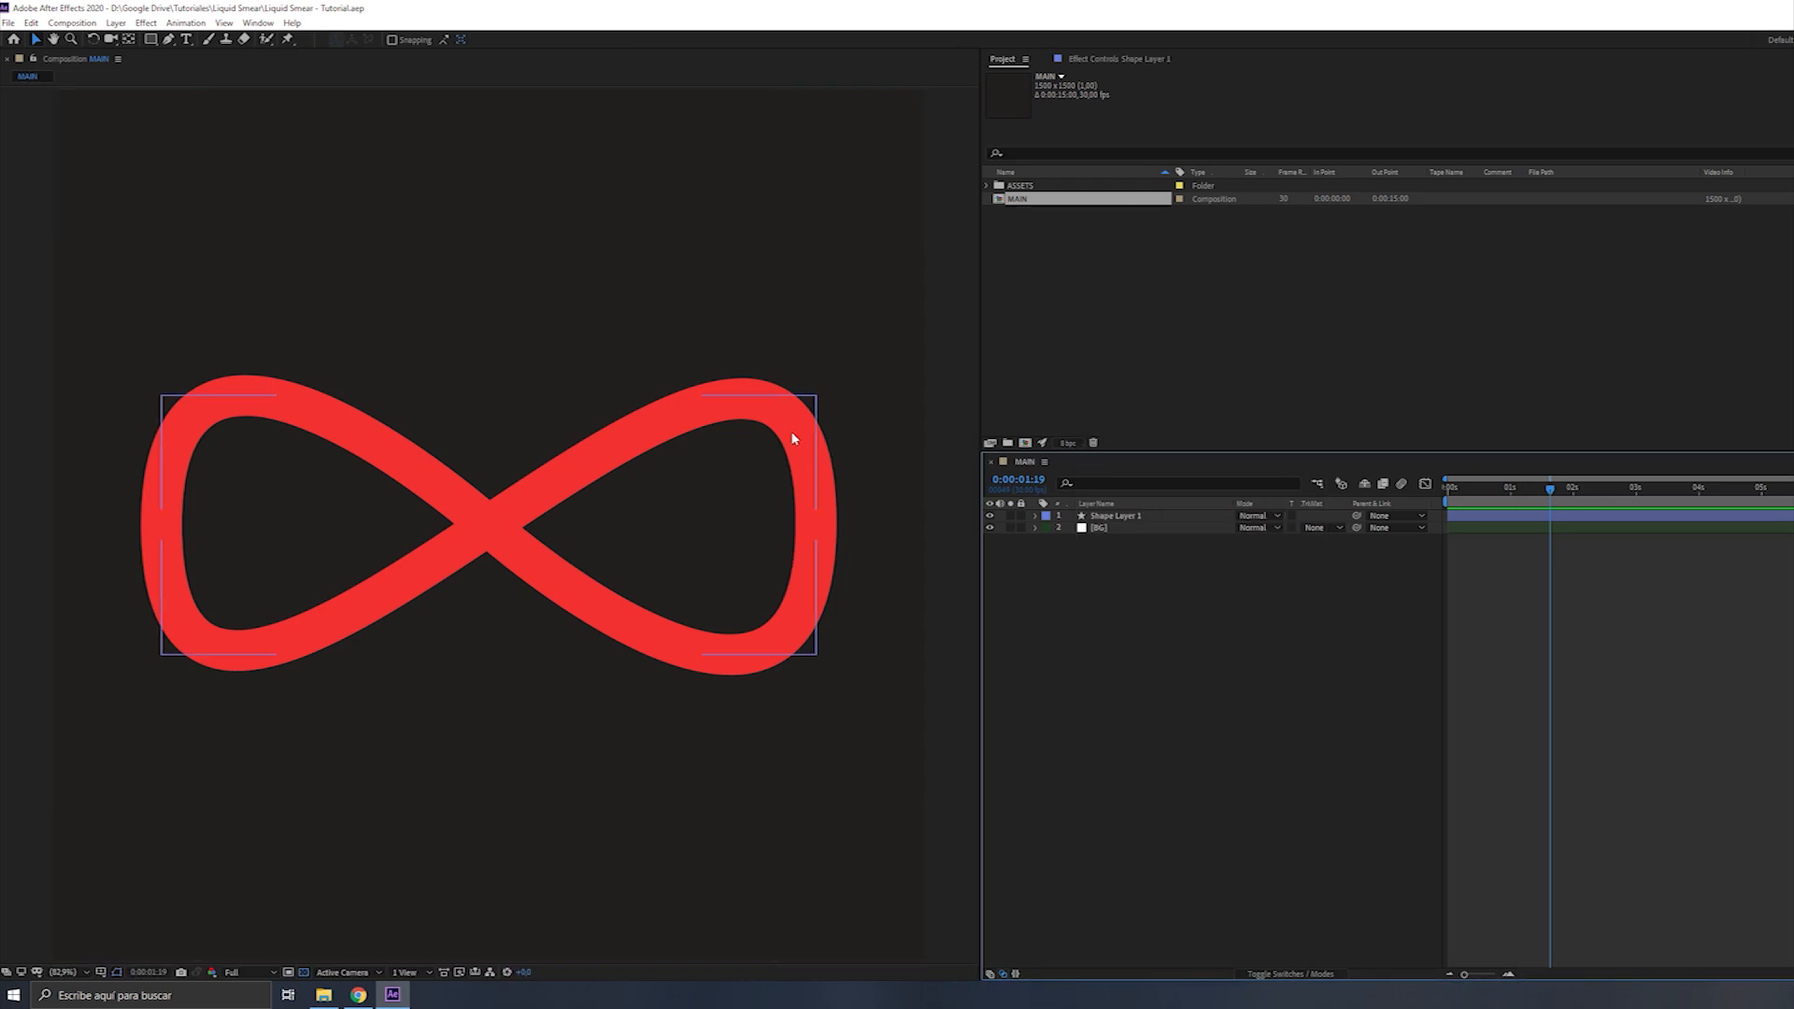
mouse_move(1132, 526)
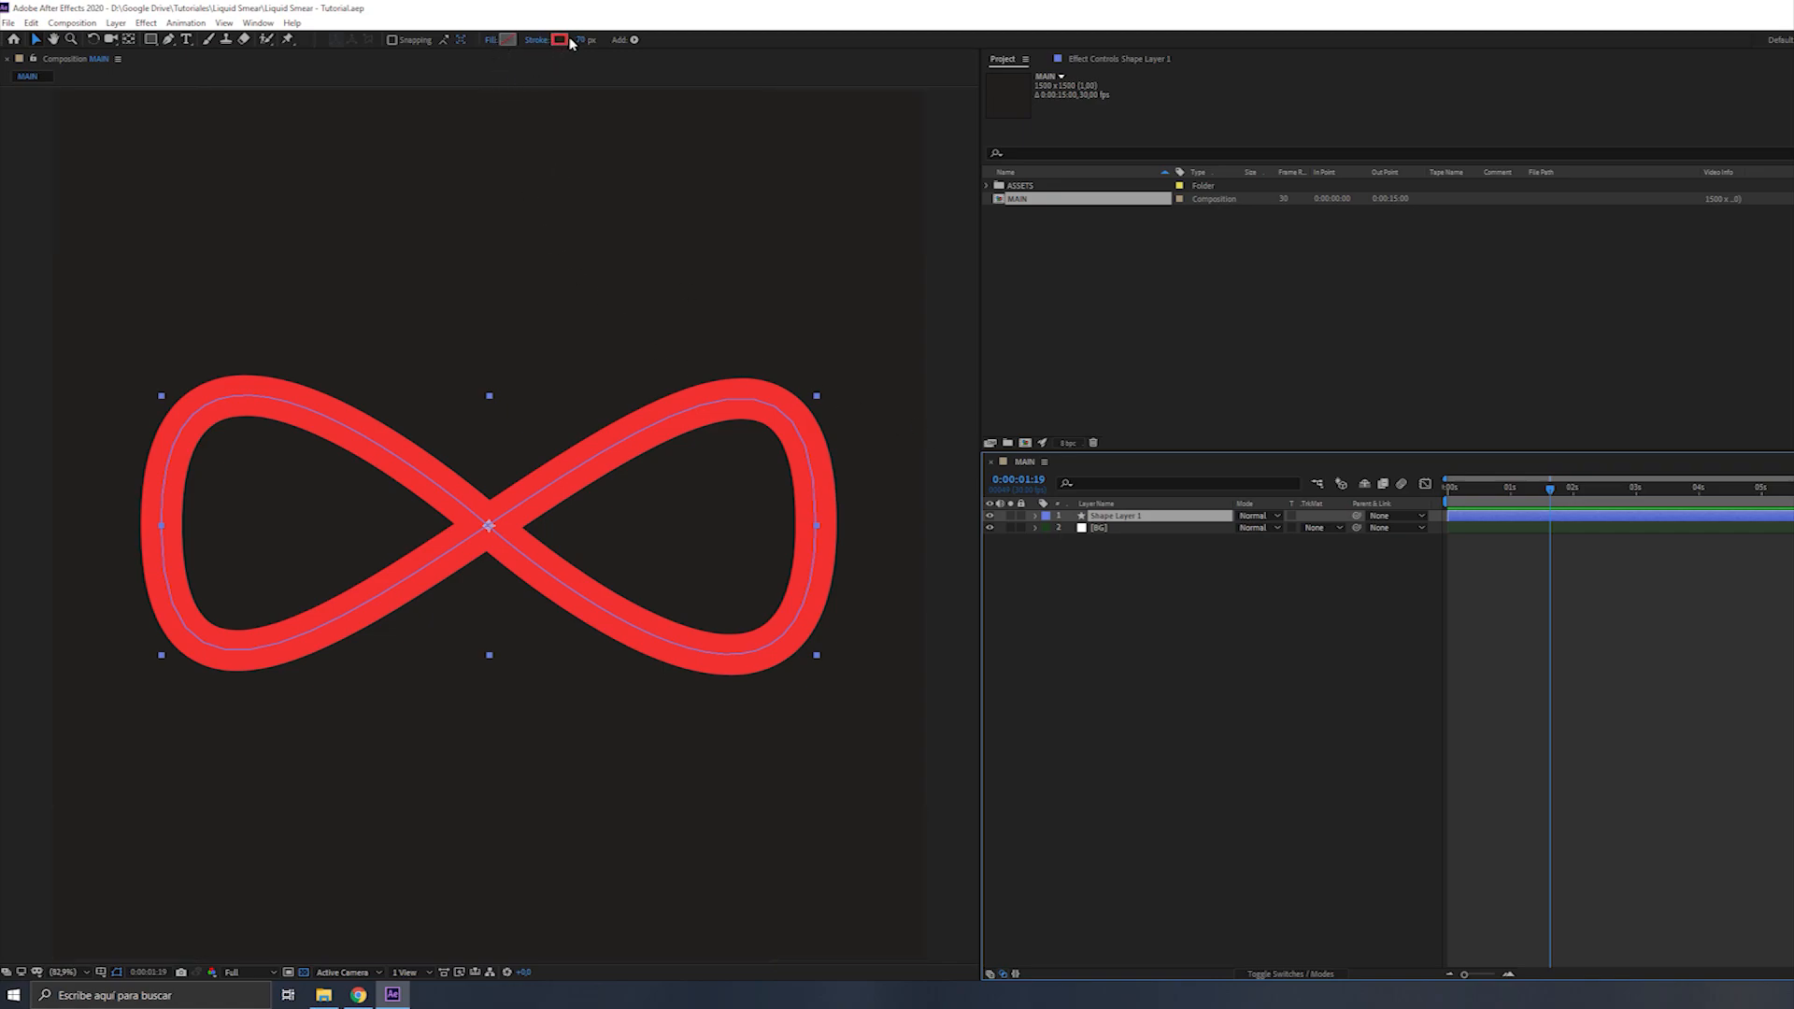
mouse_move(573, 50)
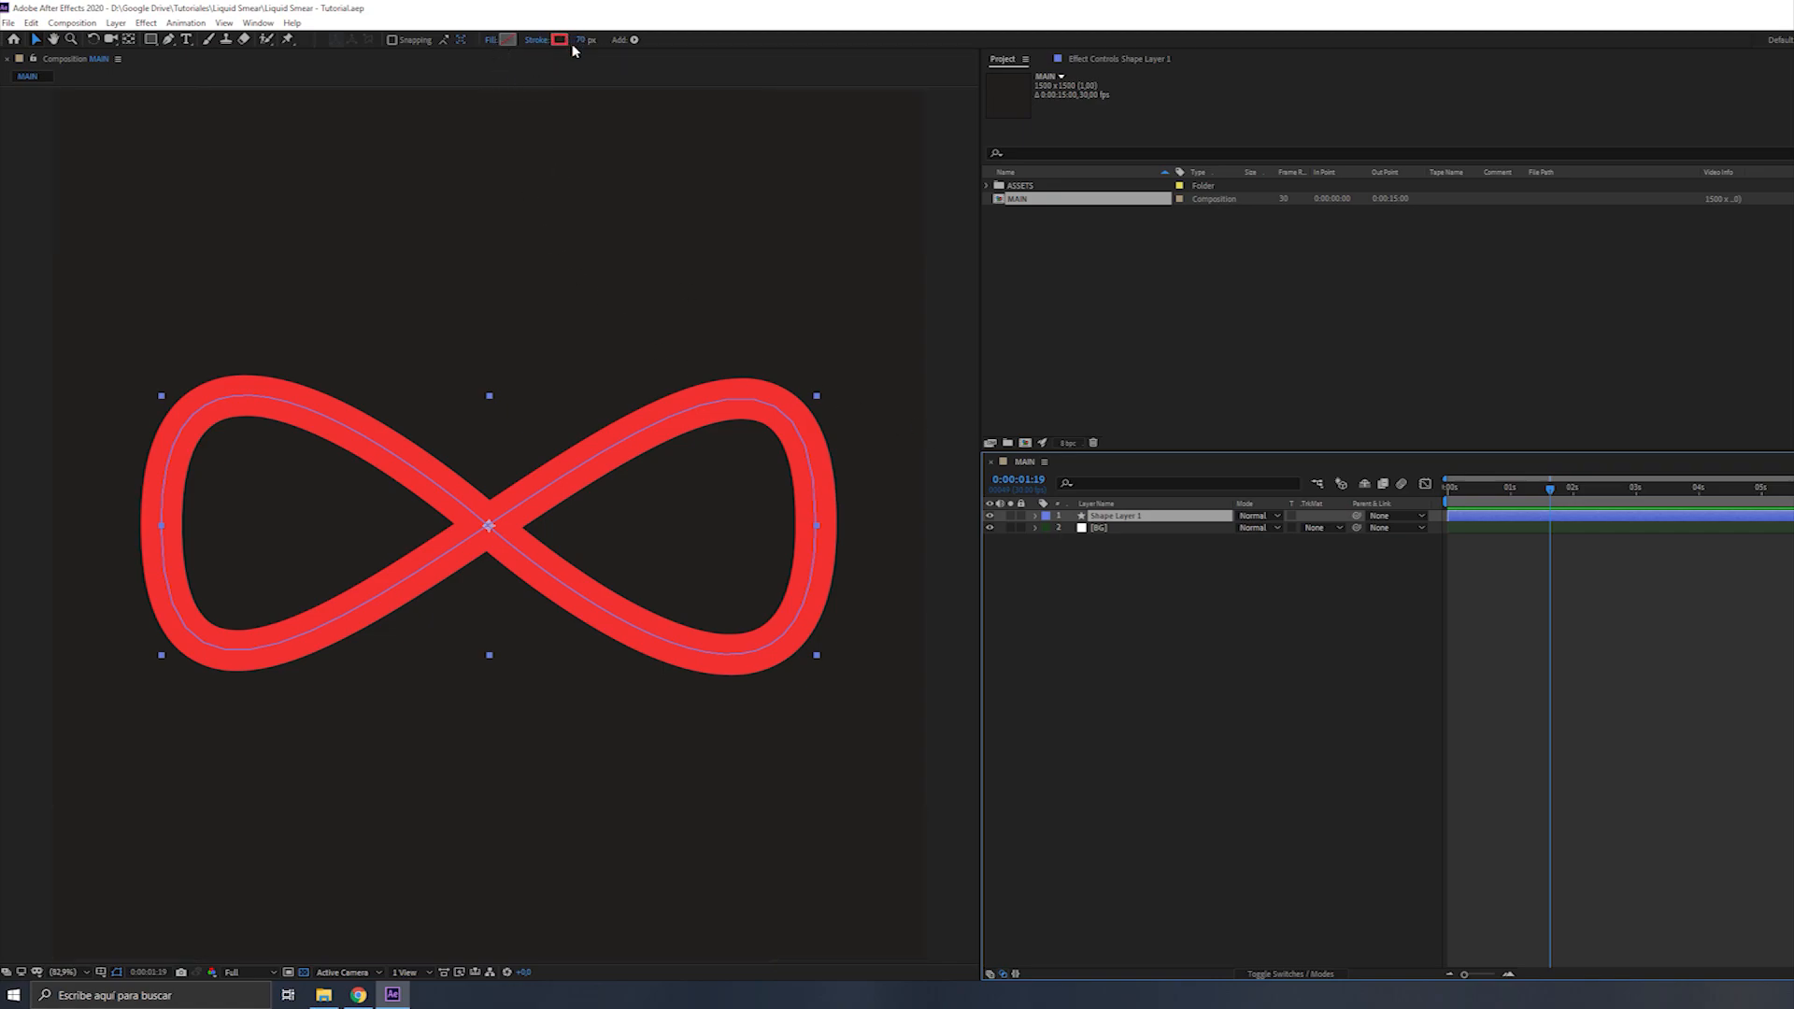
mouse_move(590, 40)
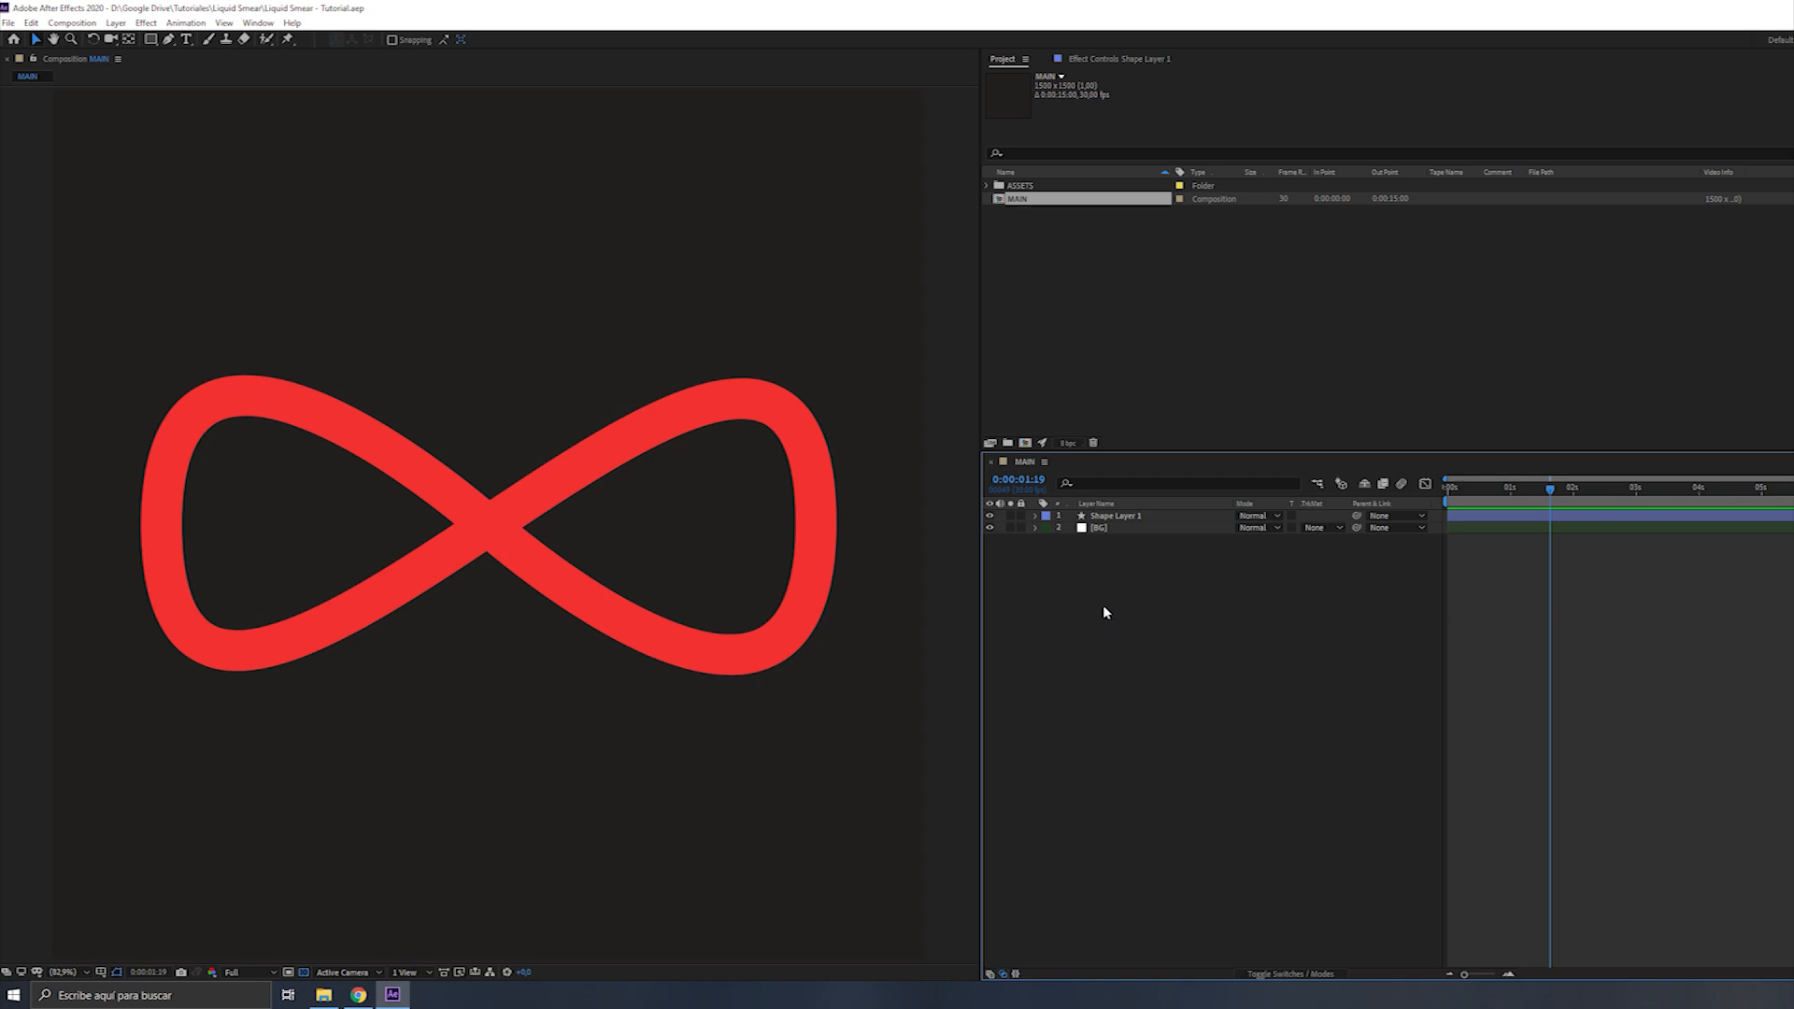
Add Trim Paths to Shape 1 of the MAIN POINT layer and expand its properties
left_click(1115, 516)
type("MAIN POINT")
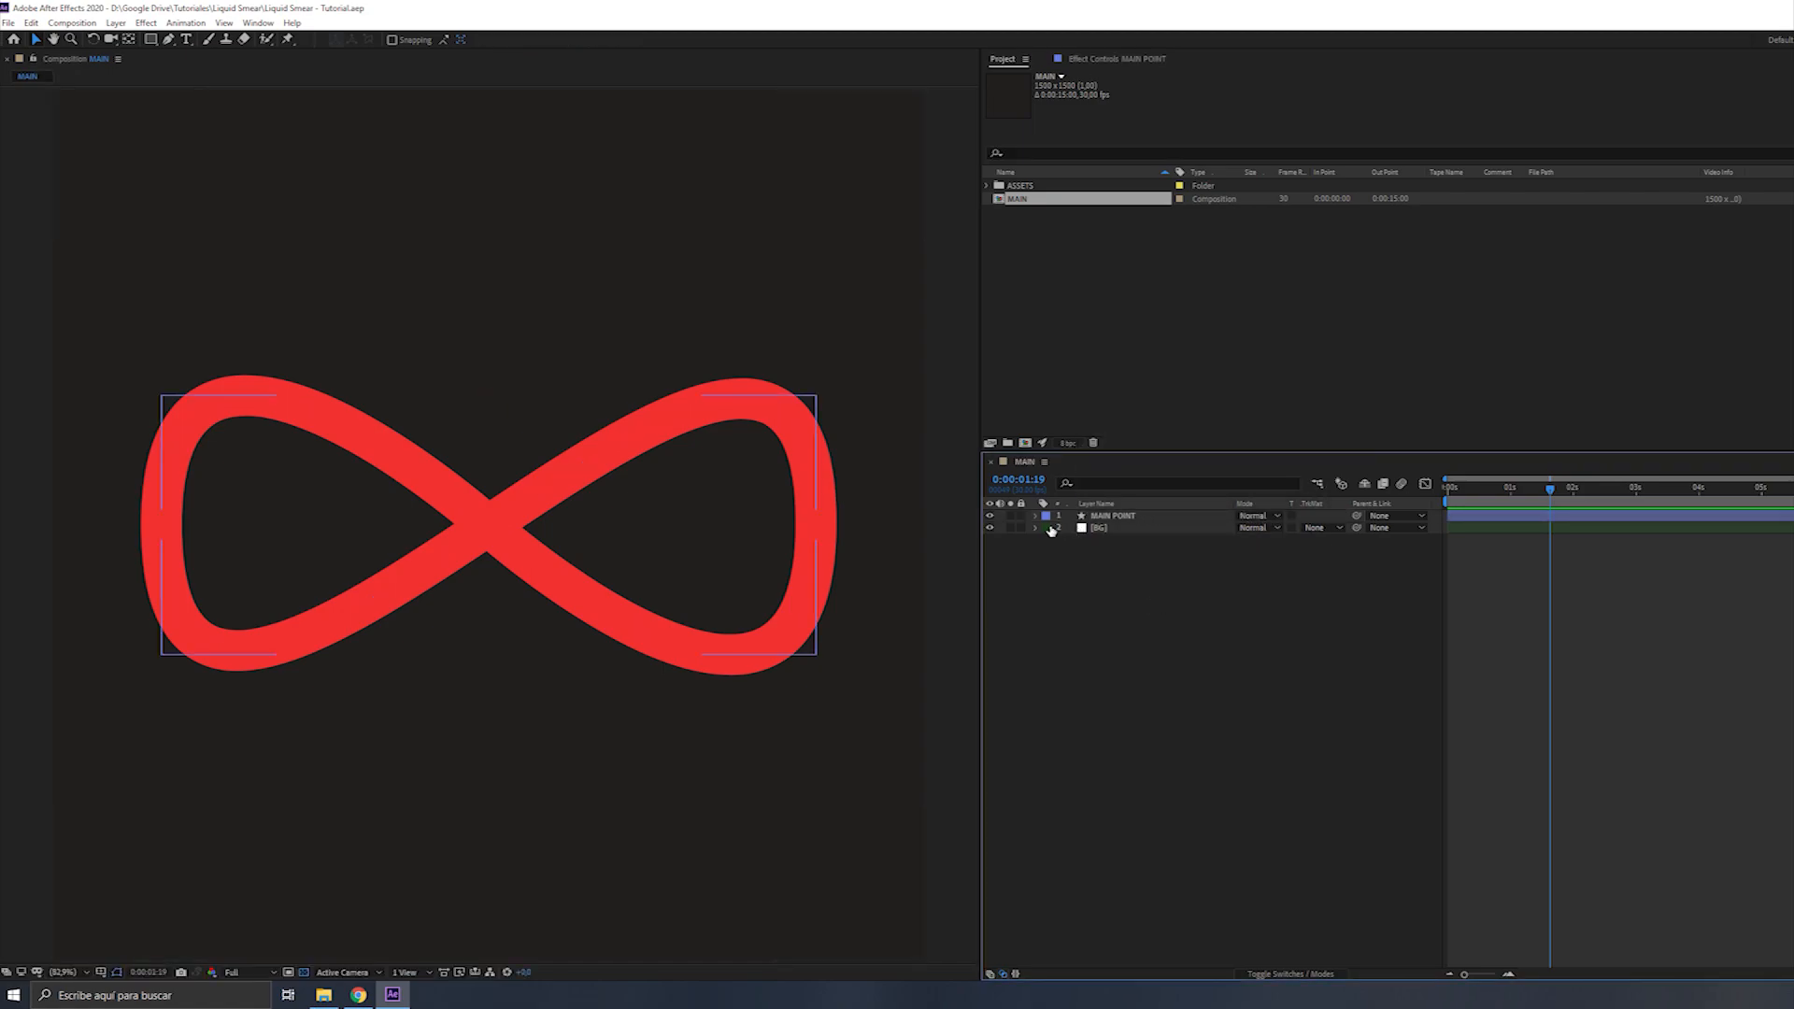
left_click(1034, 516)
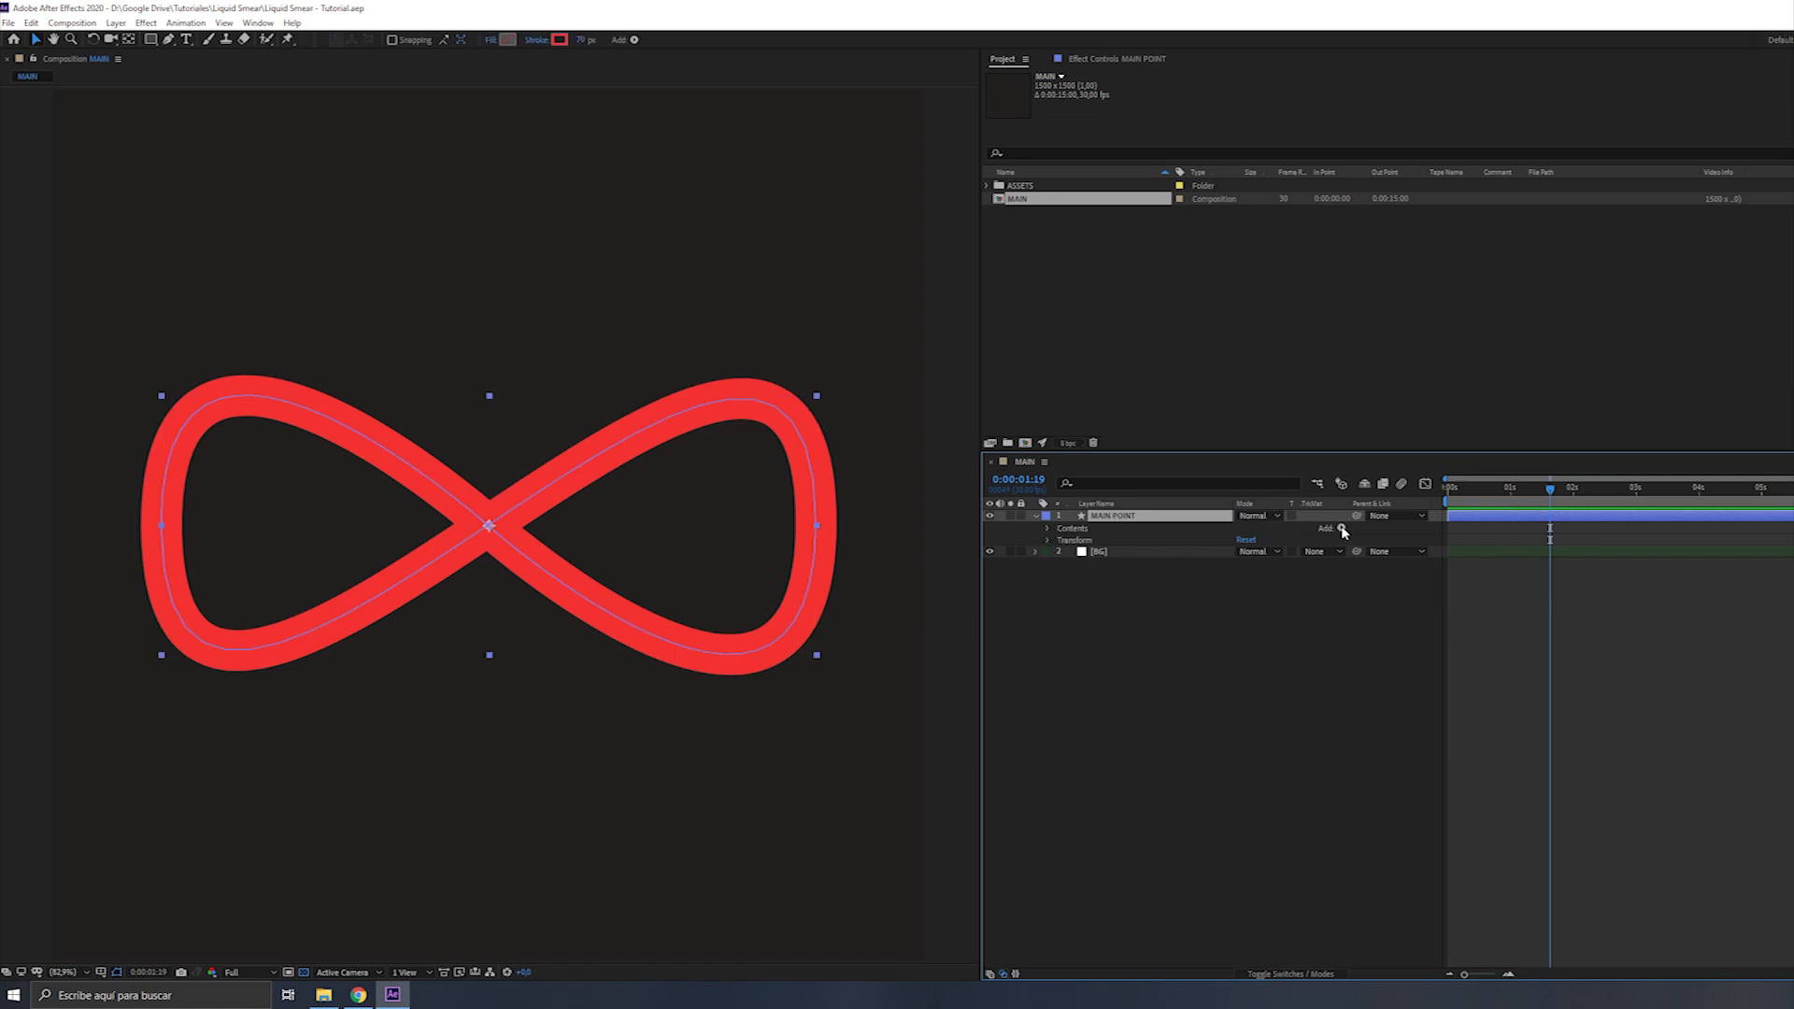
left_click(1049, 527)
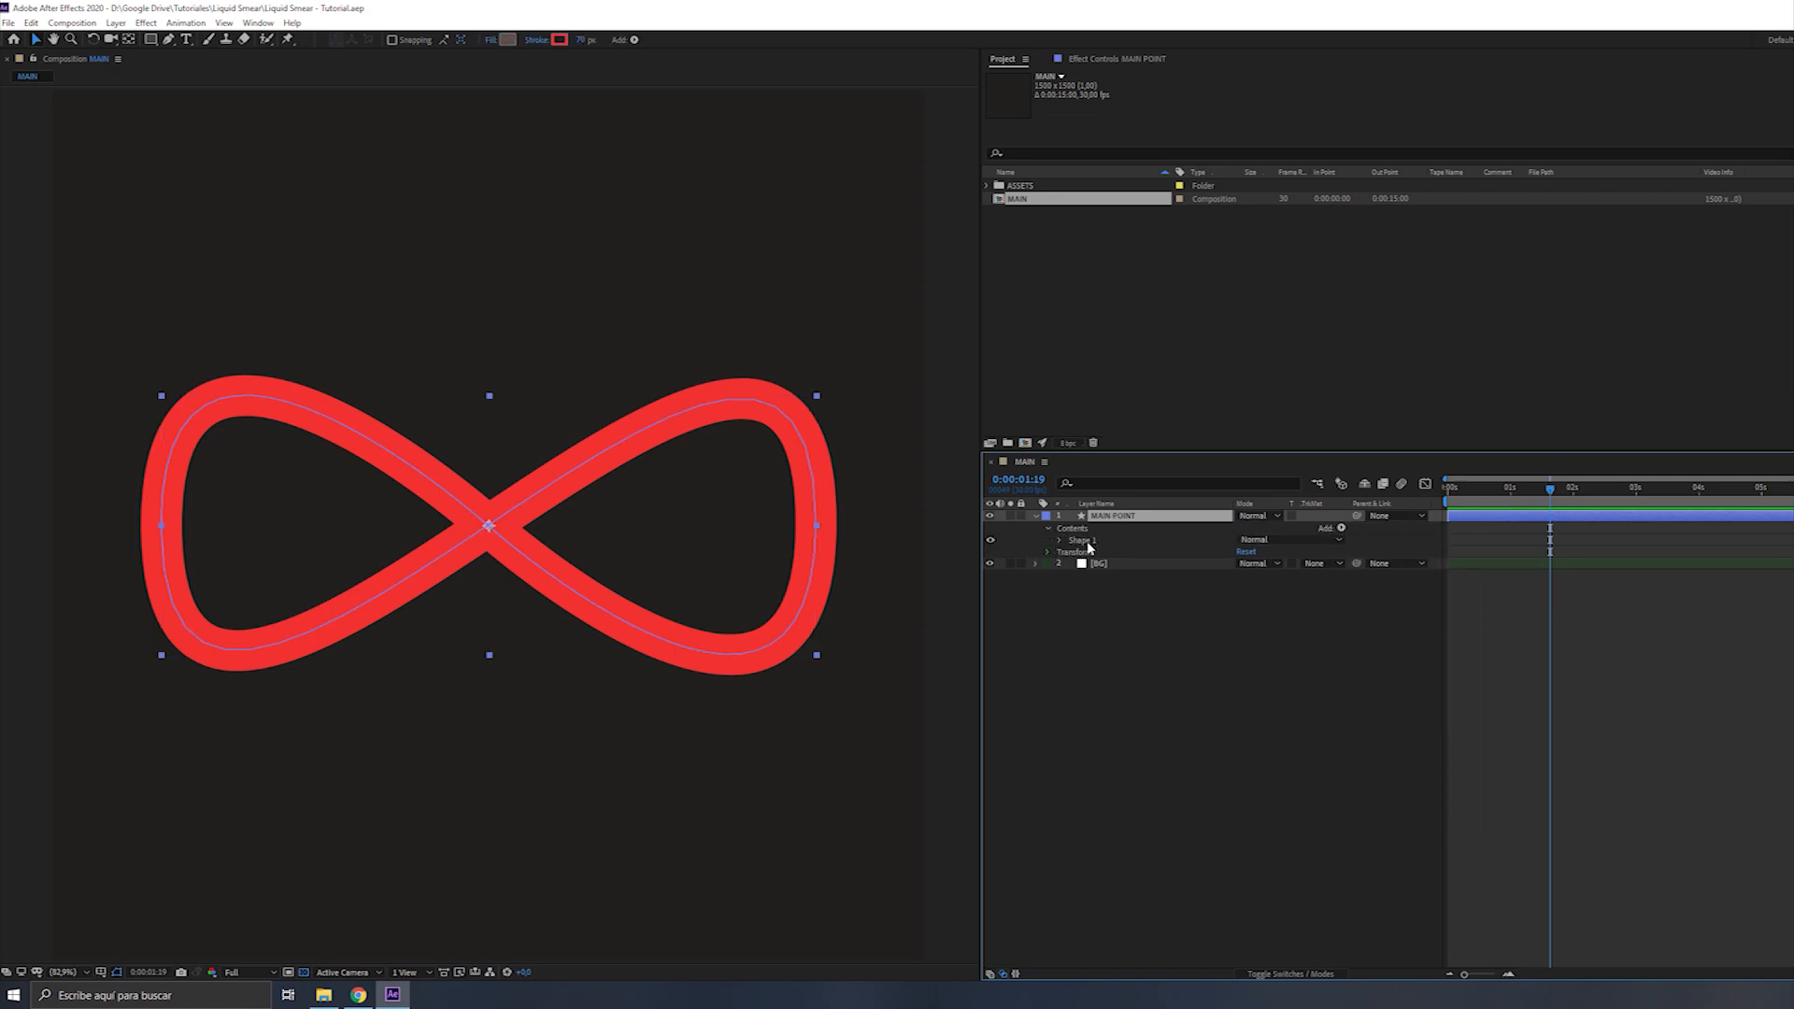
left_click(1081, 539)
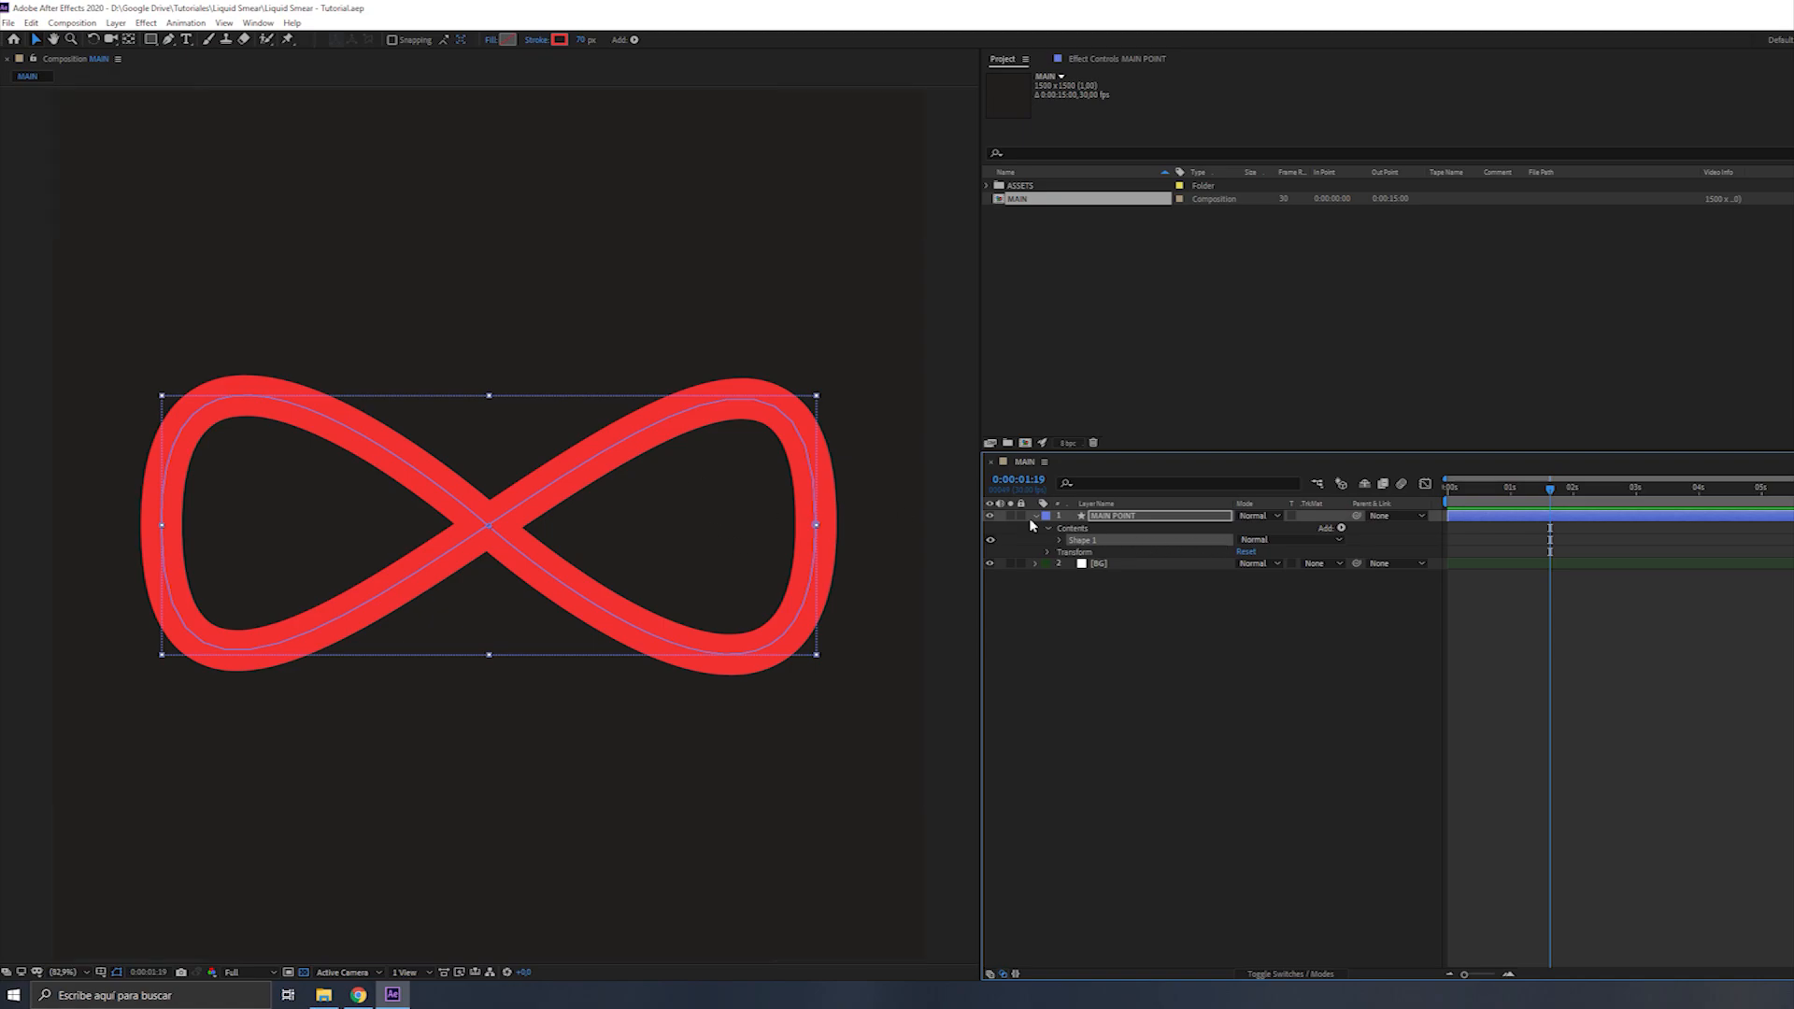
left_click(1326, 529)
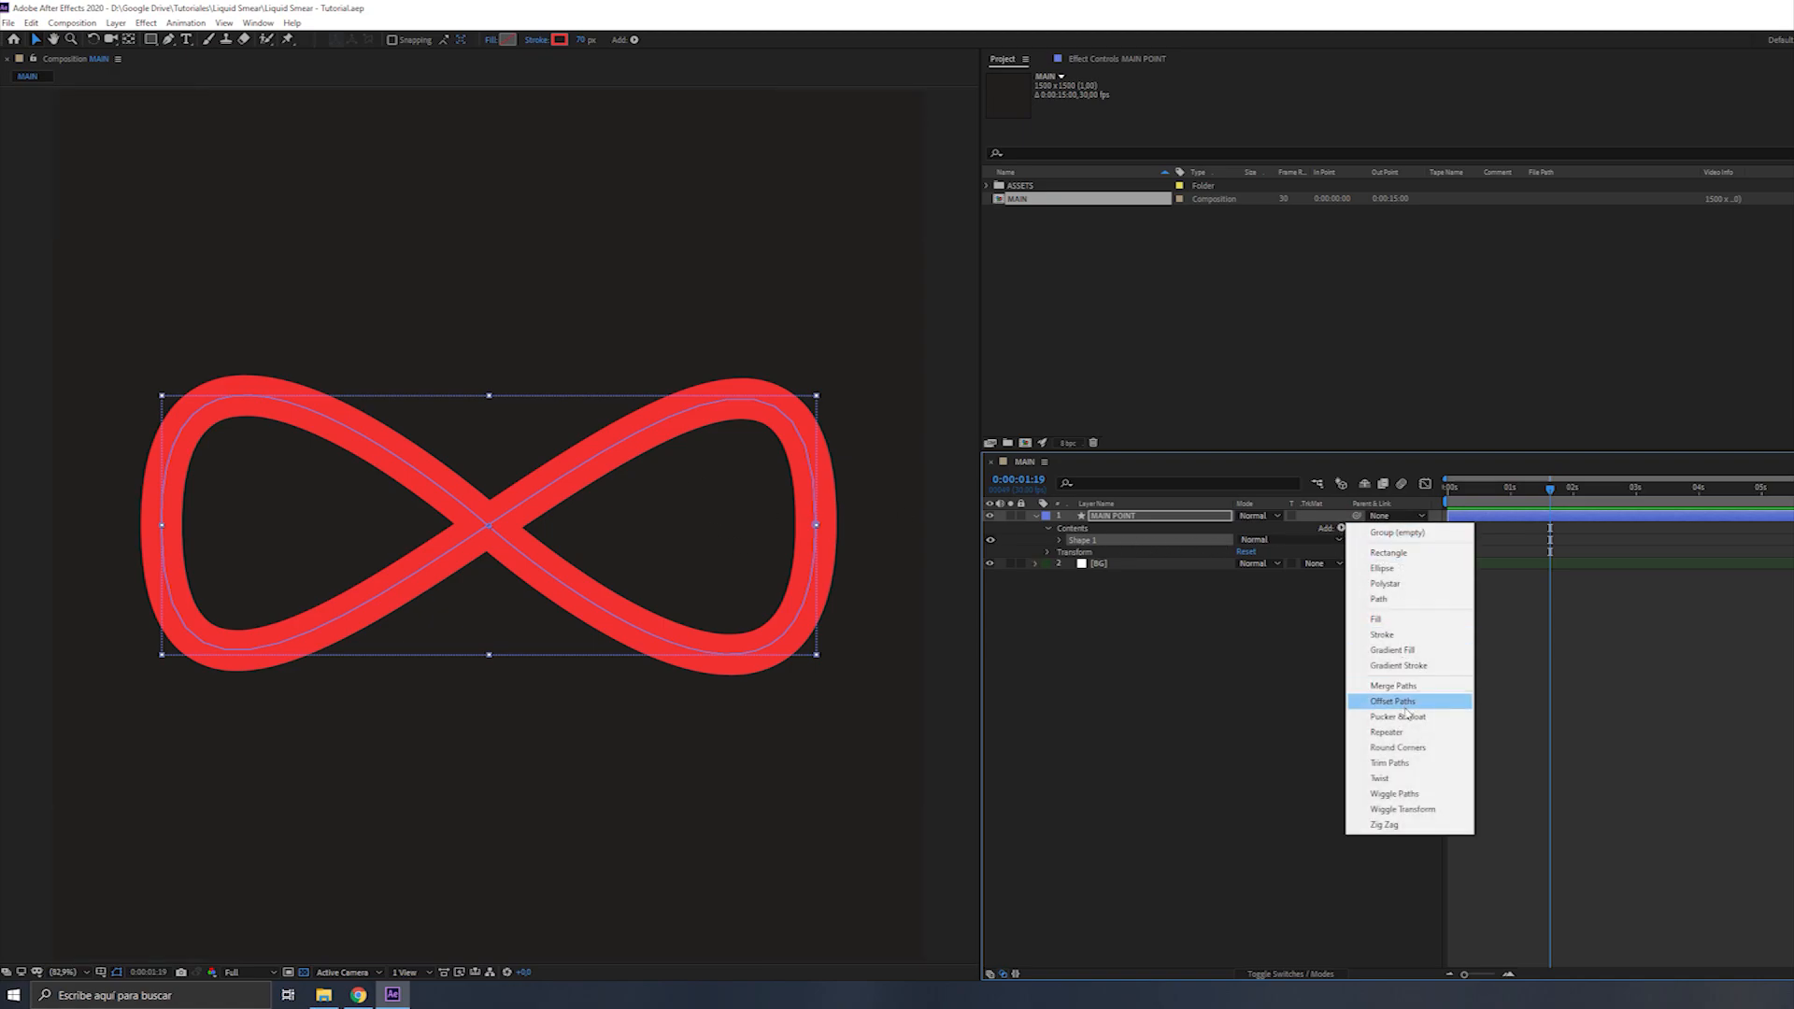
left_click(1391, 763)
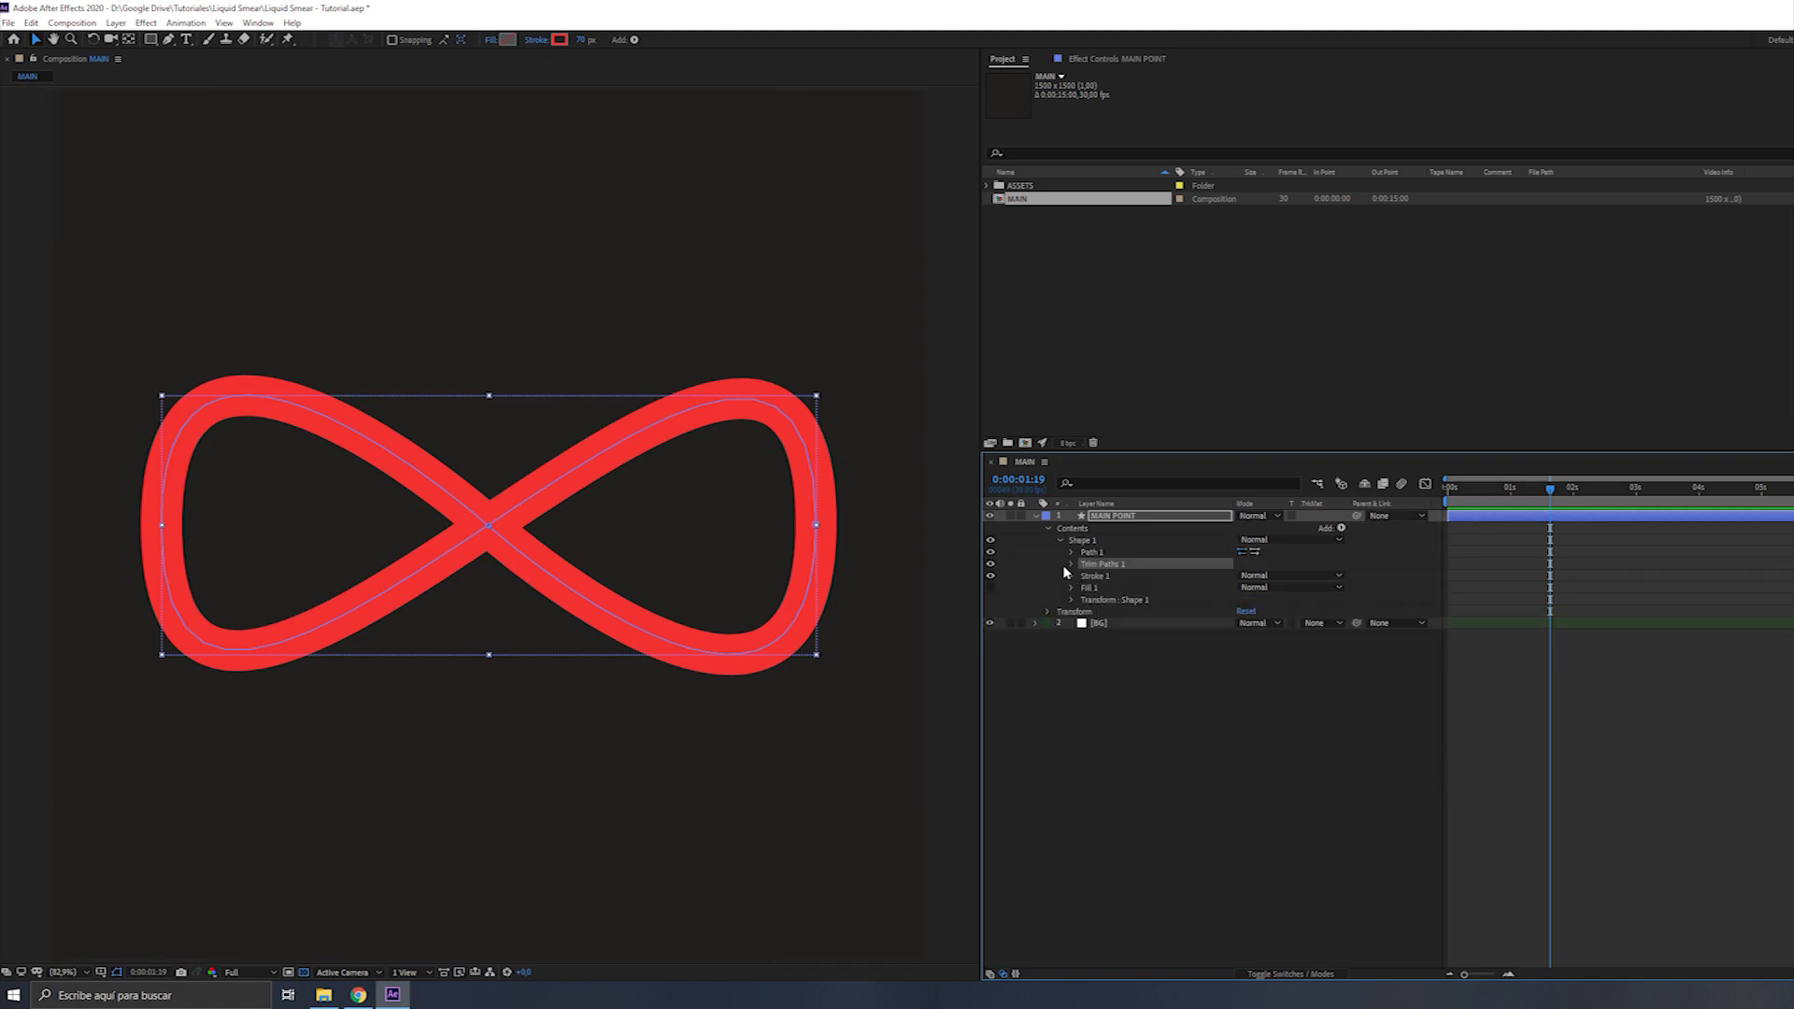
left_click(1070, 562)
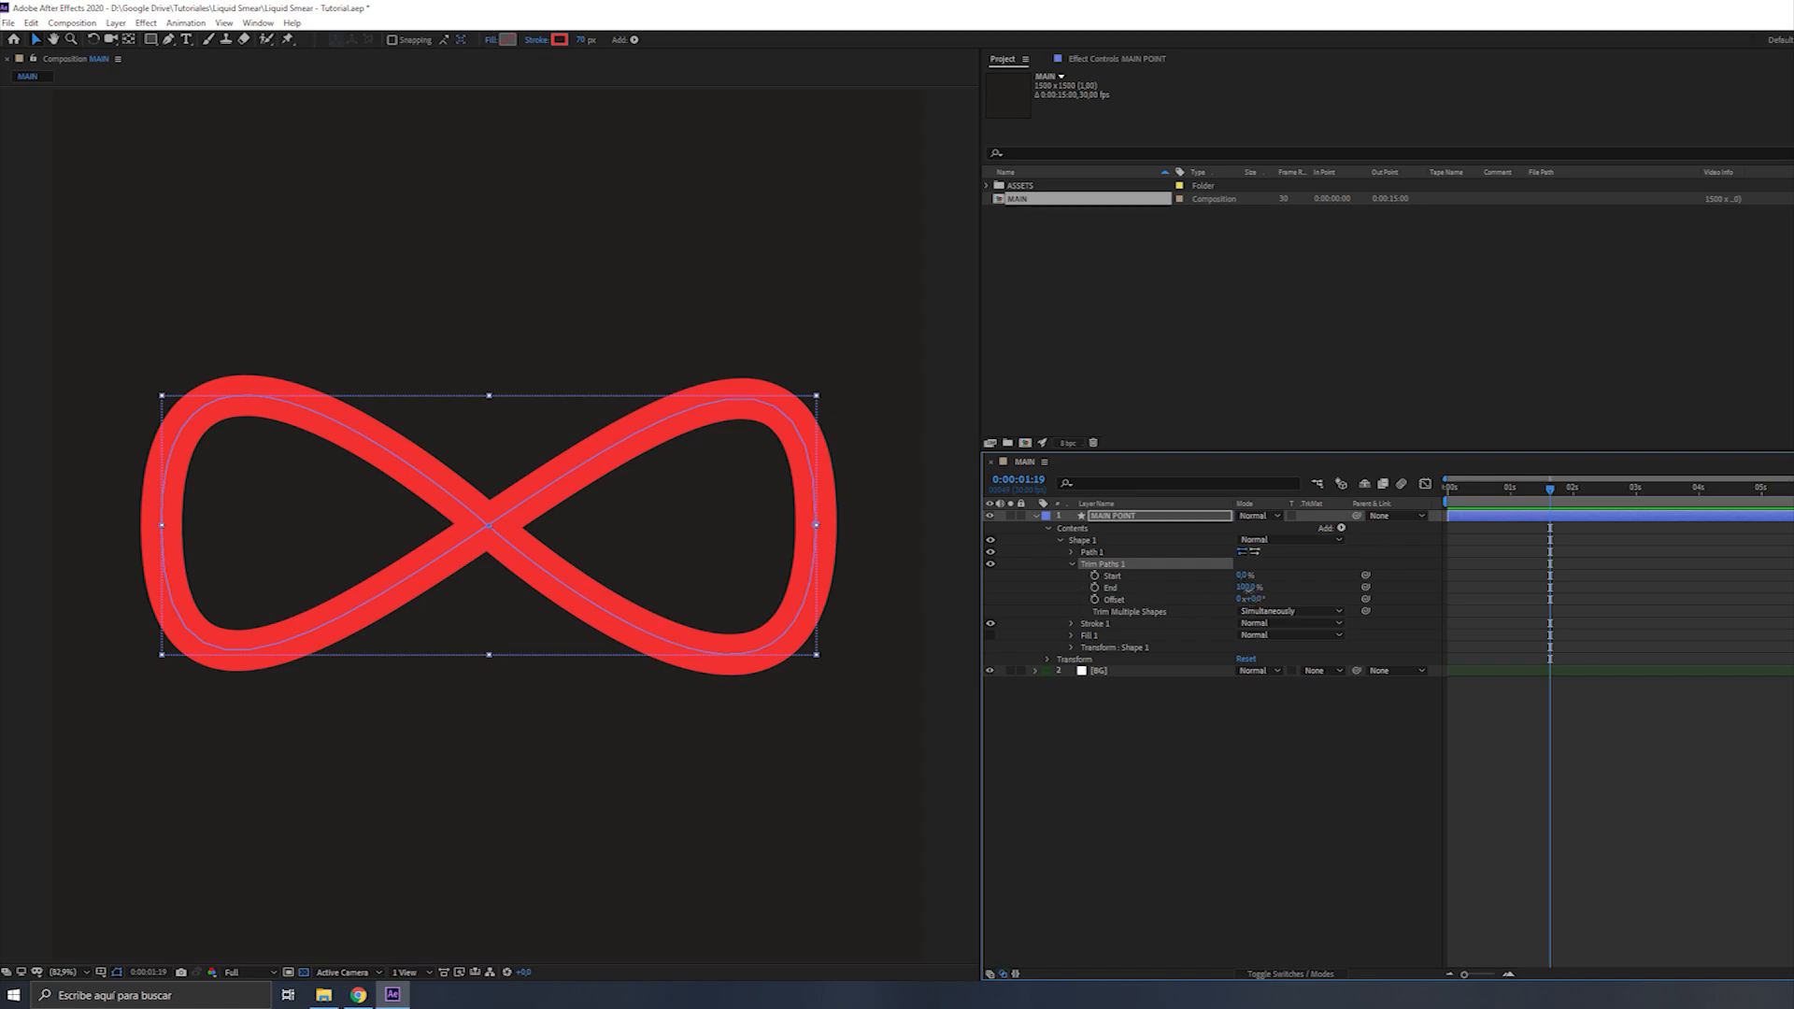
Set the Trim Paths End to 9% and give Stroke 1 Round Cap and Round Join
type("9,0%")
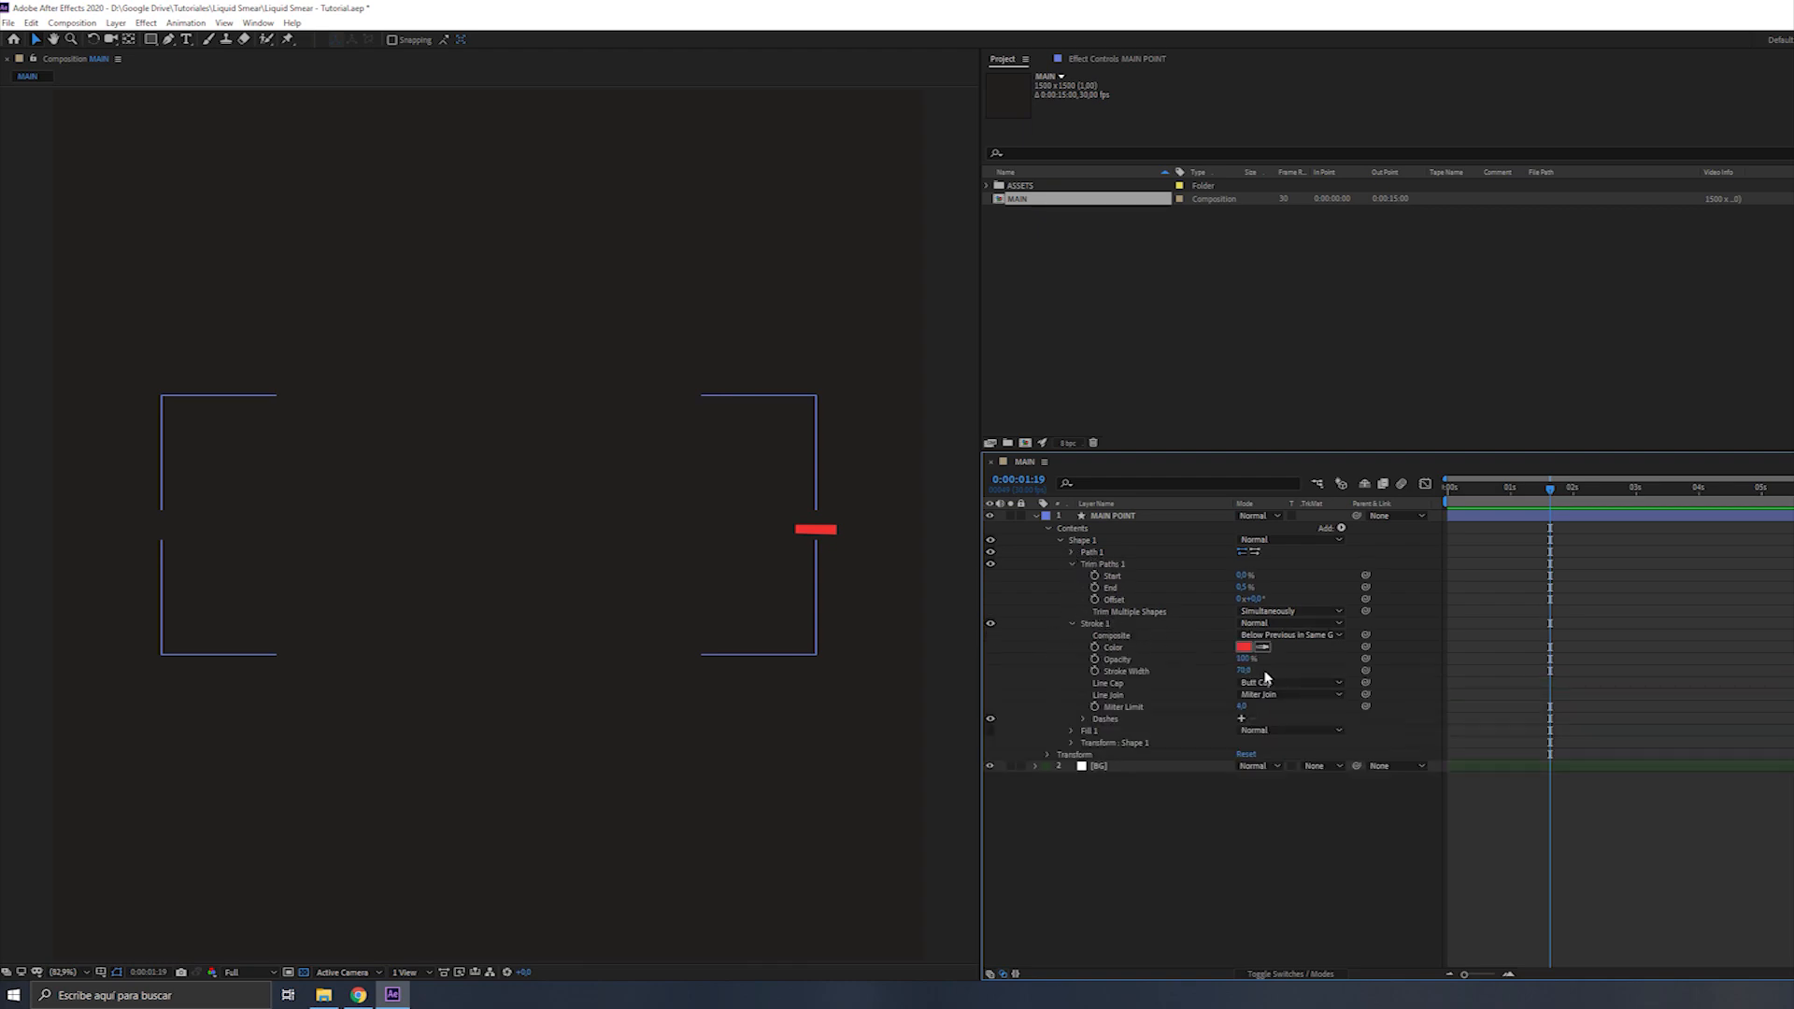
left_click(1290, 695)
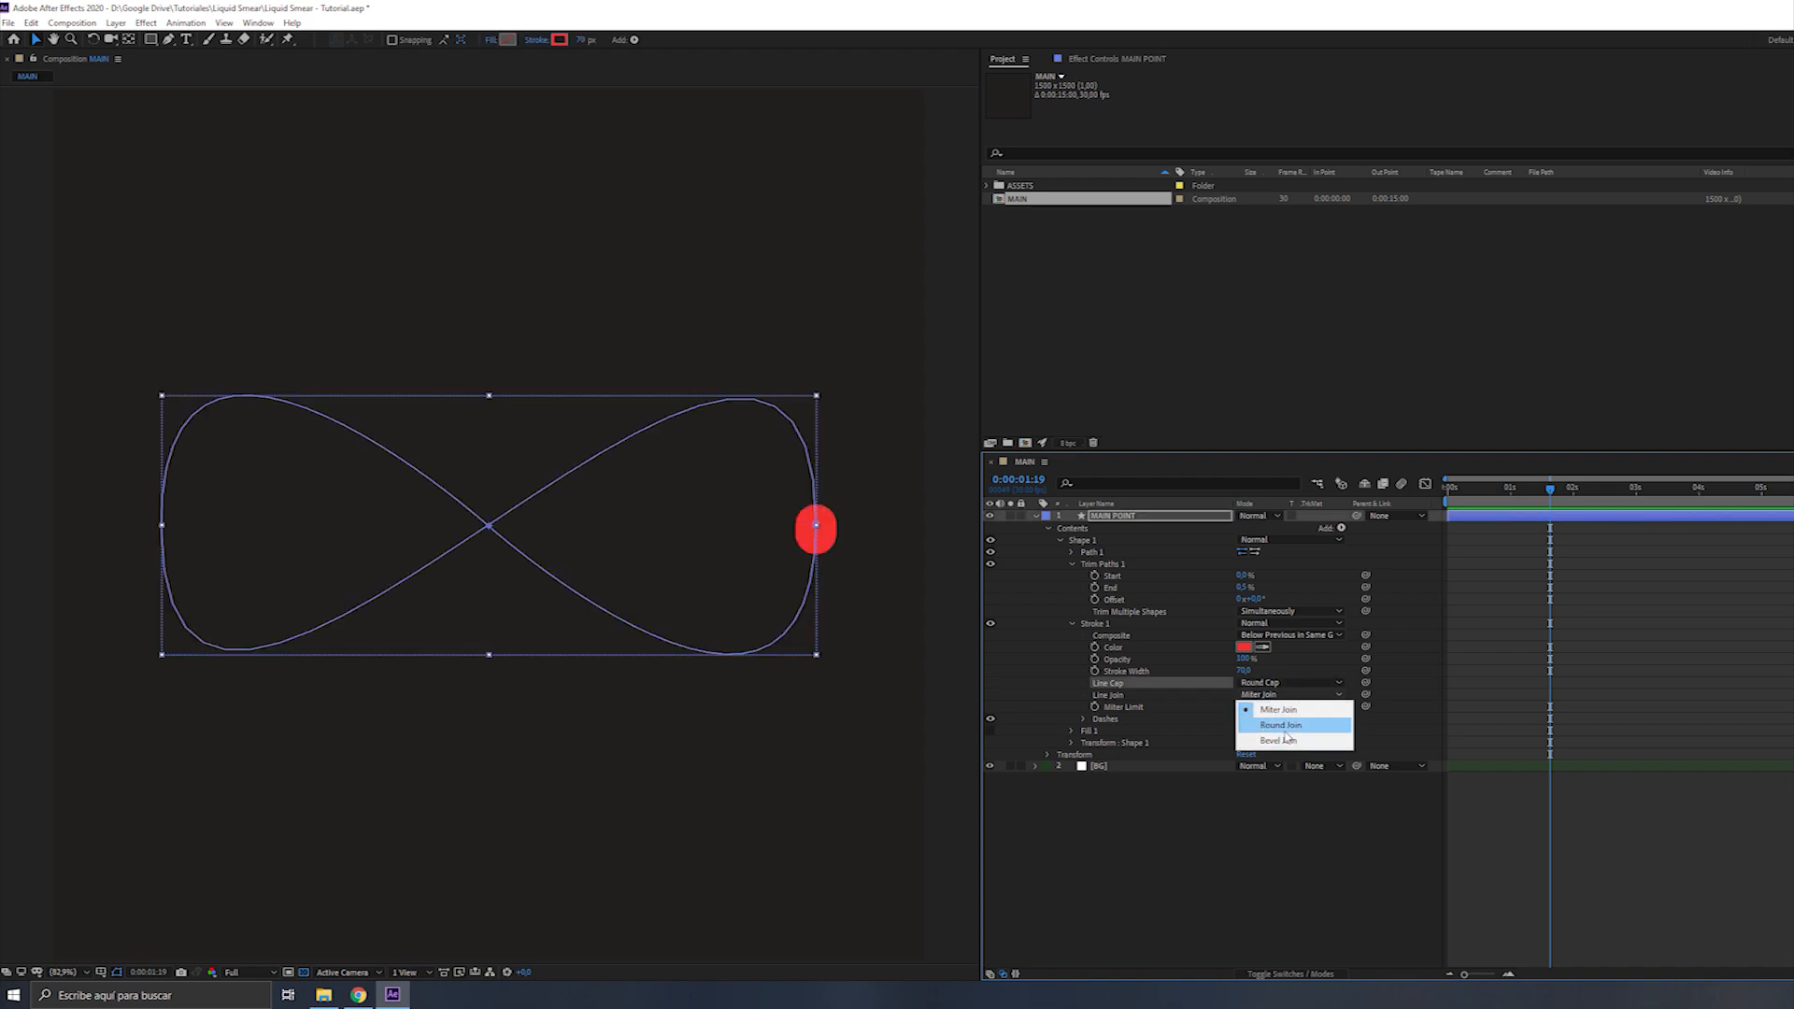
left_click(1281, 725)
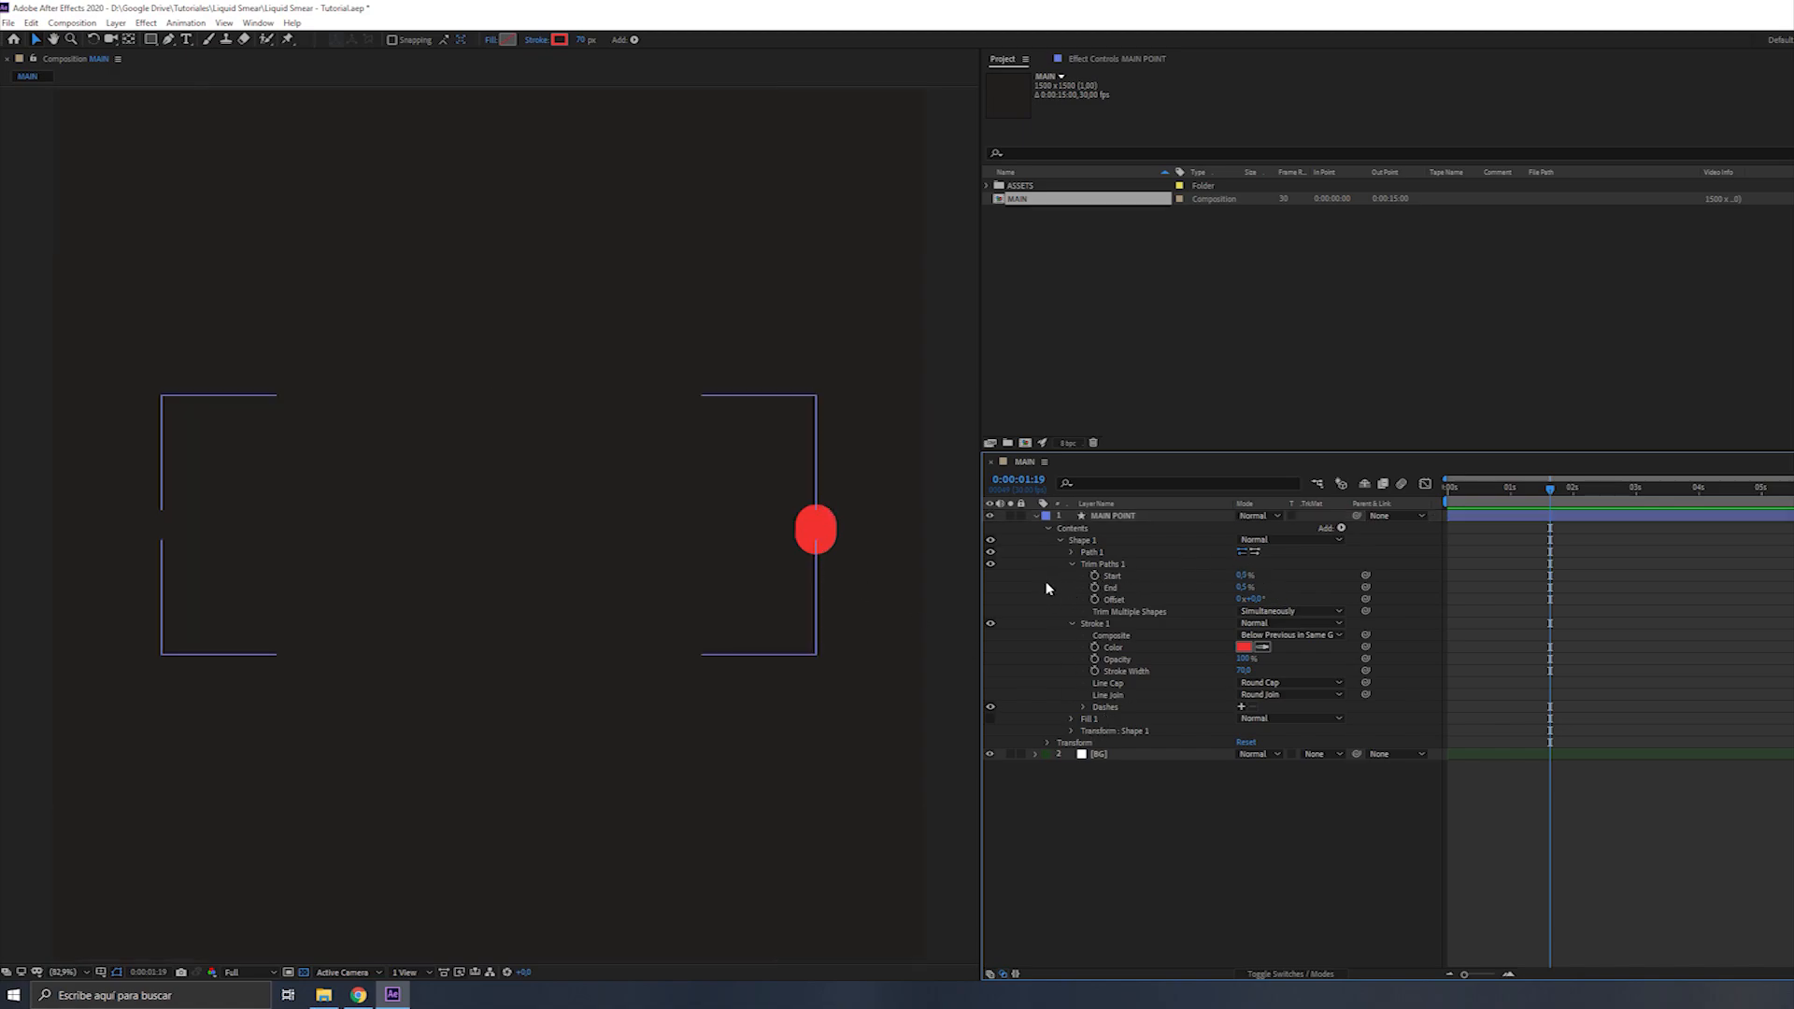
left_click(1246, 587)
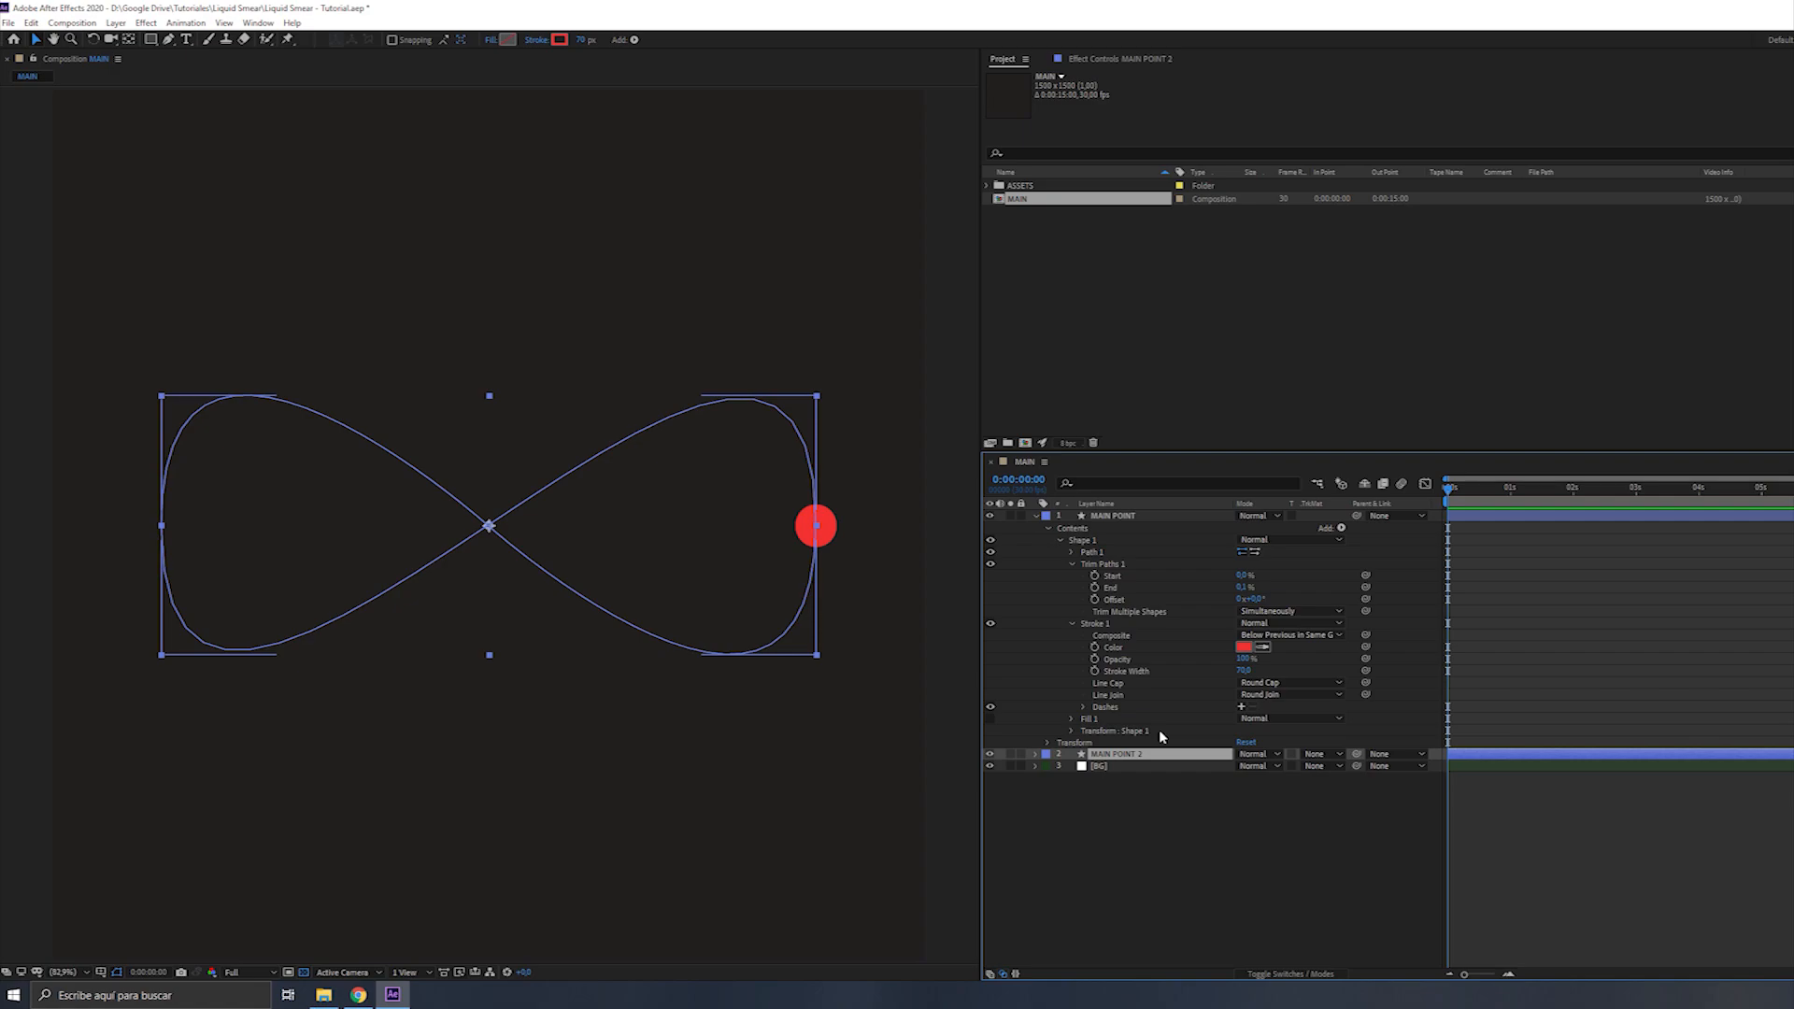
Rename the duplicate to 'SMEAR 1' and add an expression to its Trim Paths Offset
double_click(1116, 753)
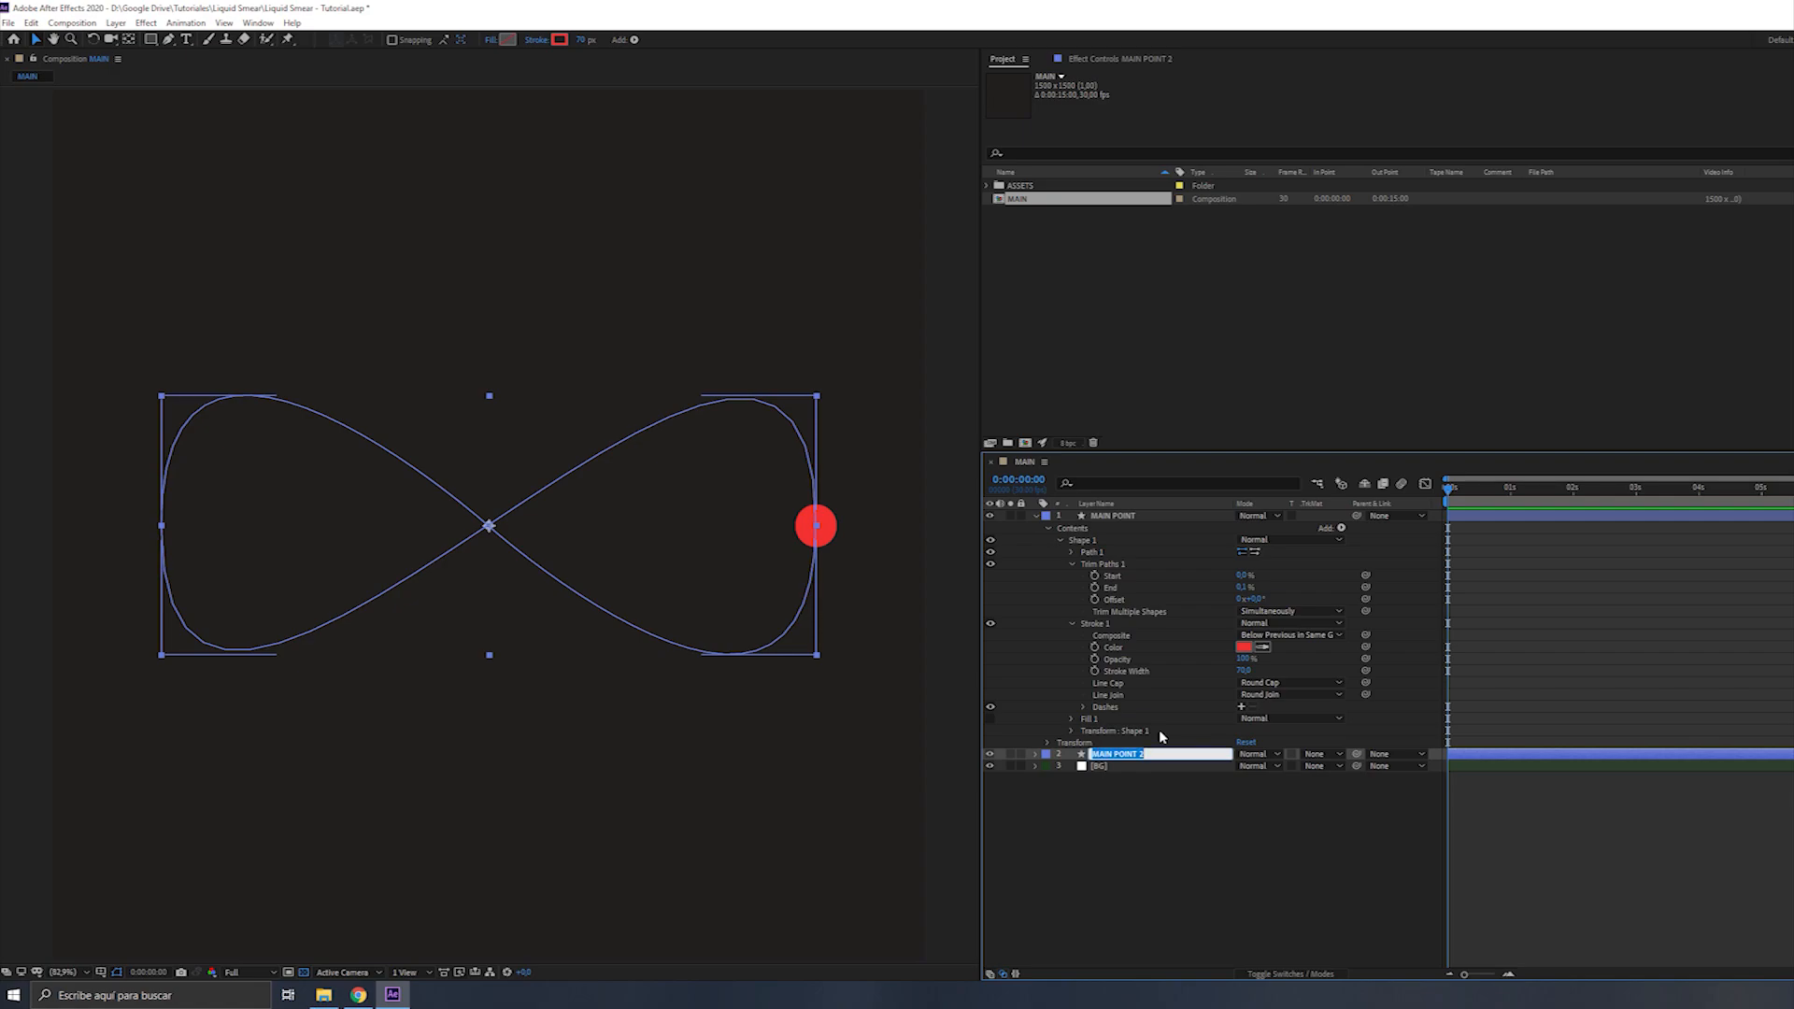
type("SMEAR 1")
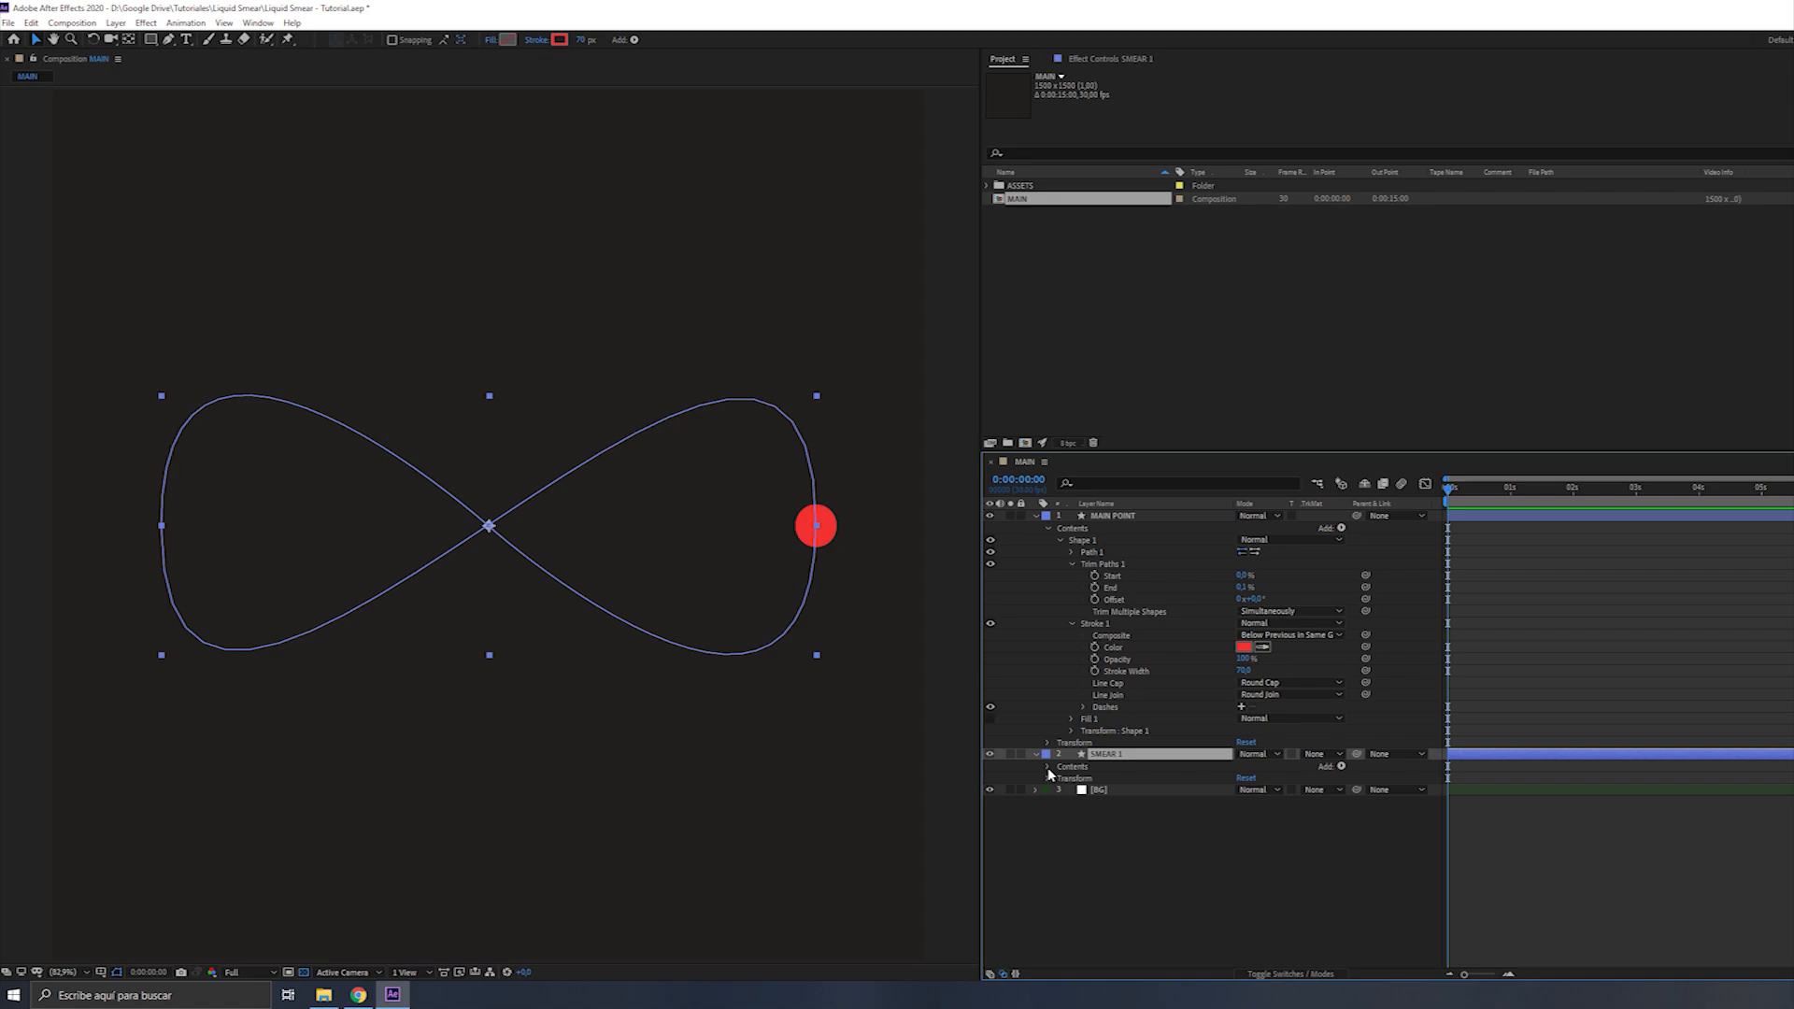
left_click(1046, 767)
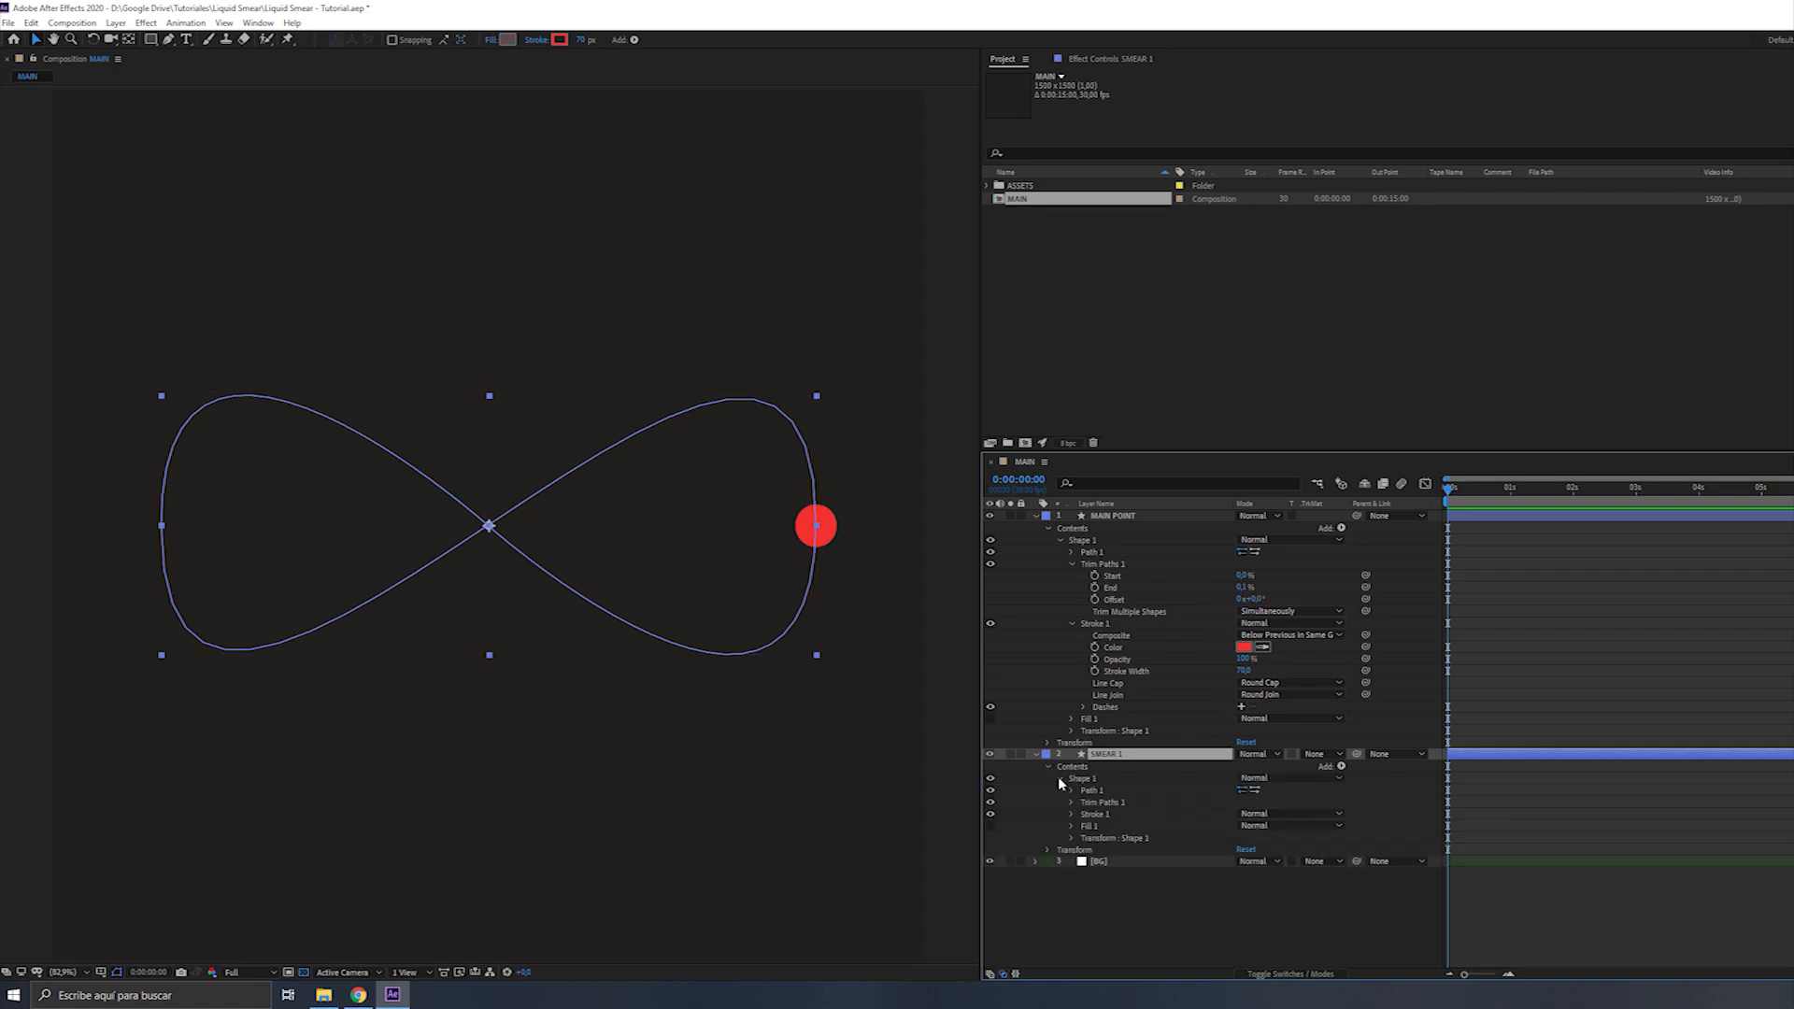
mouse_move(1092, 812)
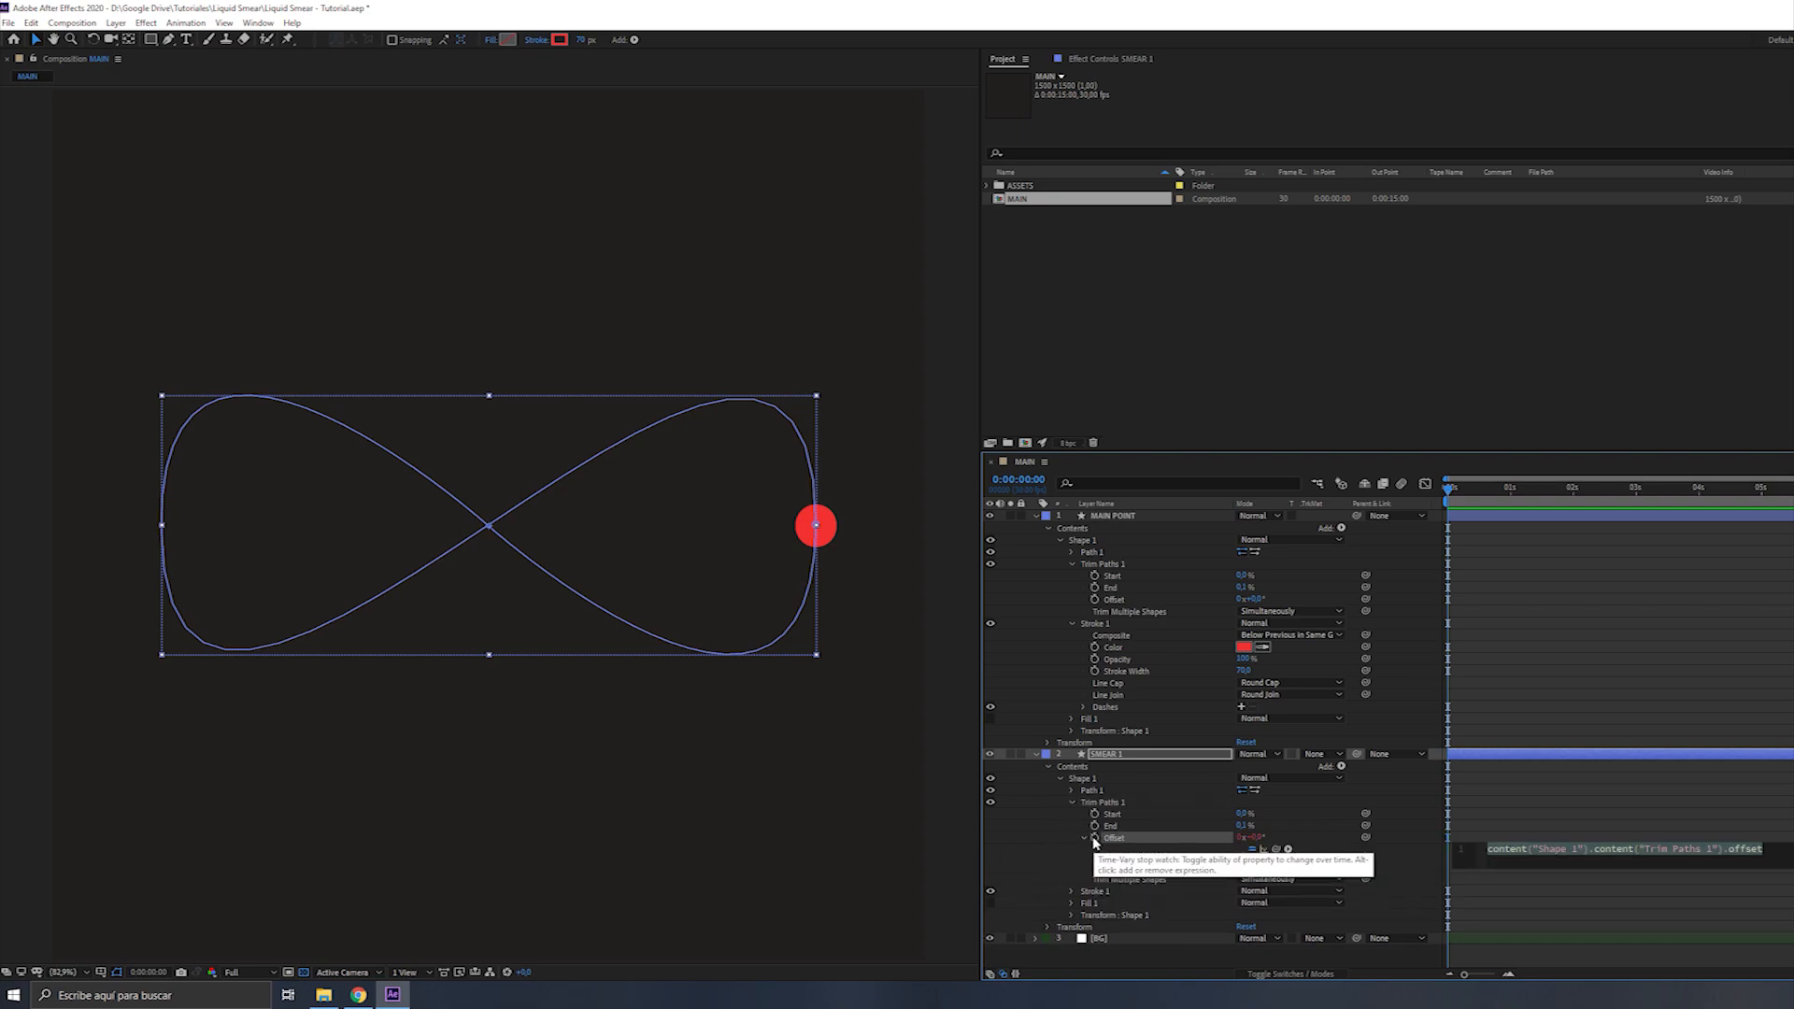
left_click(1096, 849)
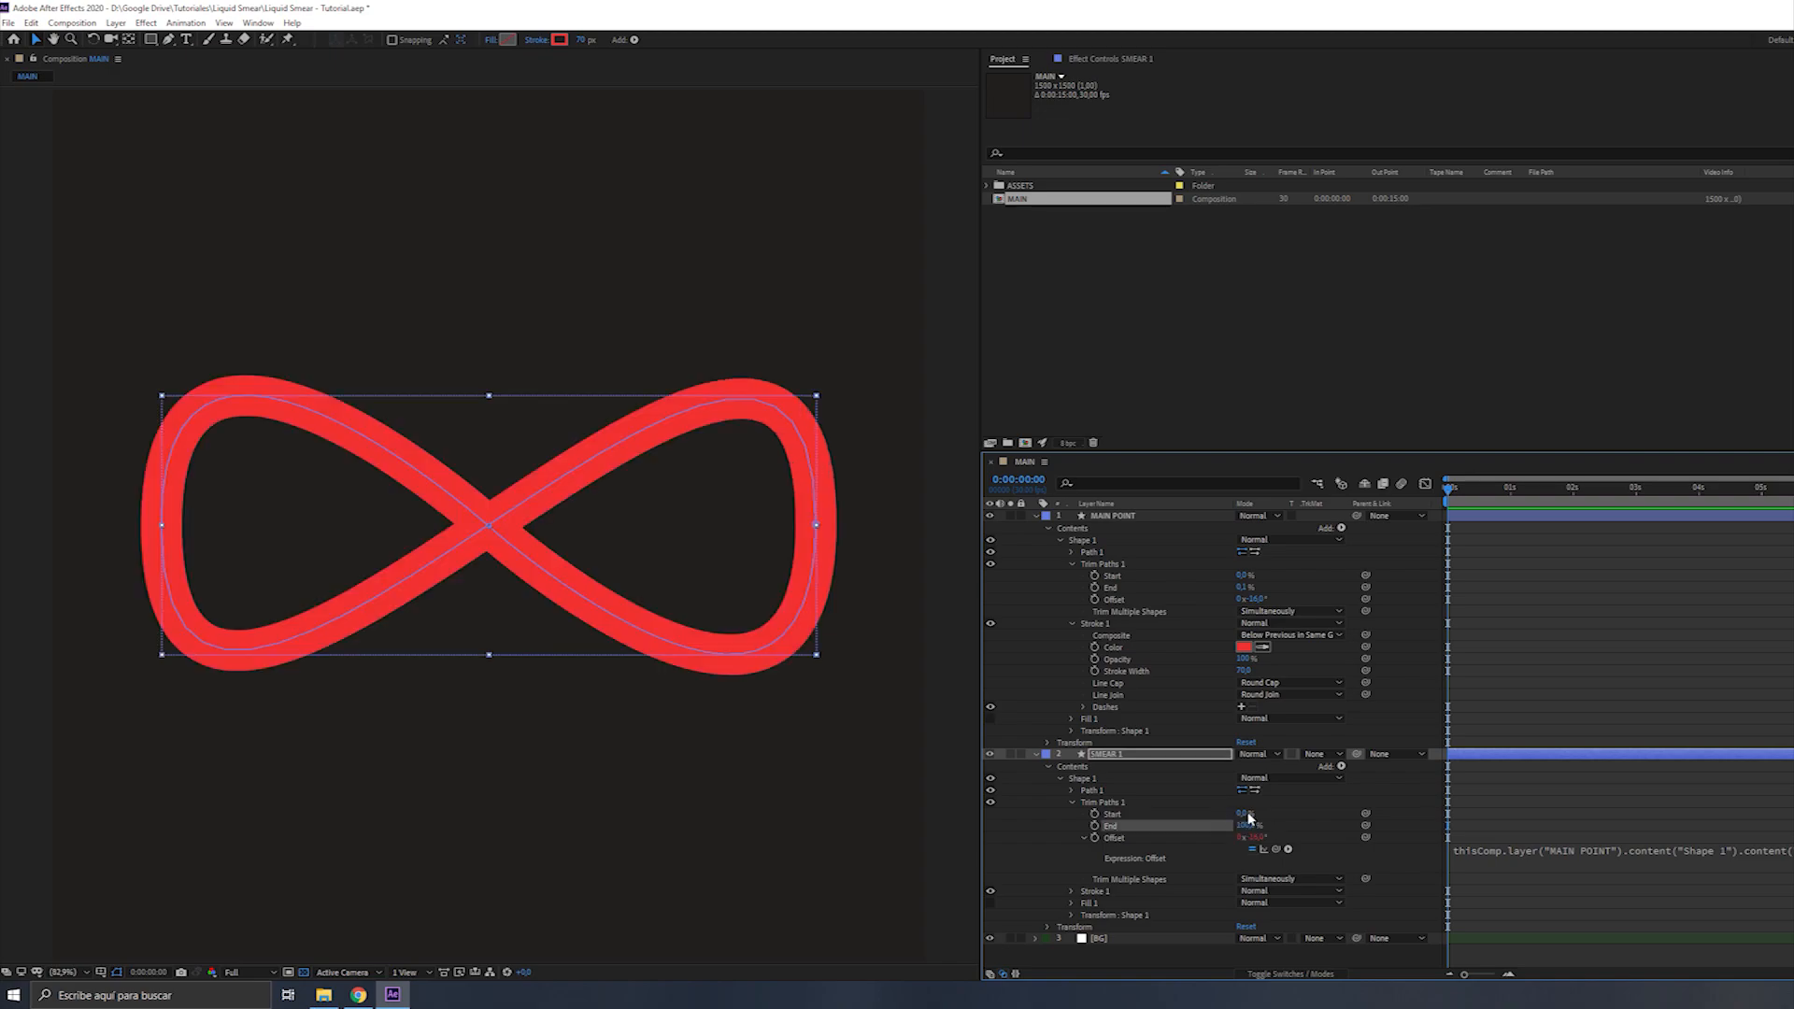
Set SMEAR 1's Trim Paths Start to 94.6, then scrub MAIN POINT's Offset to test the trail
left_click_drag(1239, 812, 1248, 812)
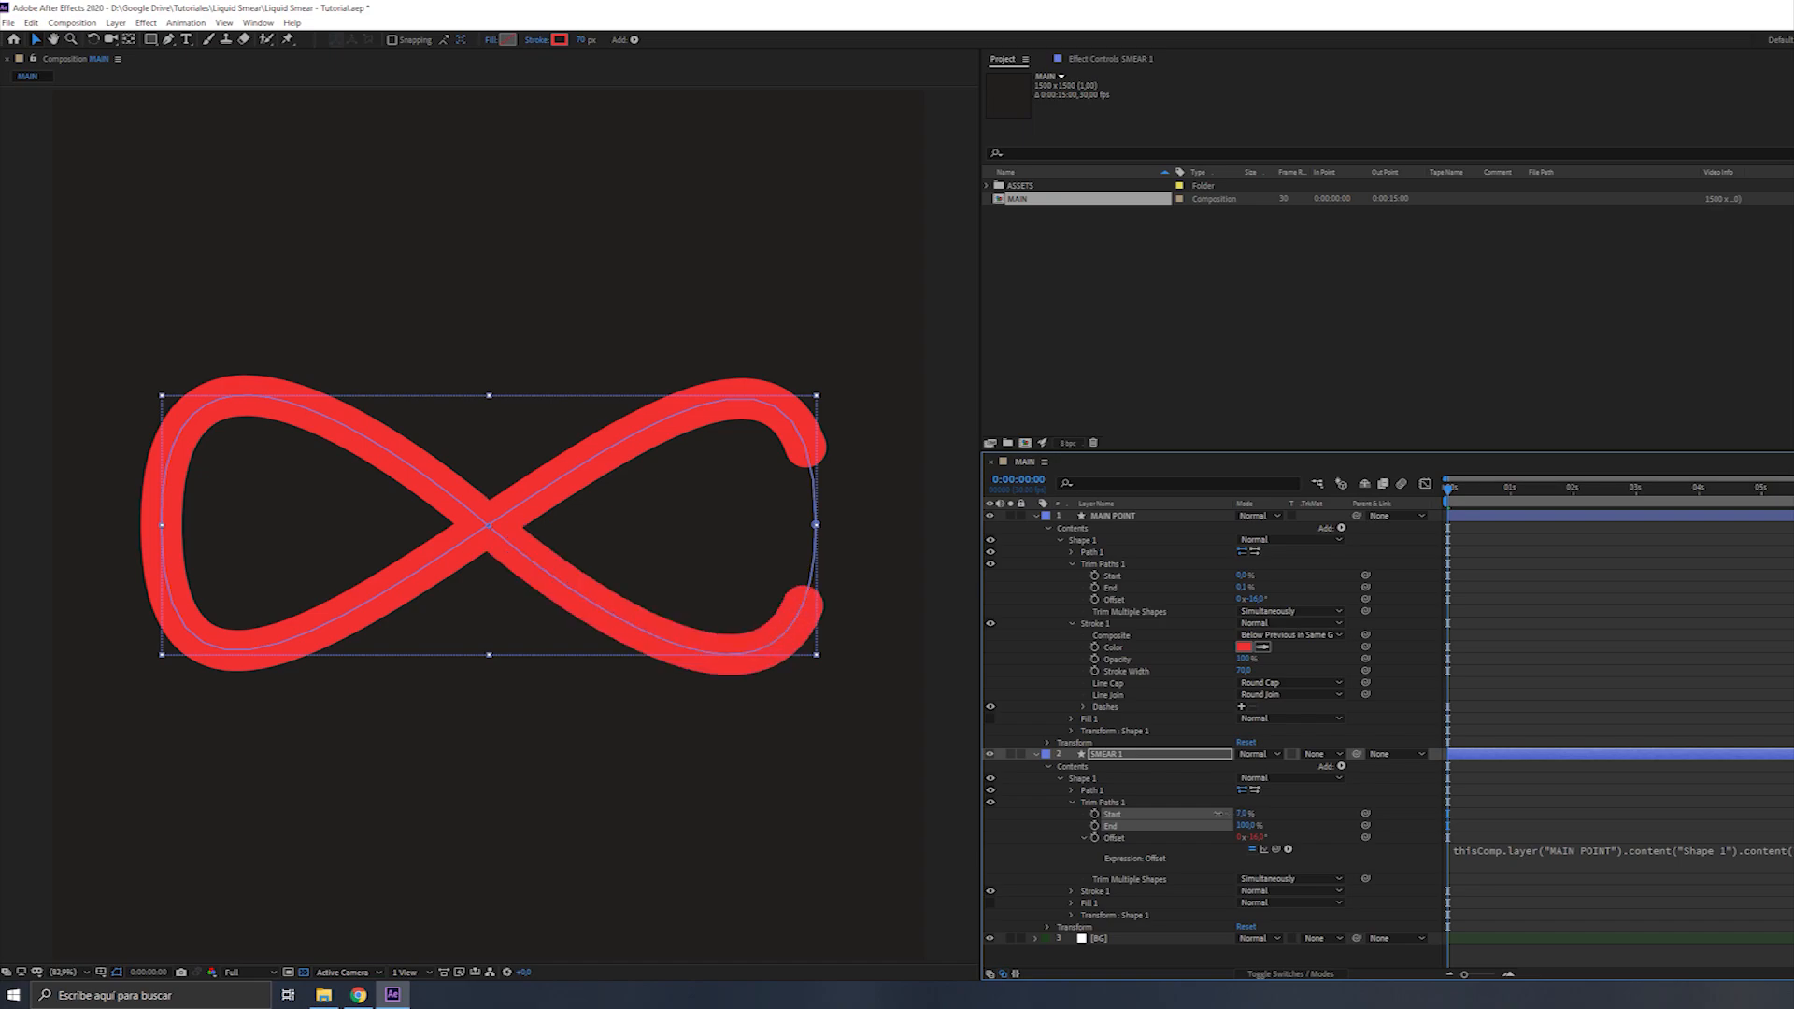
type("94.6")
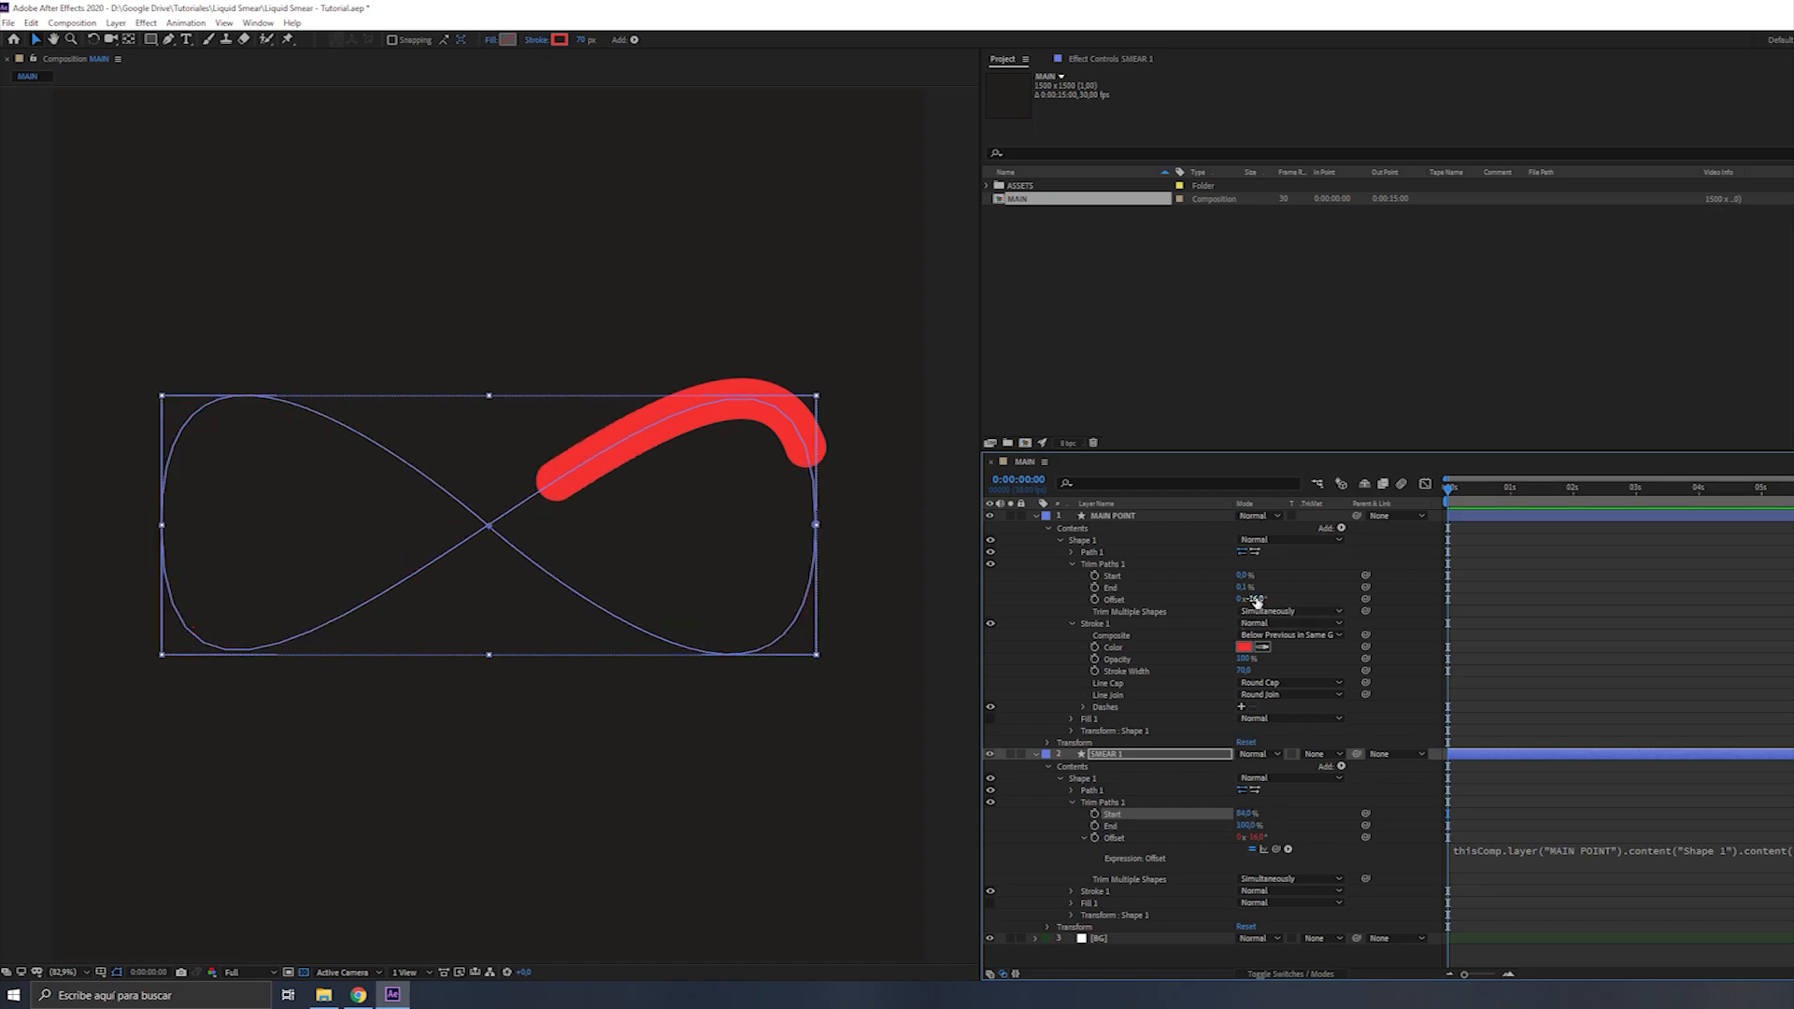
left_click_drag(1247, 598, 1259, 598)
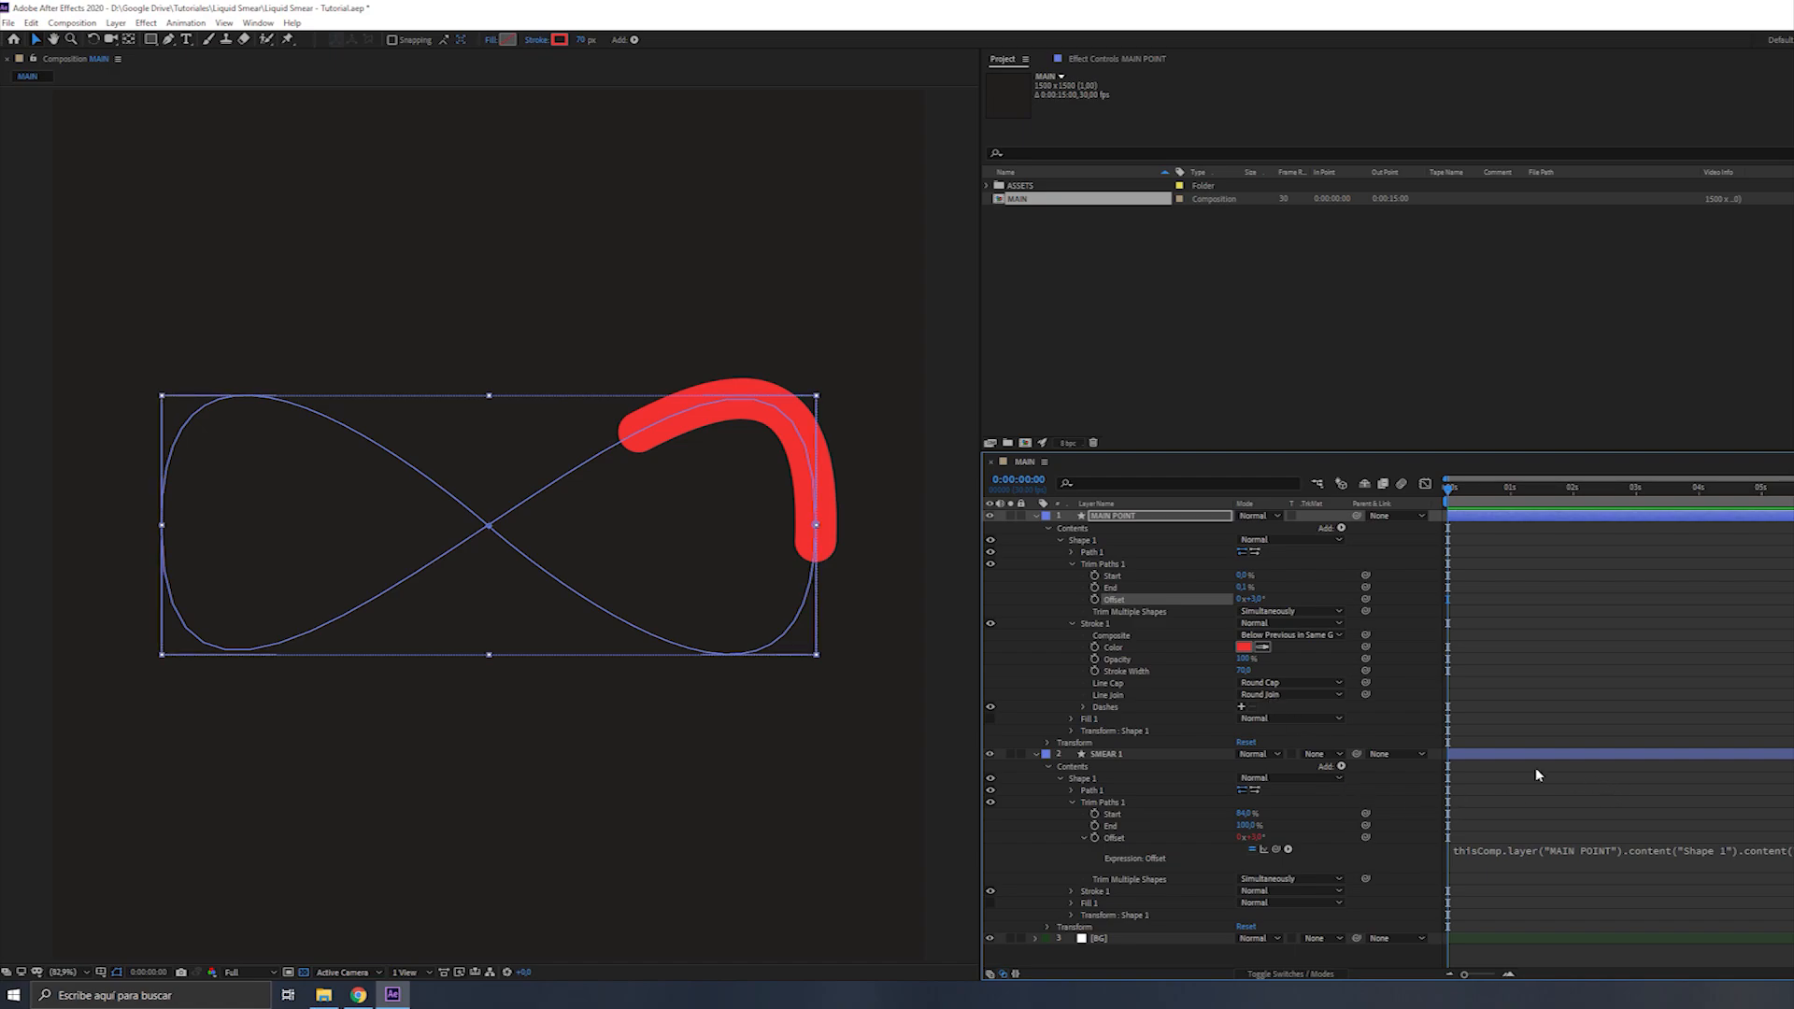
left_click(1104, 754)
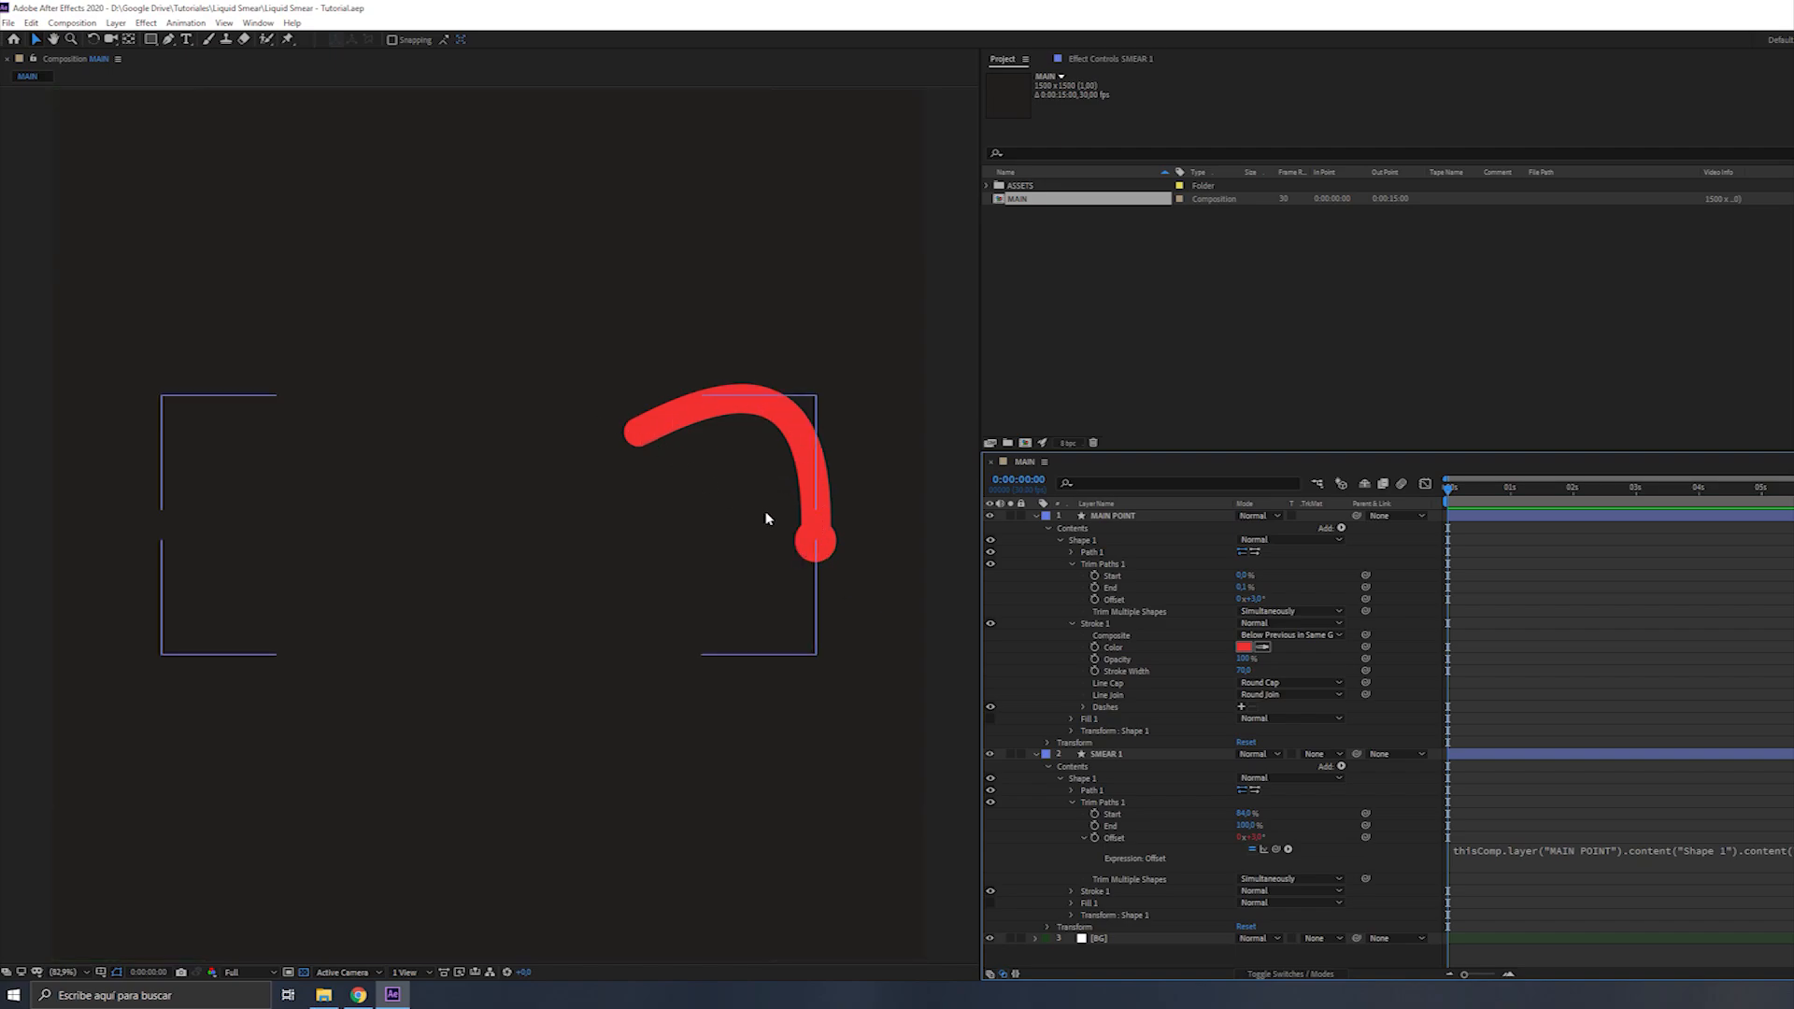
mouse_move(554, 557)
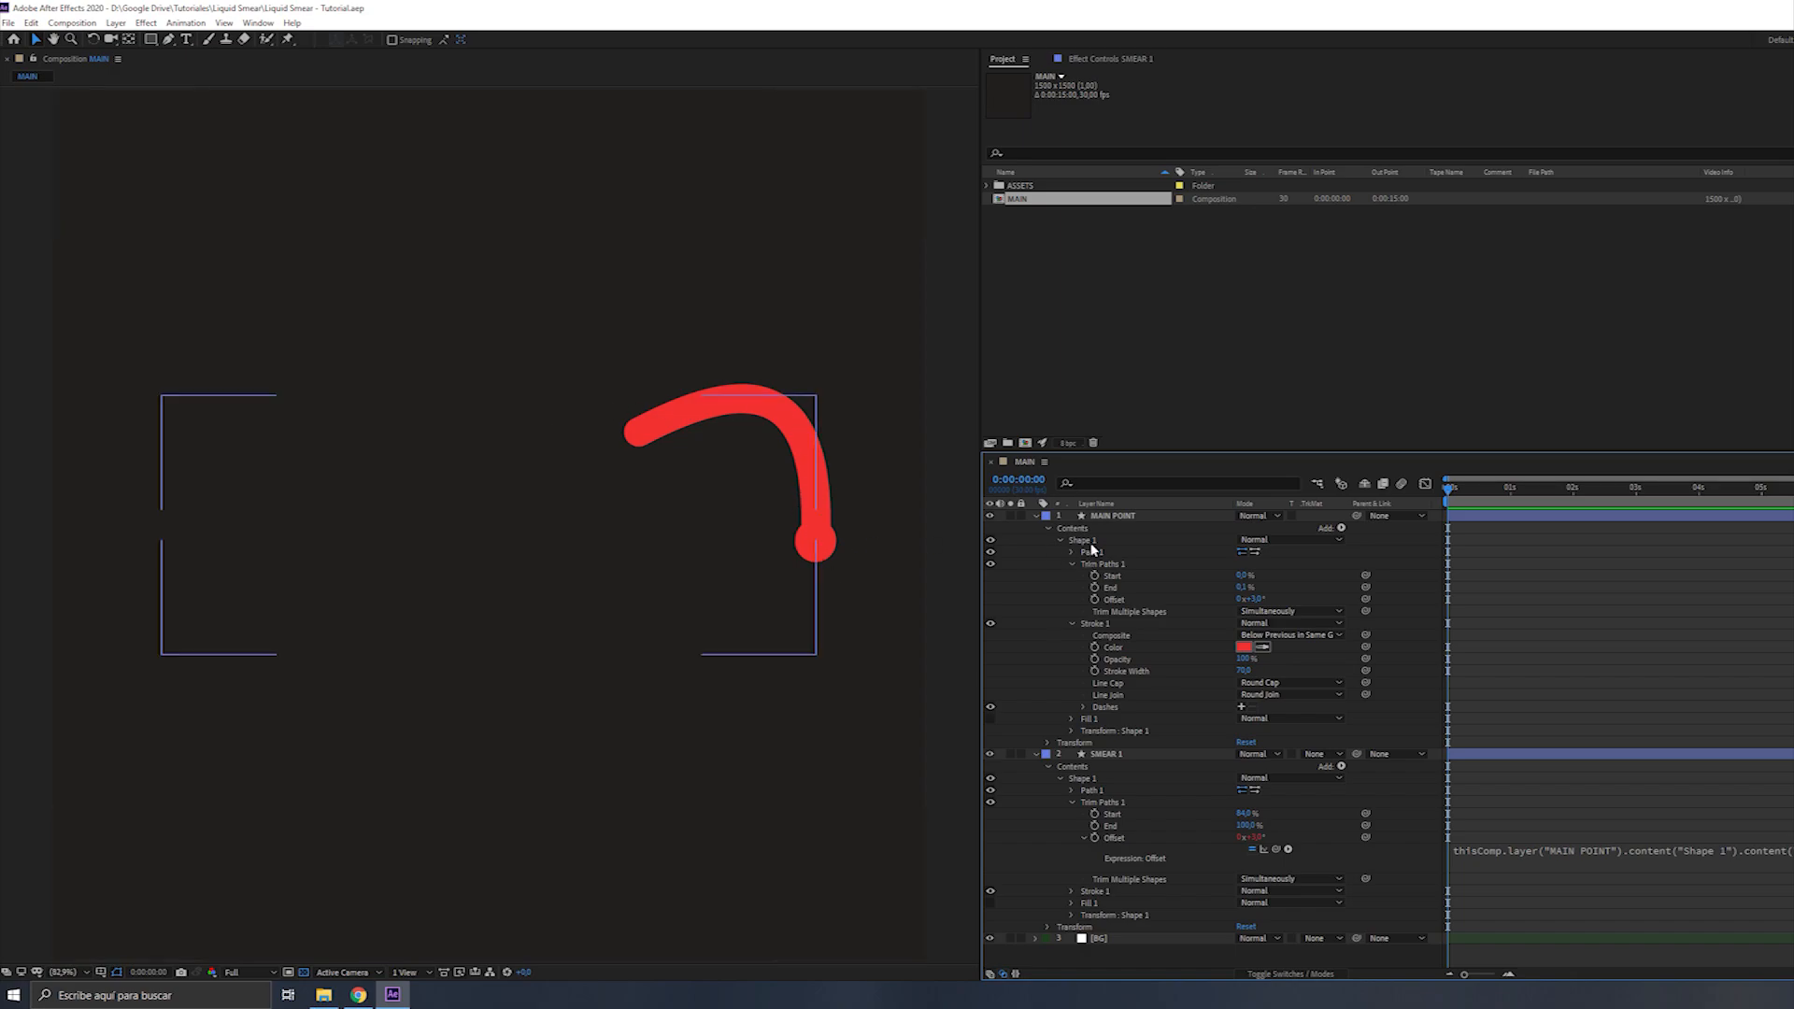
mouse_move(1152, 799)
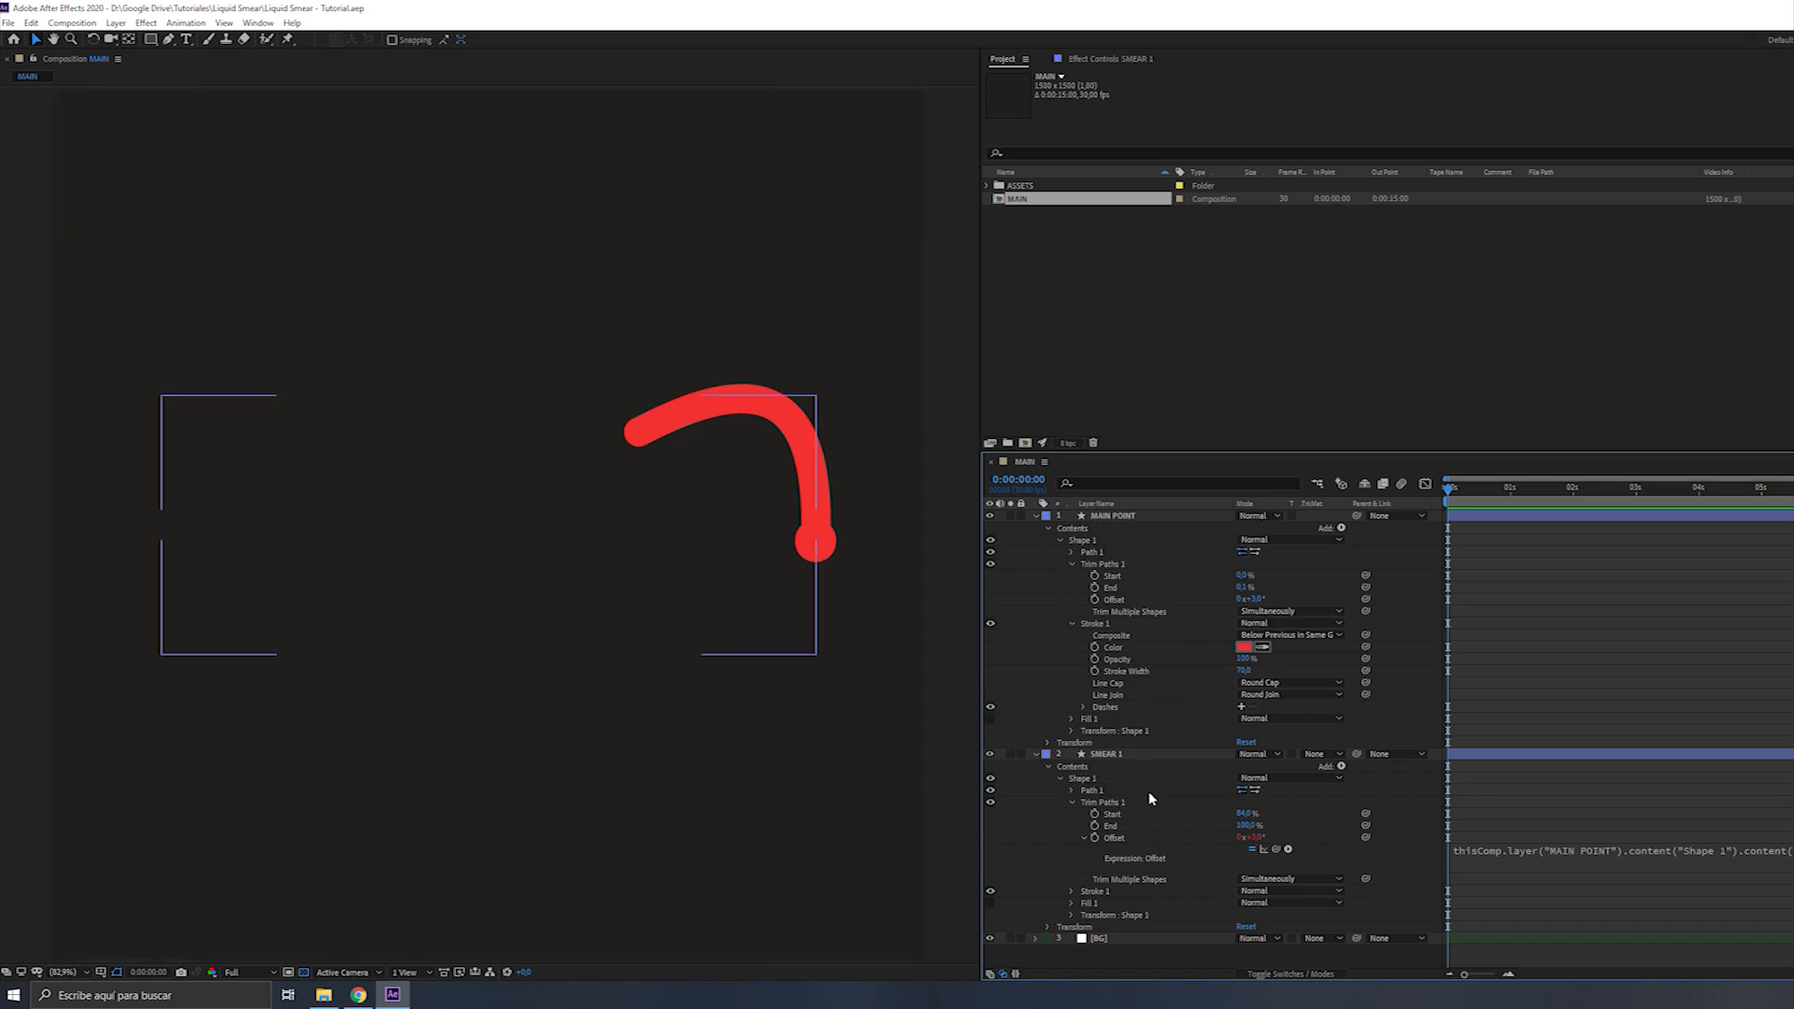
mouse_move(1127, 822)
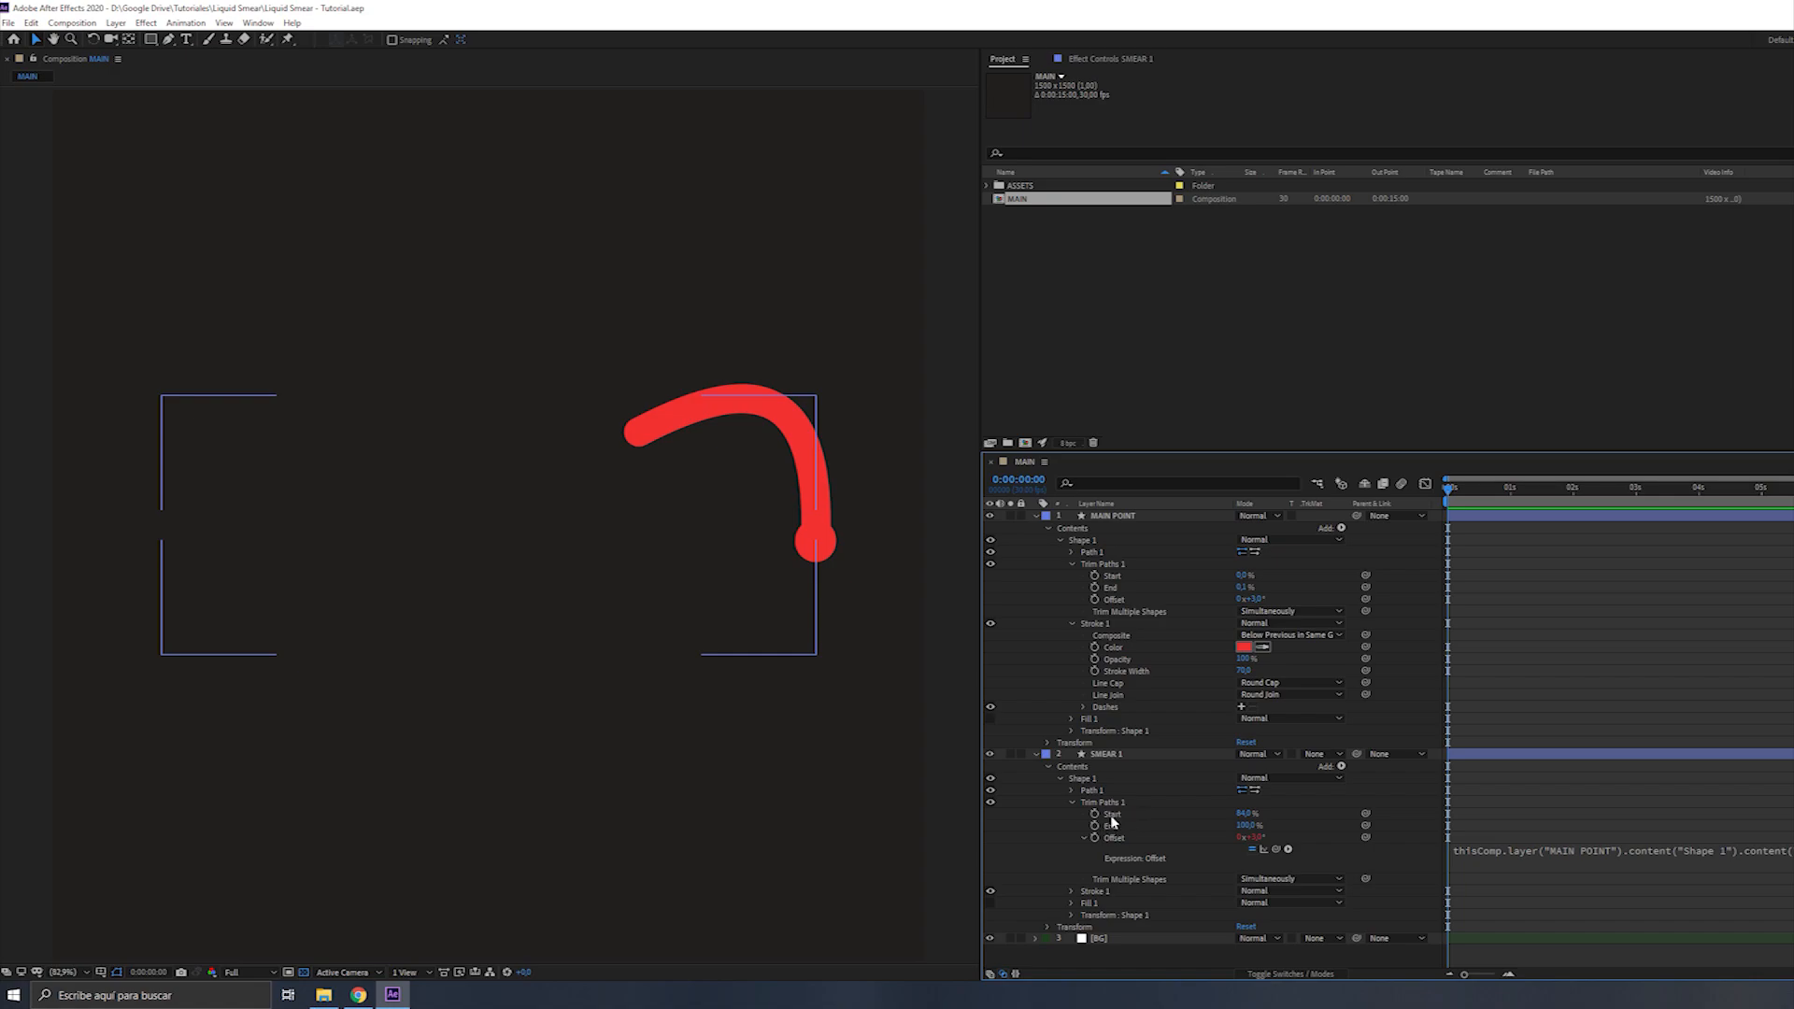
mouse_move(1101, 754)
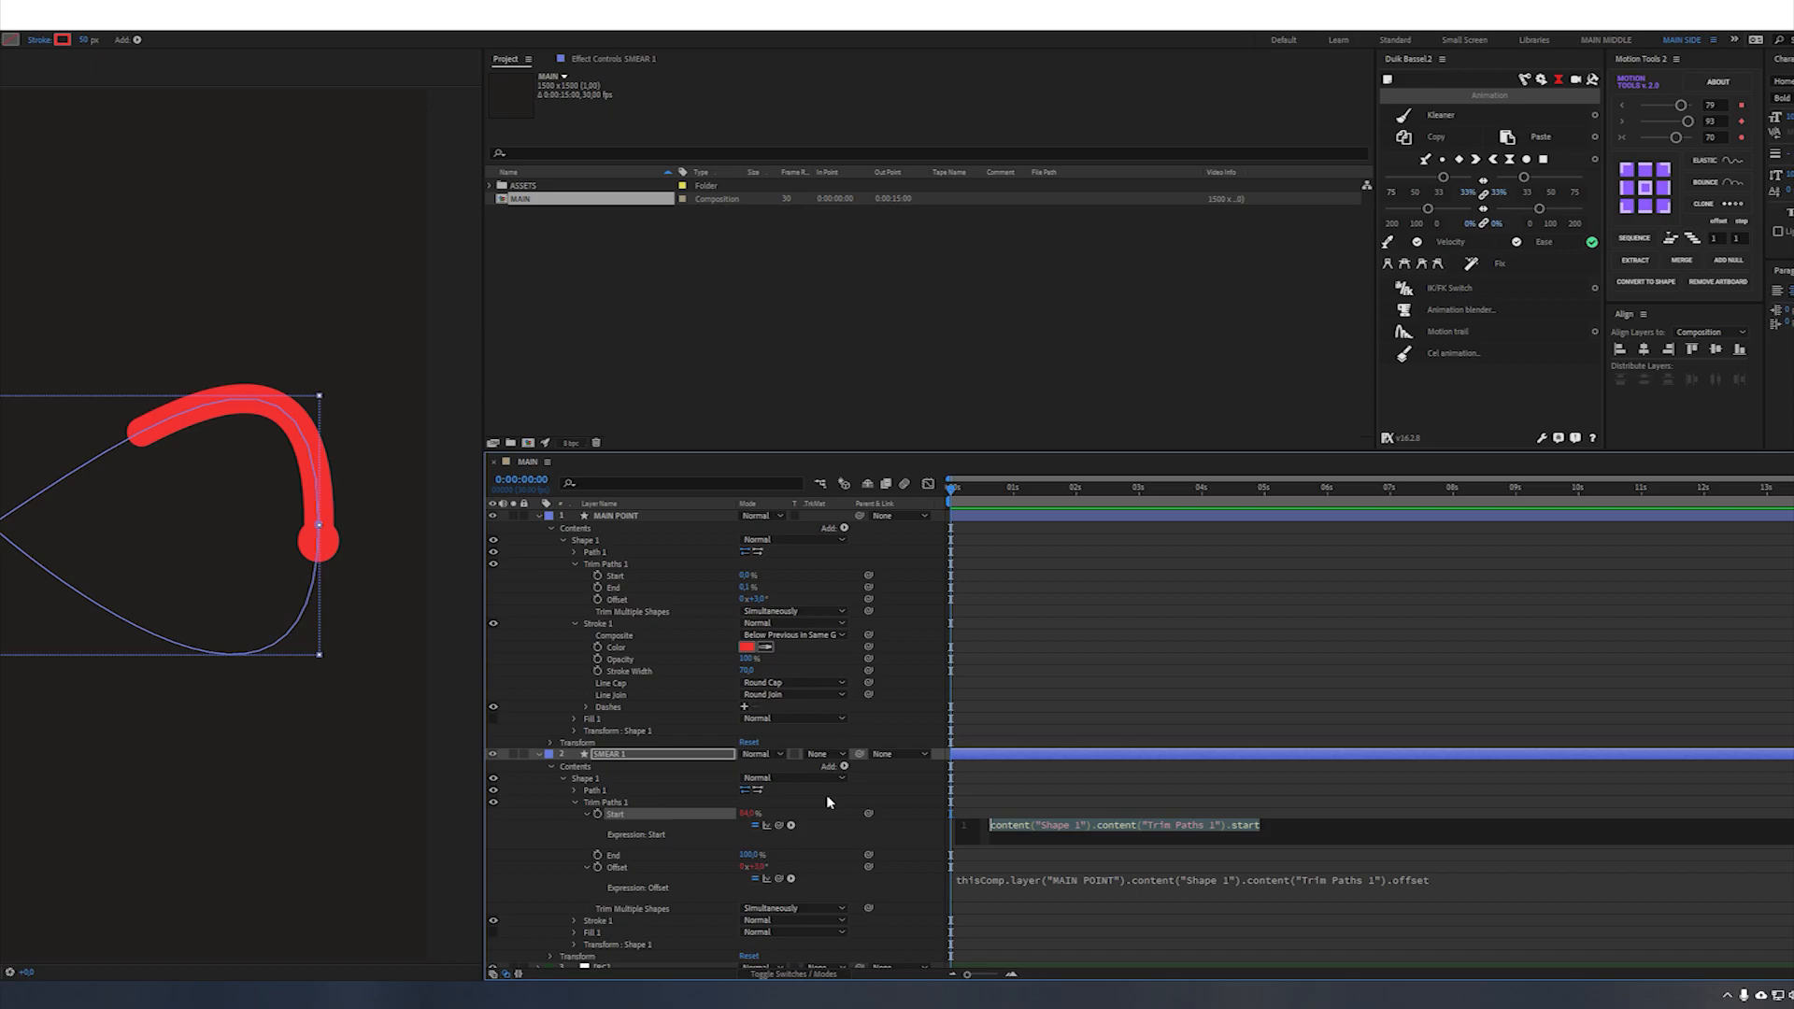
Write SMEAR 1's Start expression defining mainOffset and returning 100 - mainOffset.velocity
type("var")
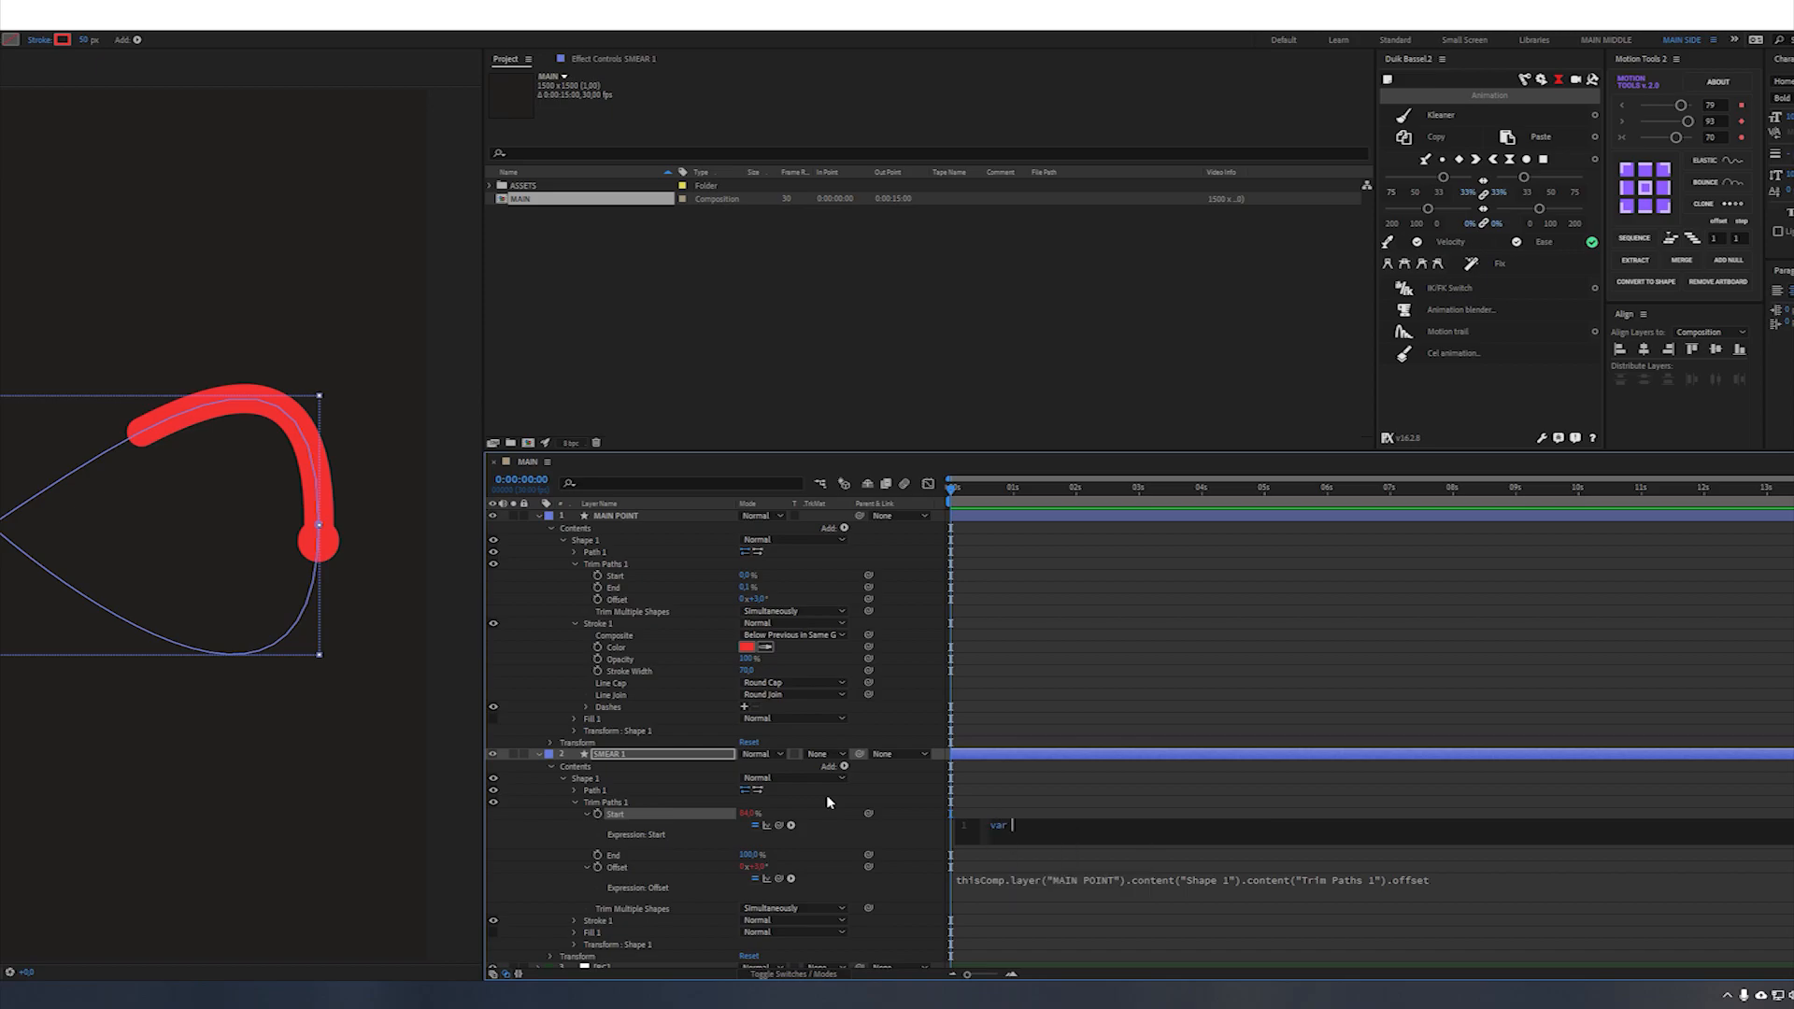
type("main")
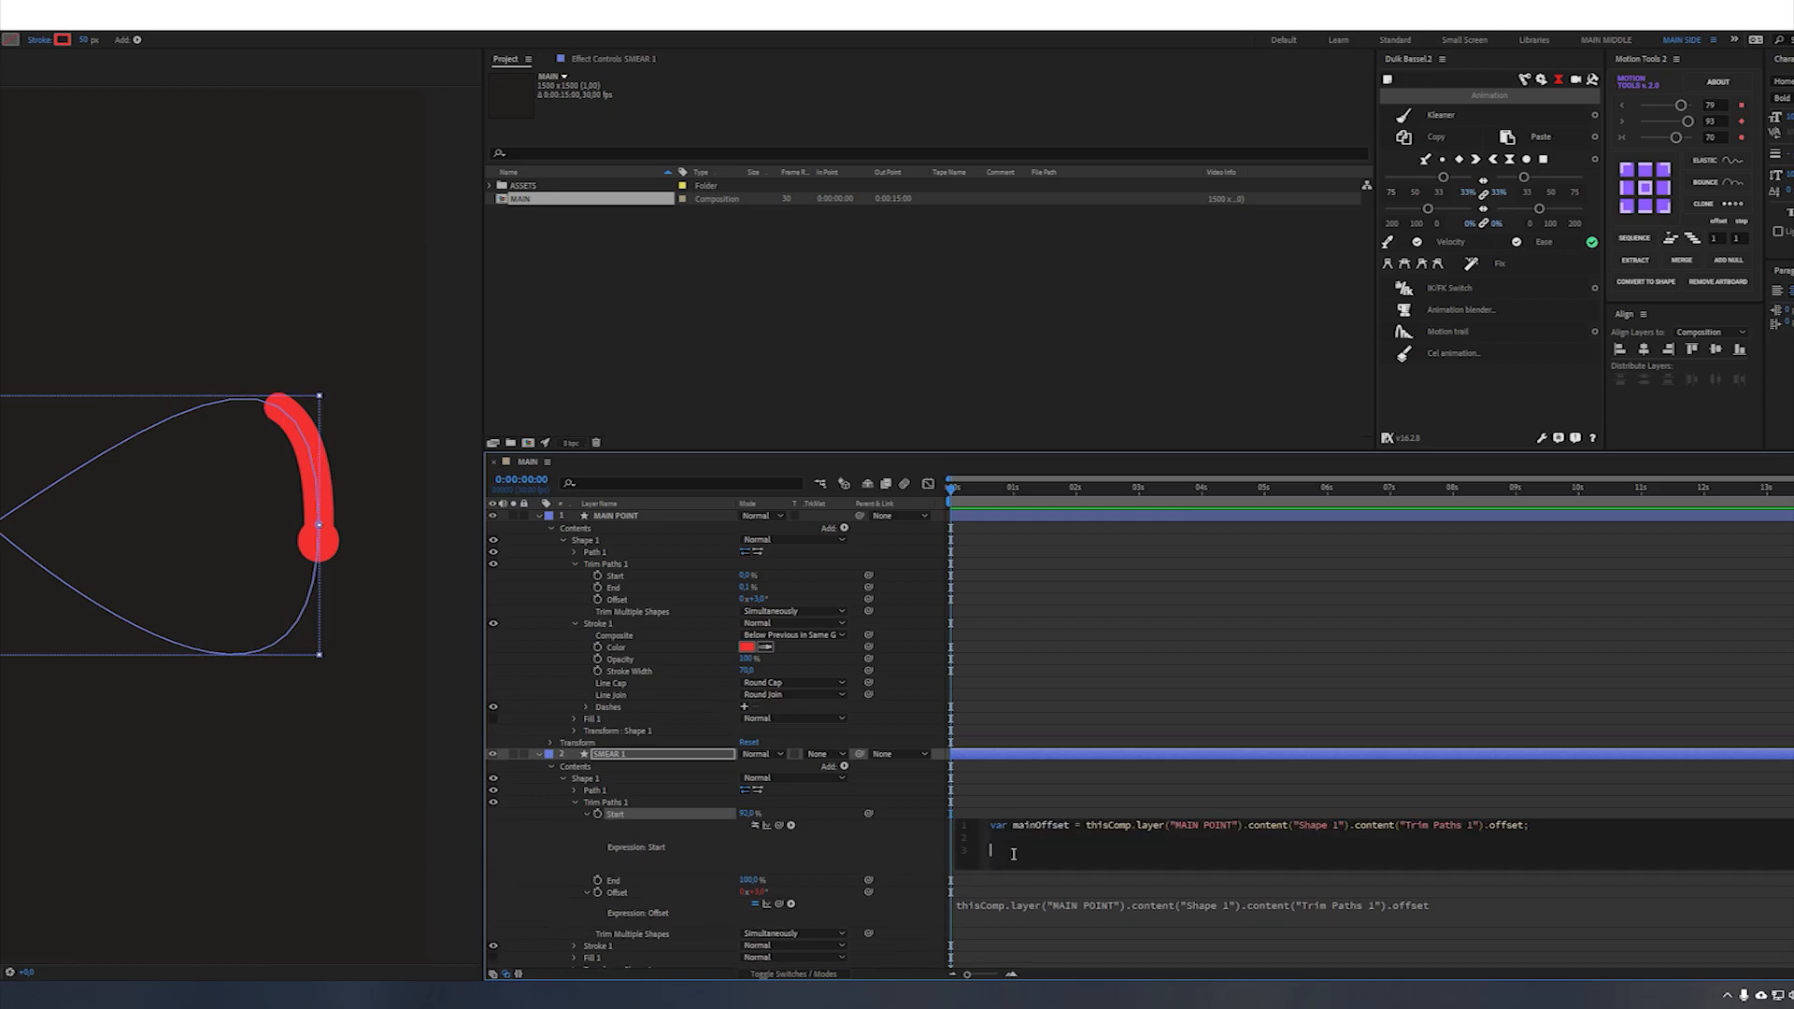
type("100")
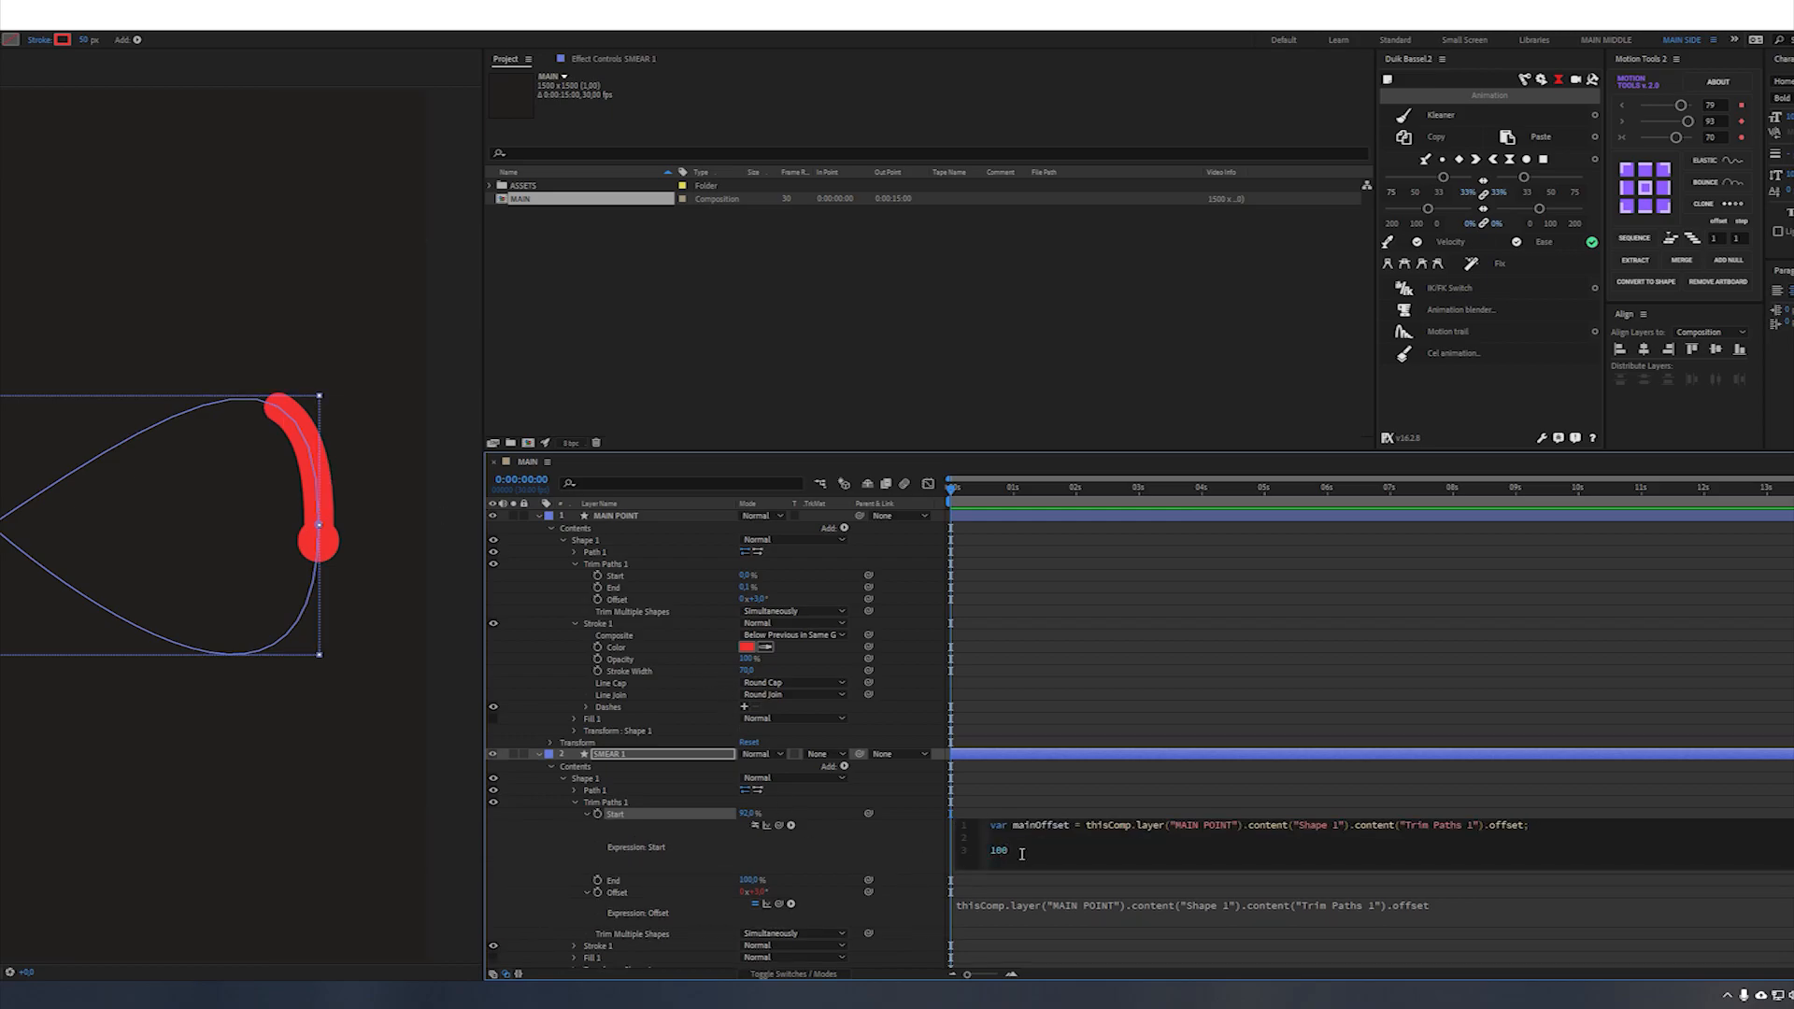
type("-ma")
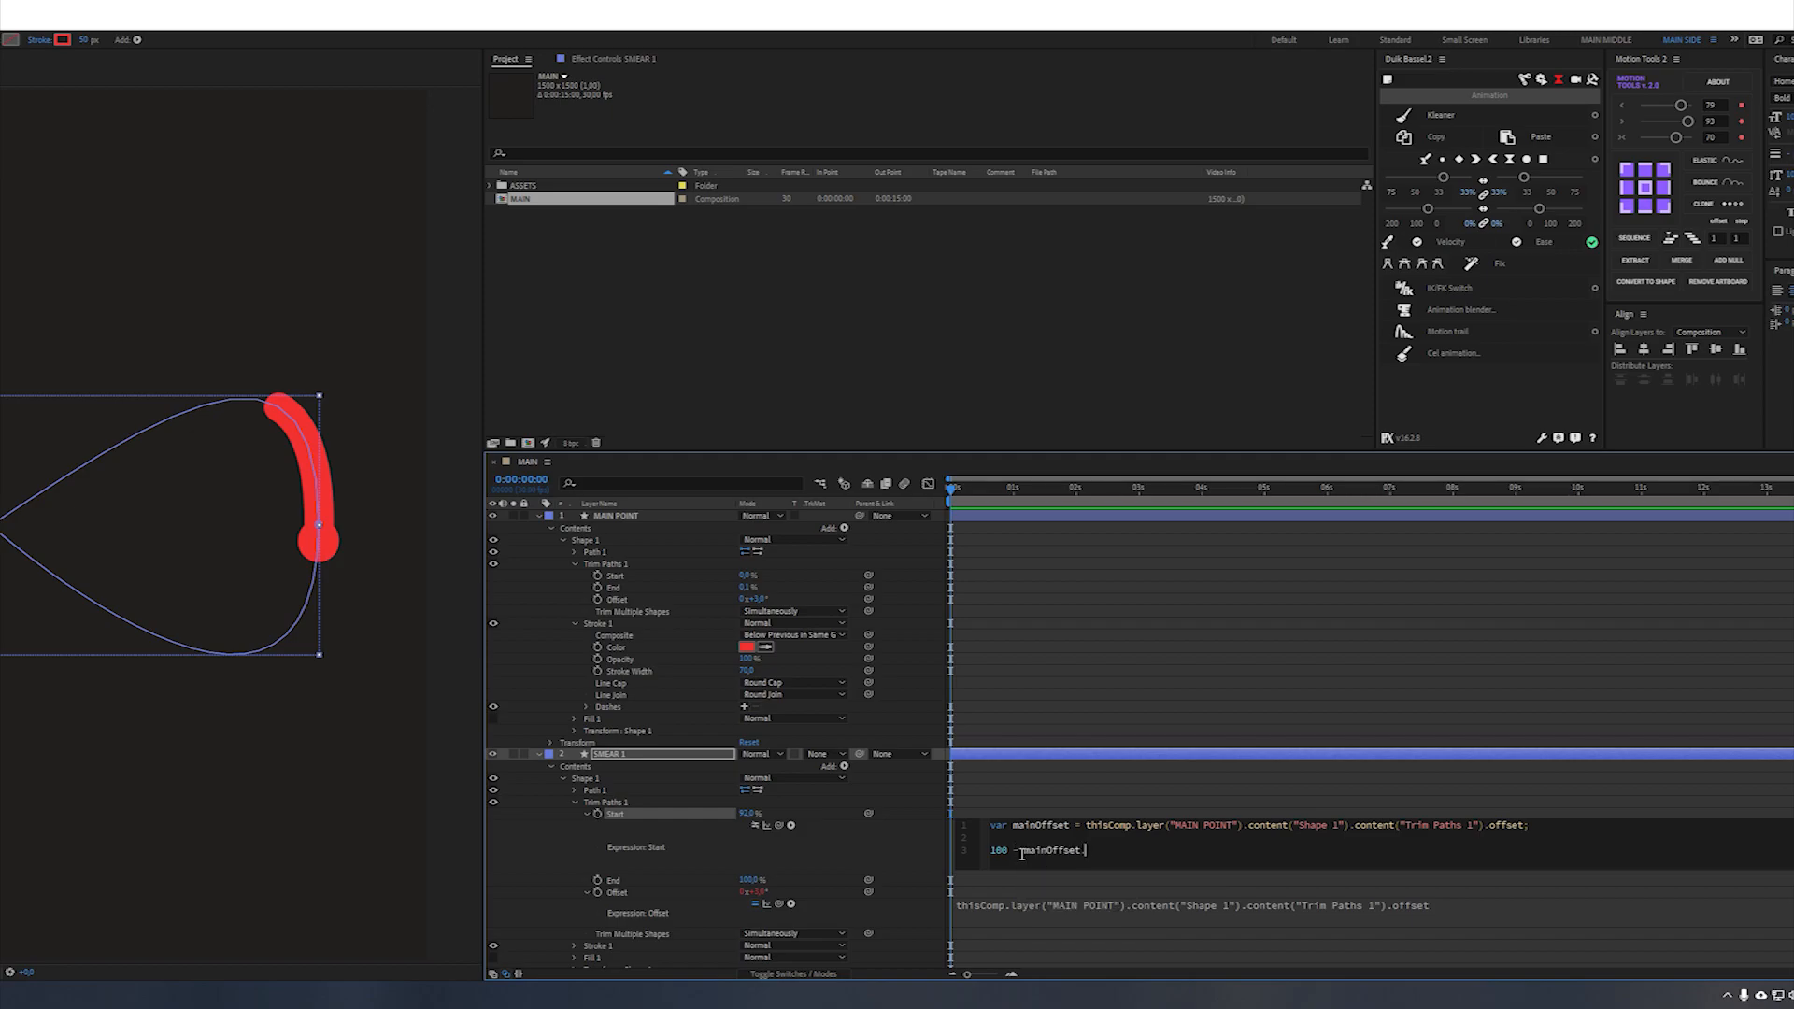
type(".velocity")
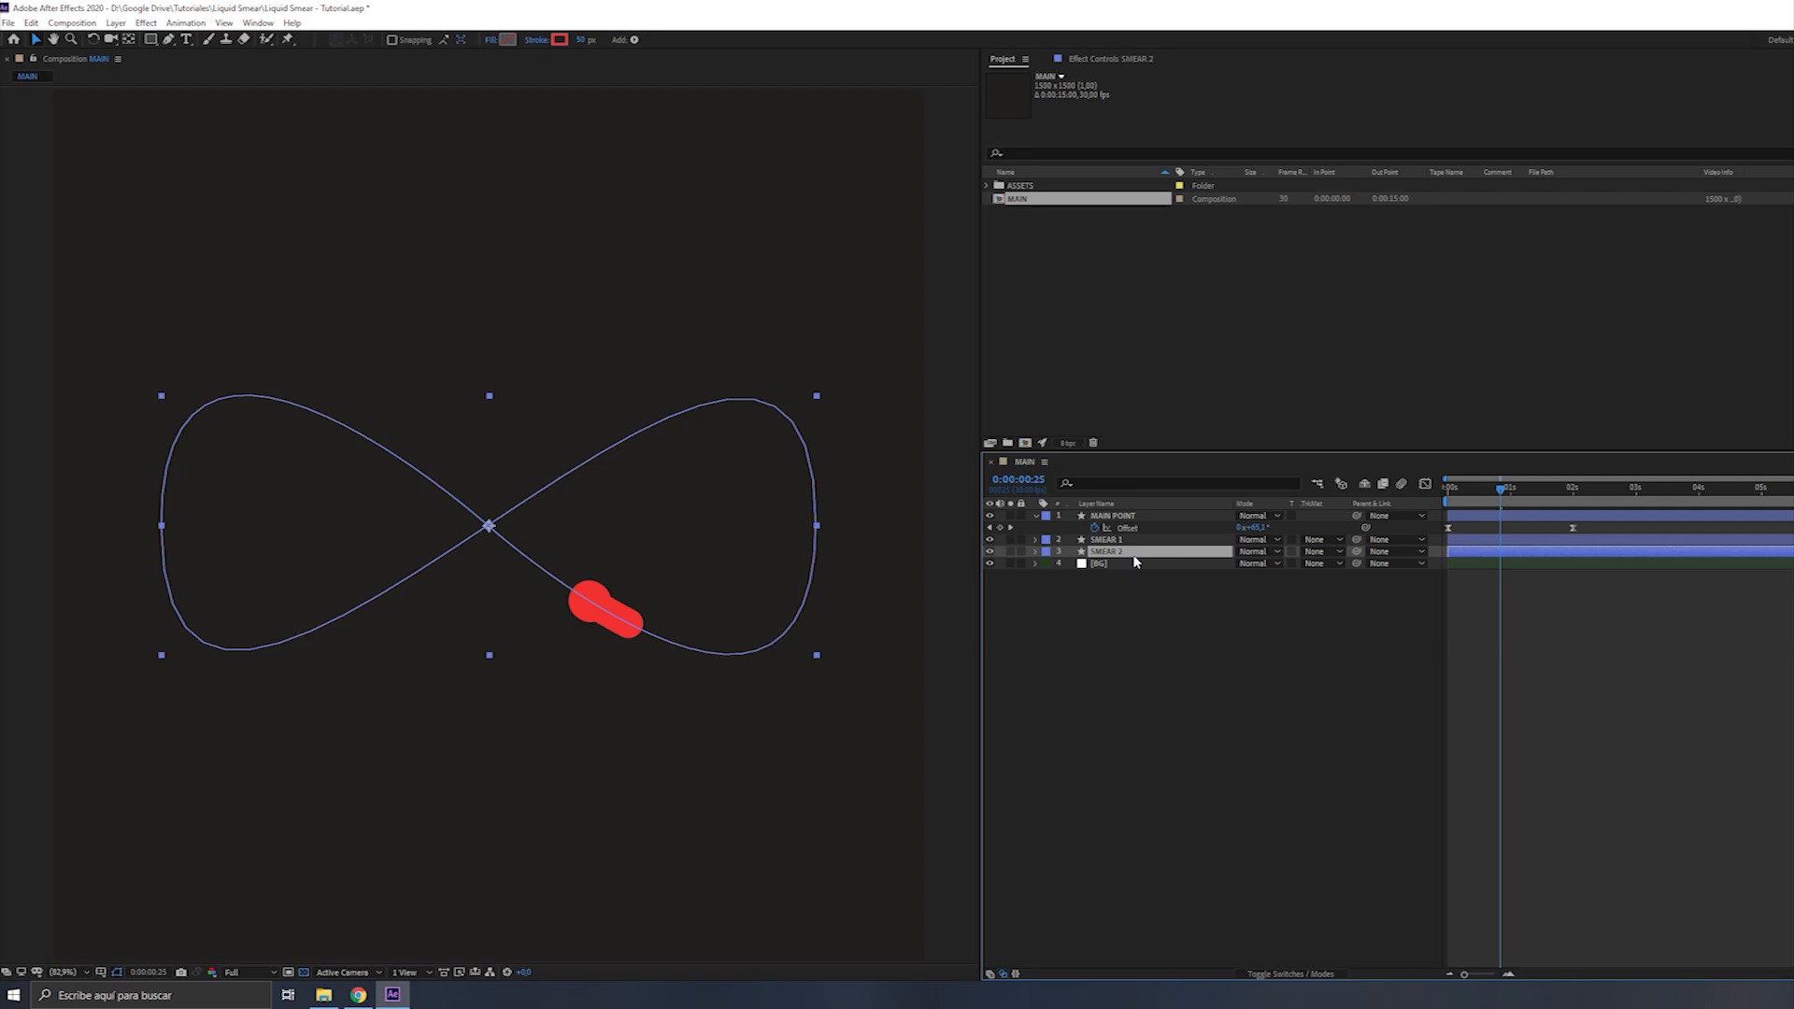
Select the SMEAR 2 layer to edit its Start expression
left_click(1082, 552)
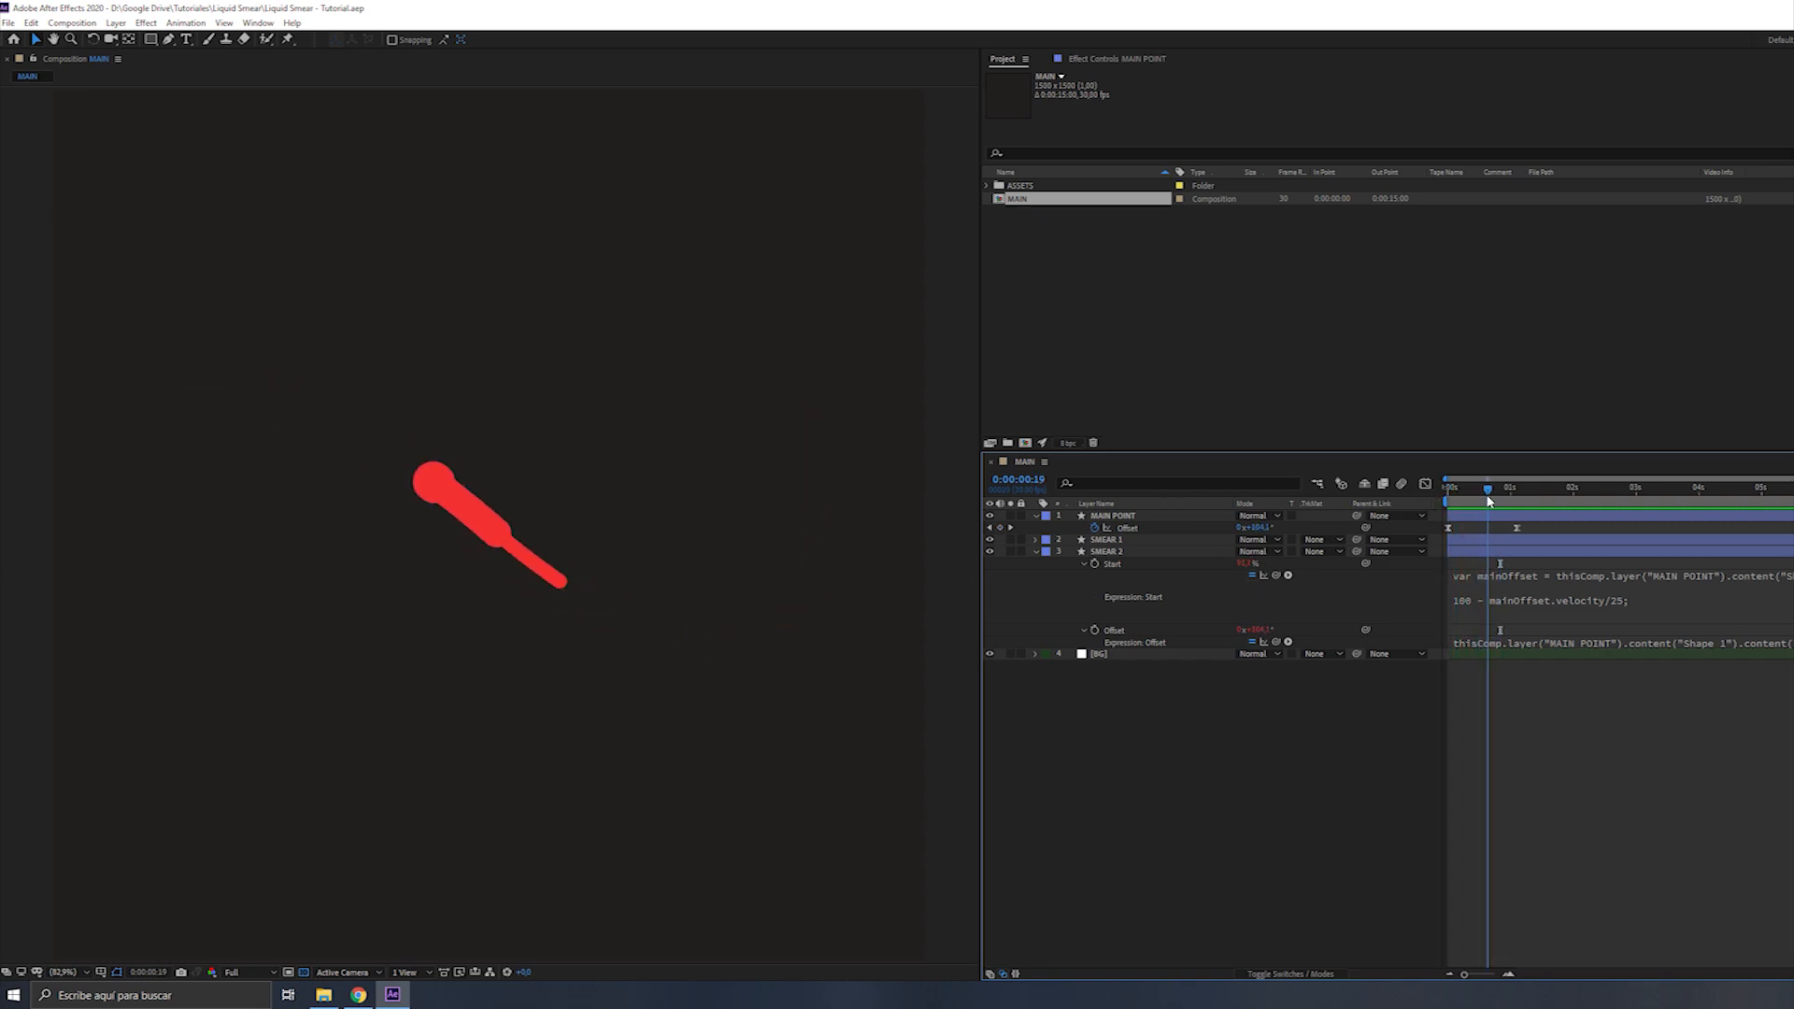
mouse_move(1271, 865)
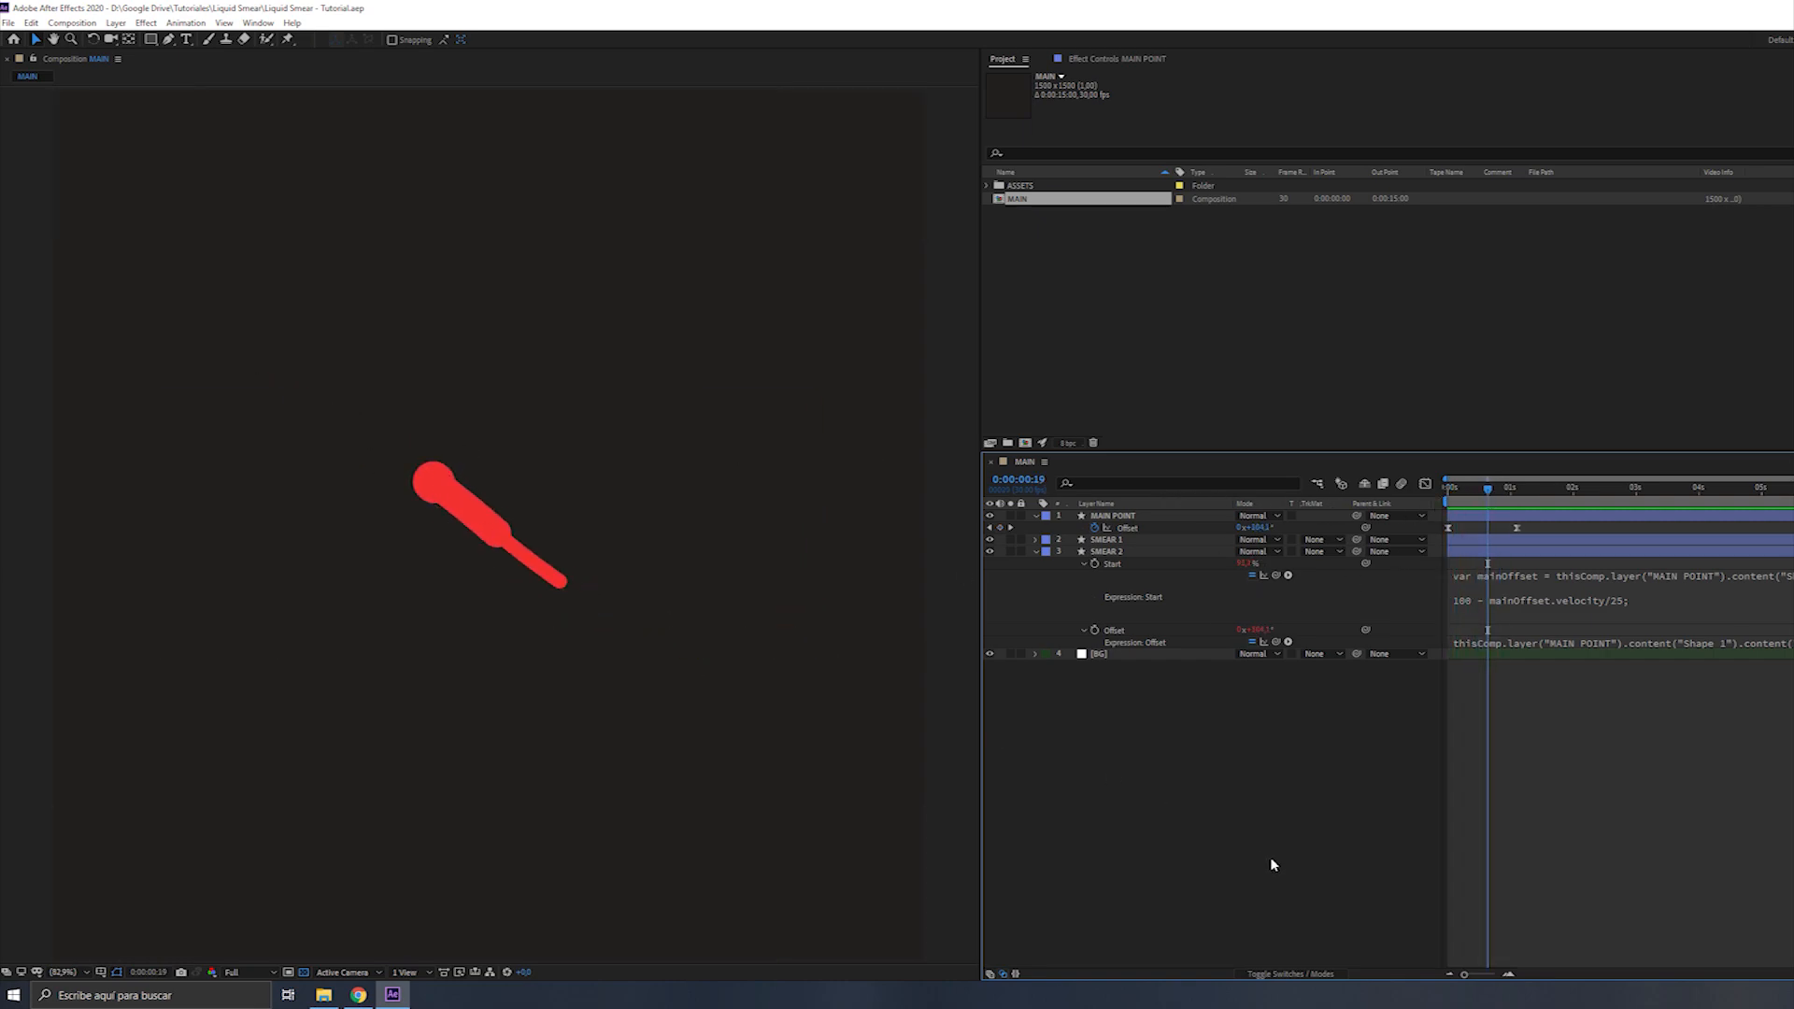
Apply Effect > Distort > Turbulent Displace to the SMEAR 1 layer
left_click(446, 511)
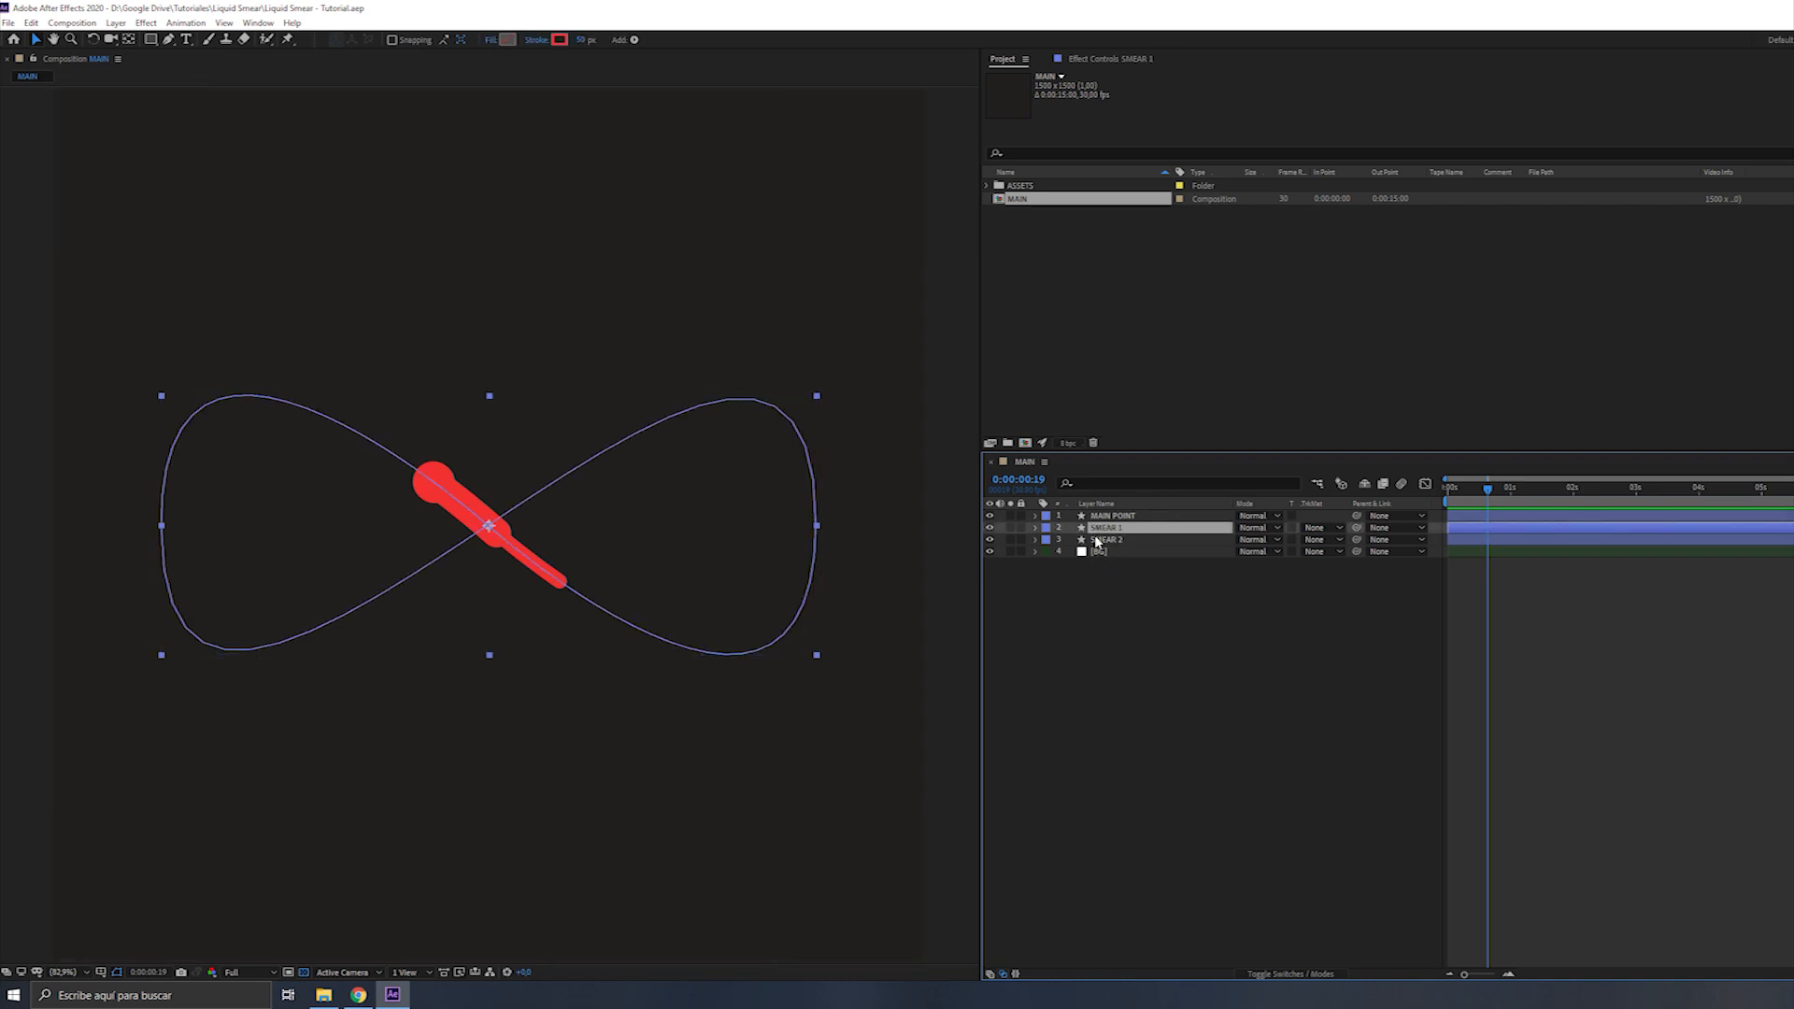
left_click(146, 21)
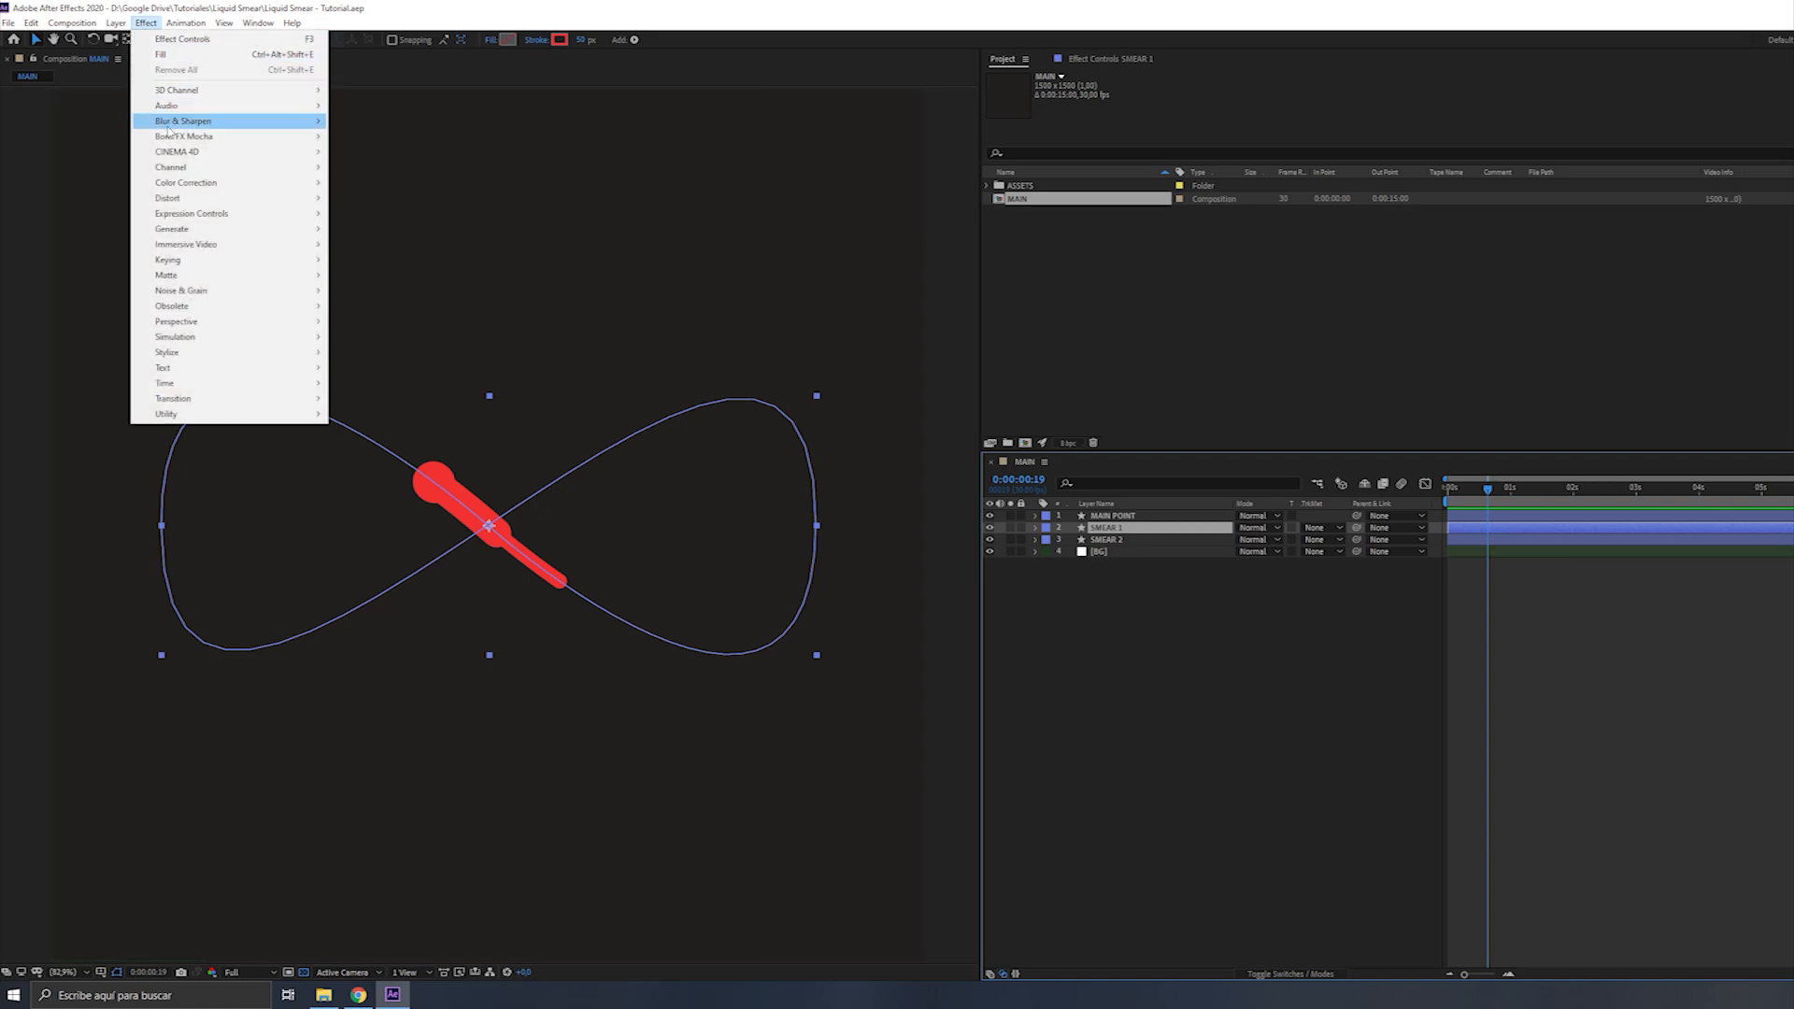
mouse_move(167, 198)
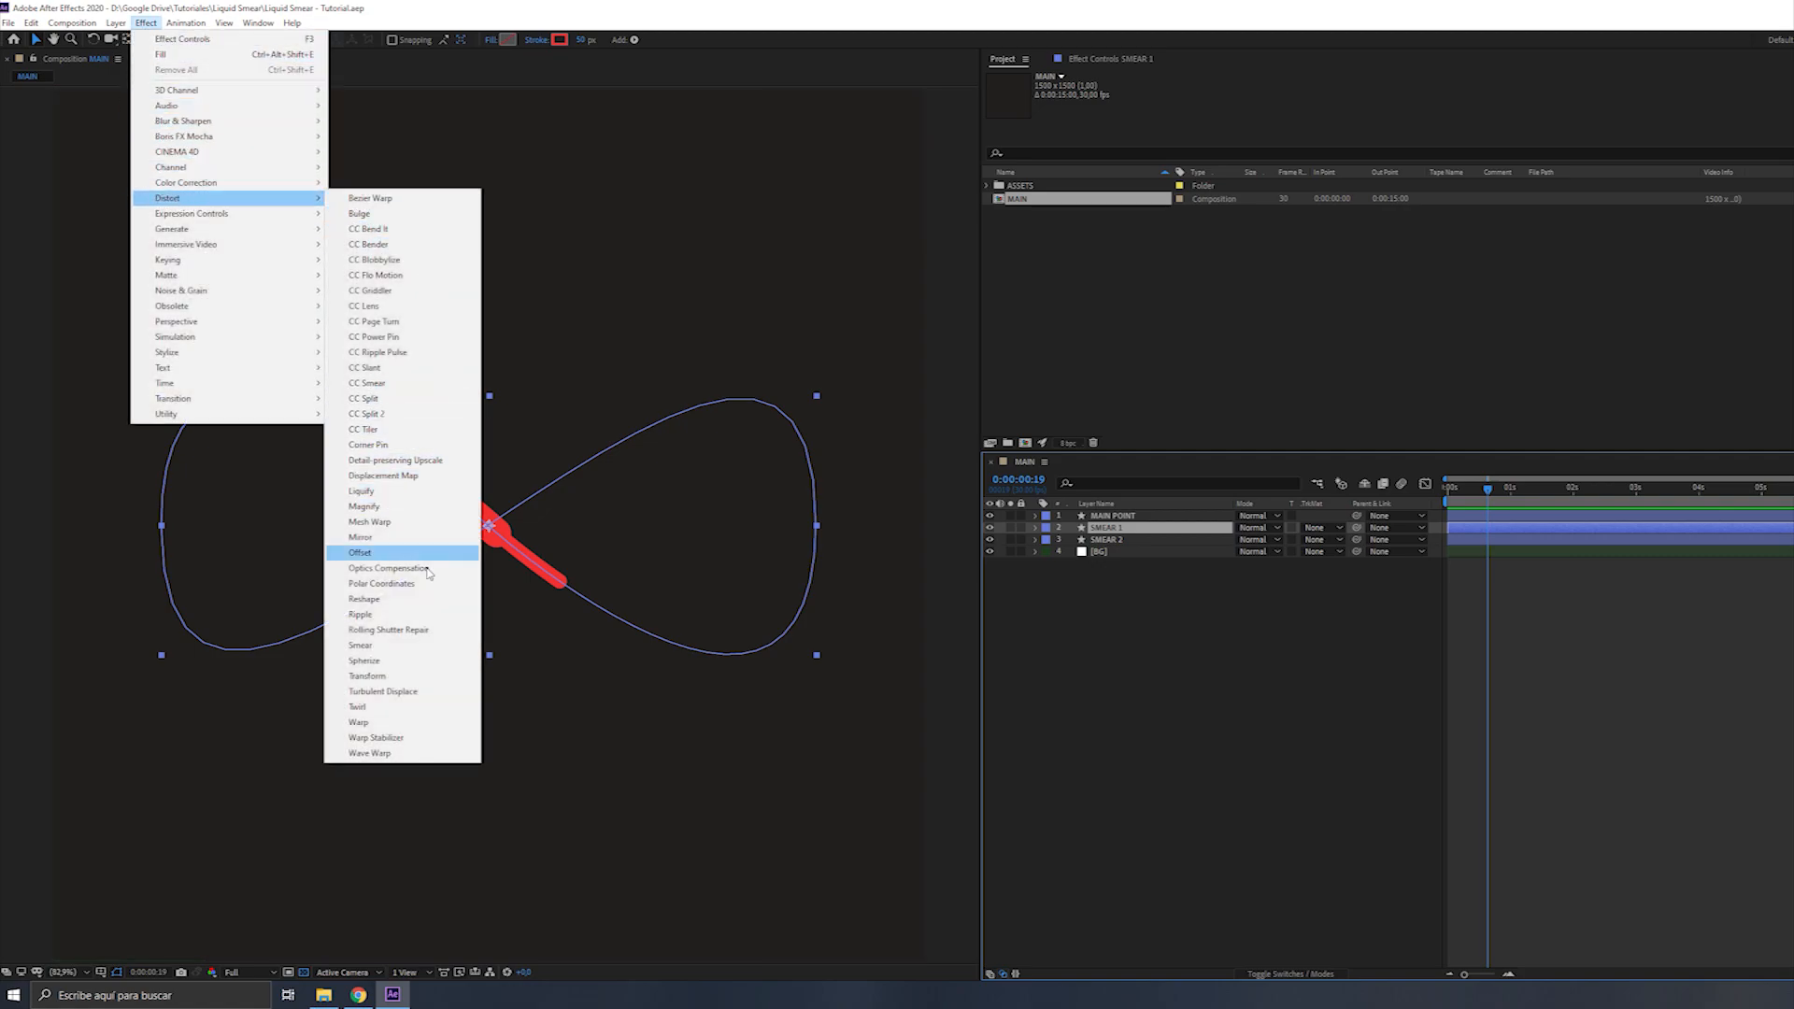
left_click(382, 692)
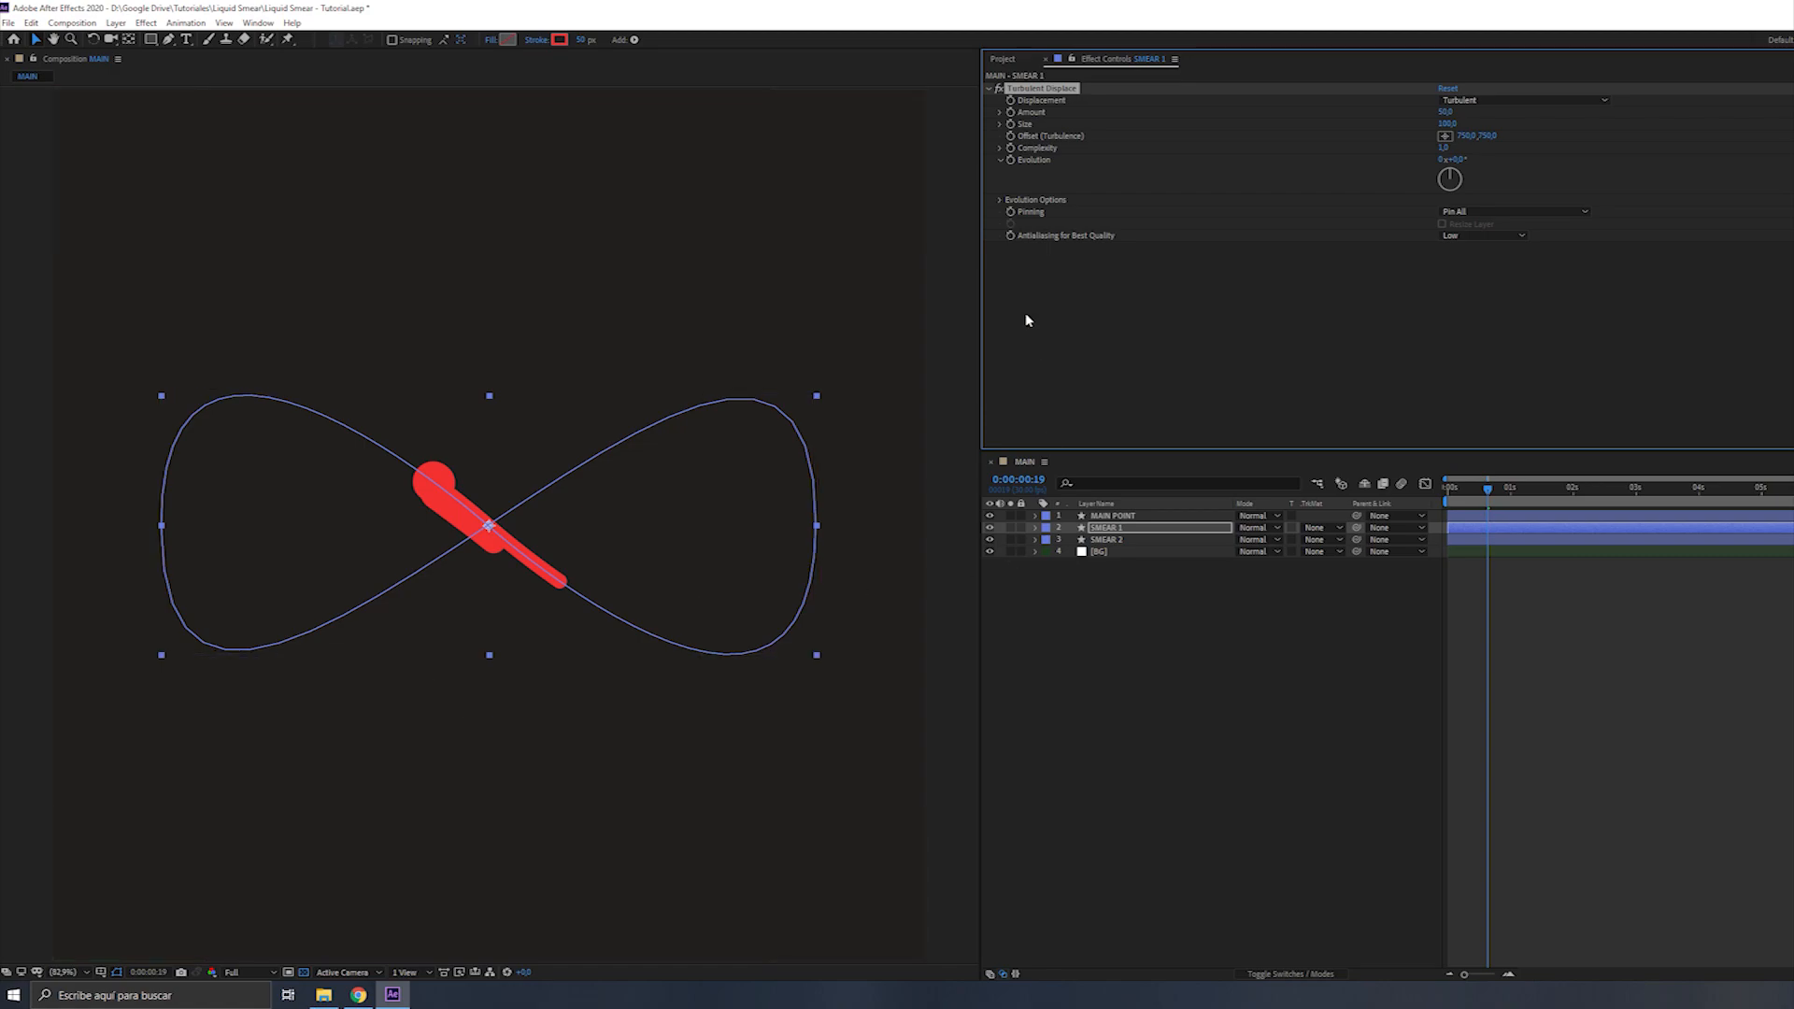
mouse_move(1064, 91)
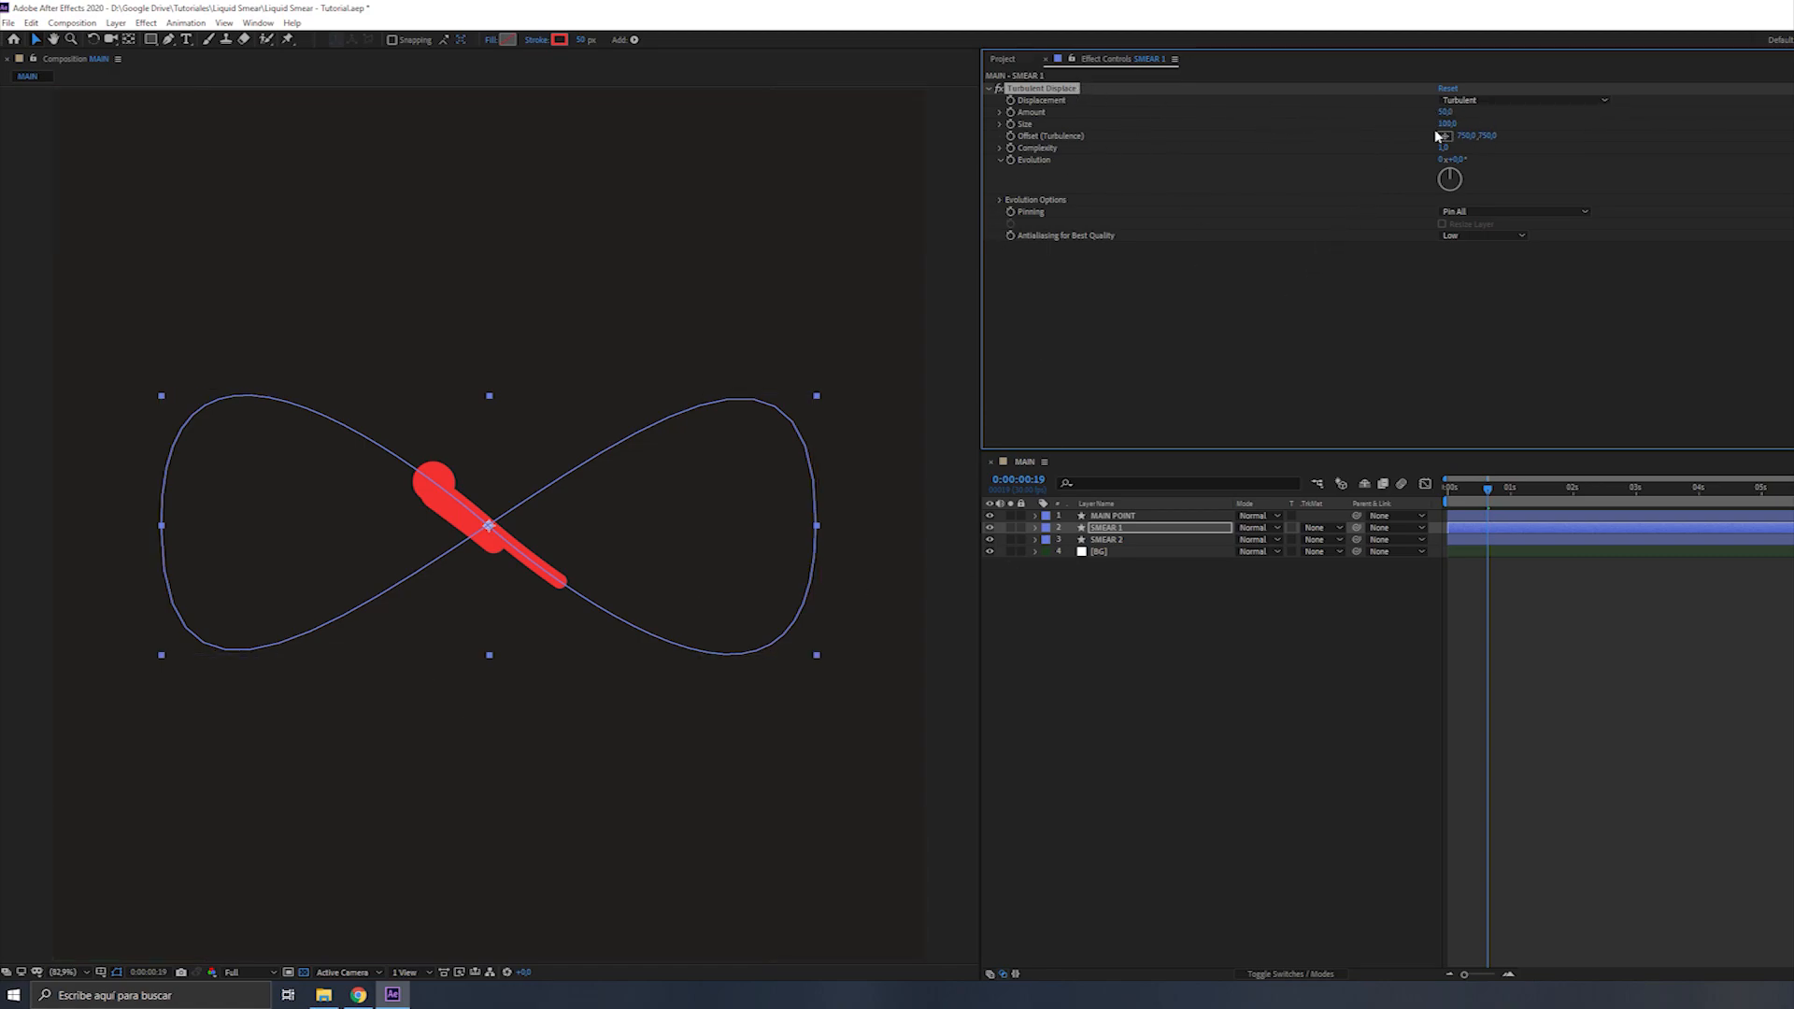
Raise Turbulent Displace Amount and Size on SMEAR 1, then select the effect for copying
left_click(1451, 123)
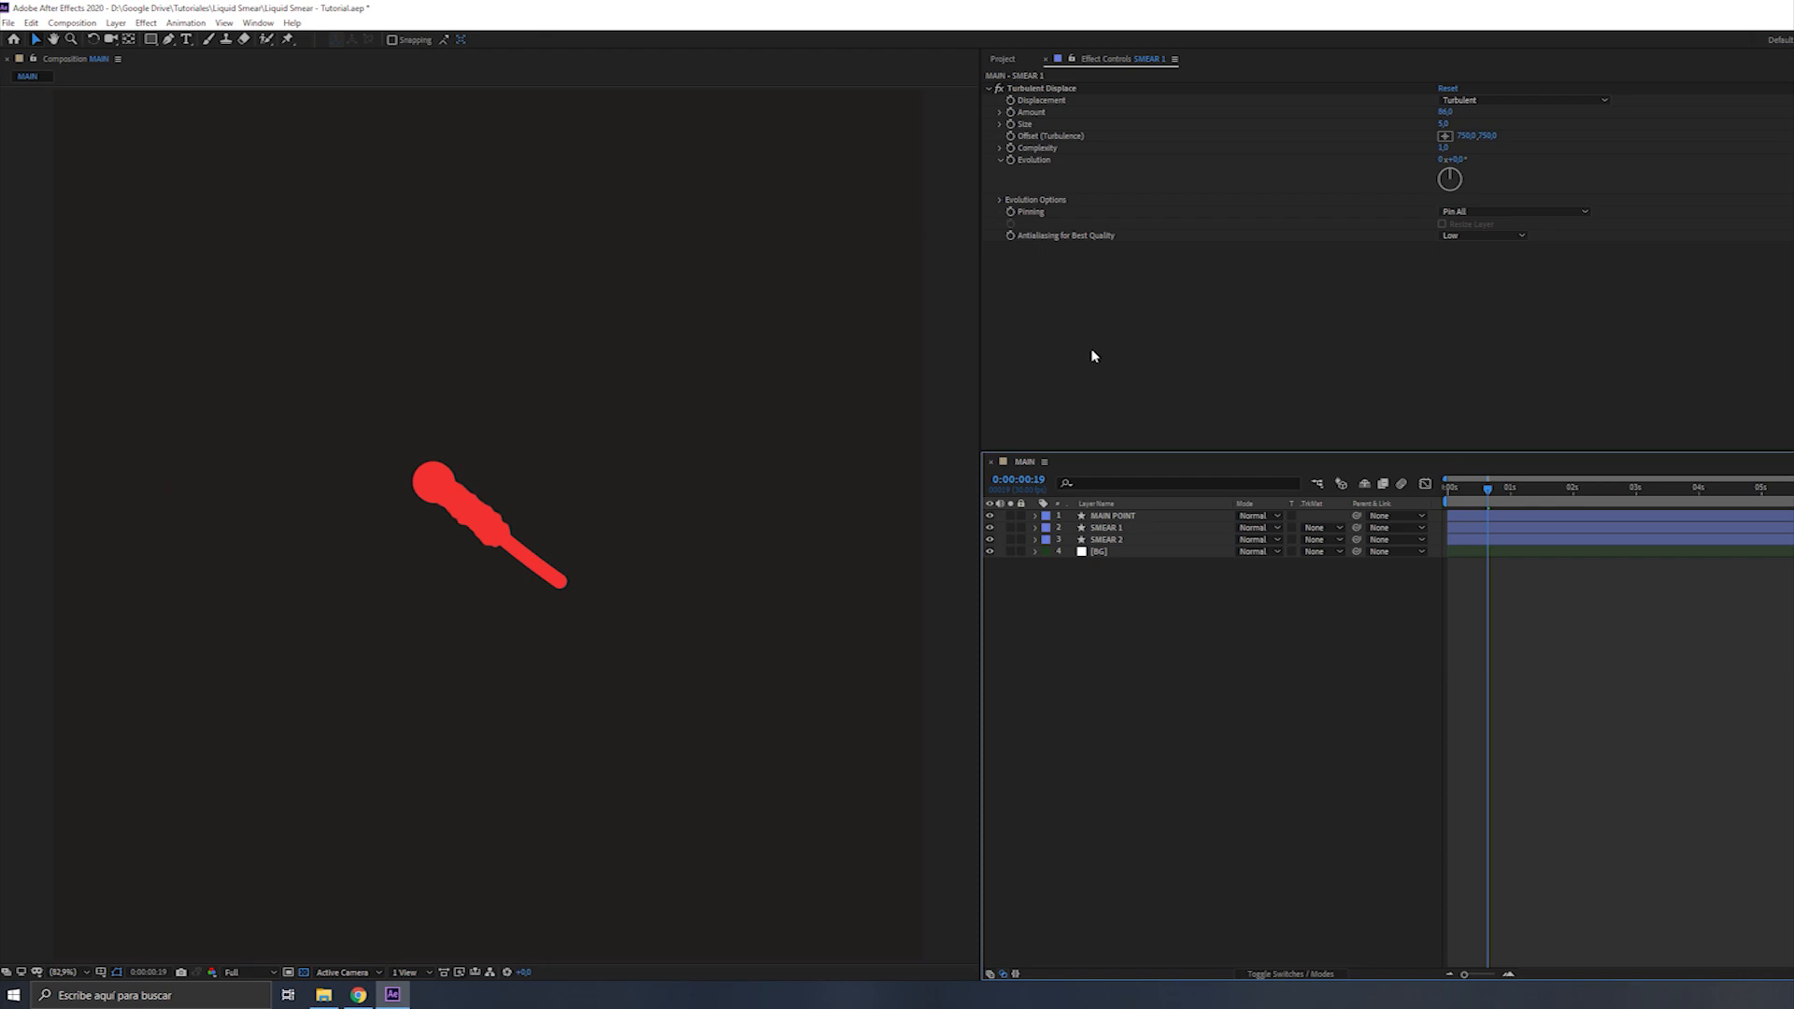
left_click(1104, 527)
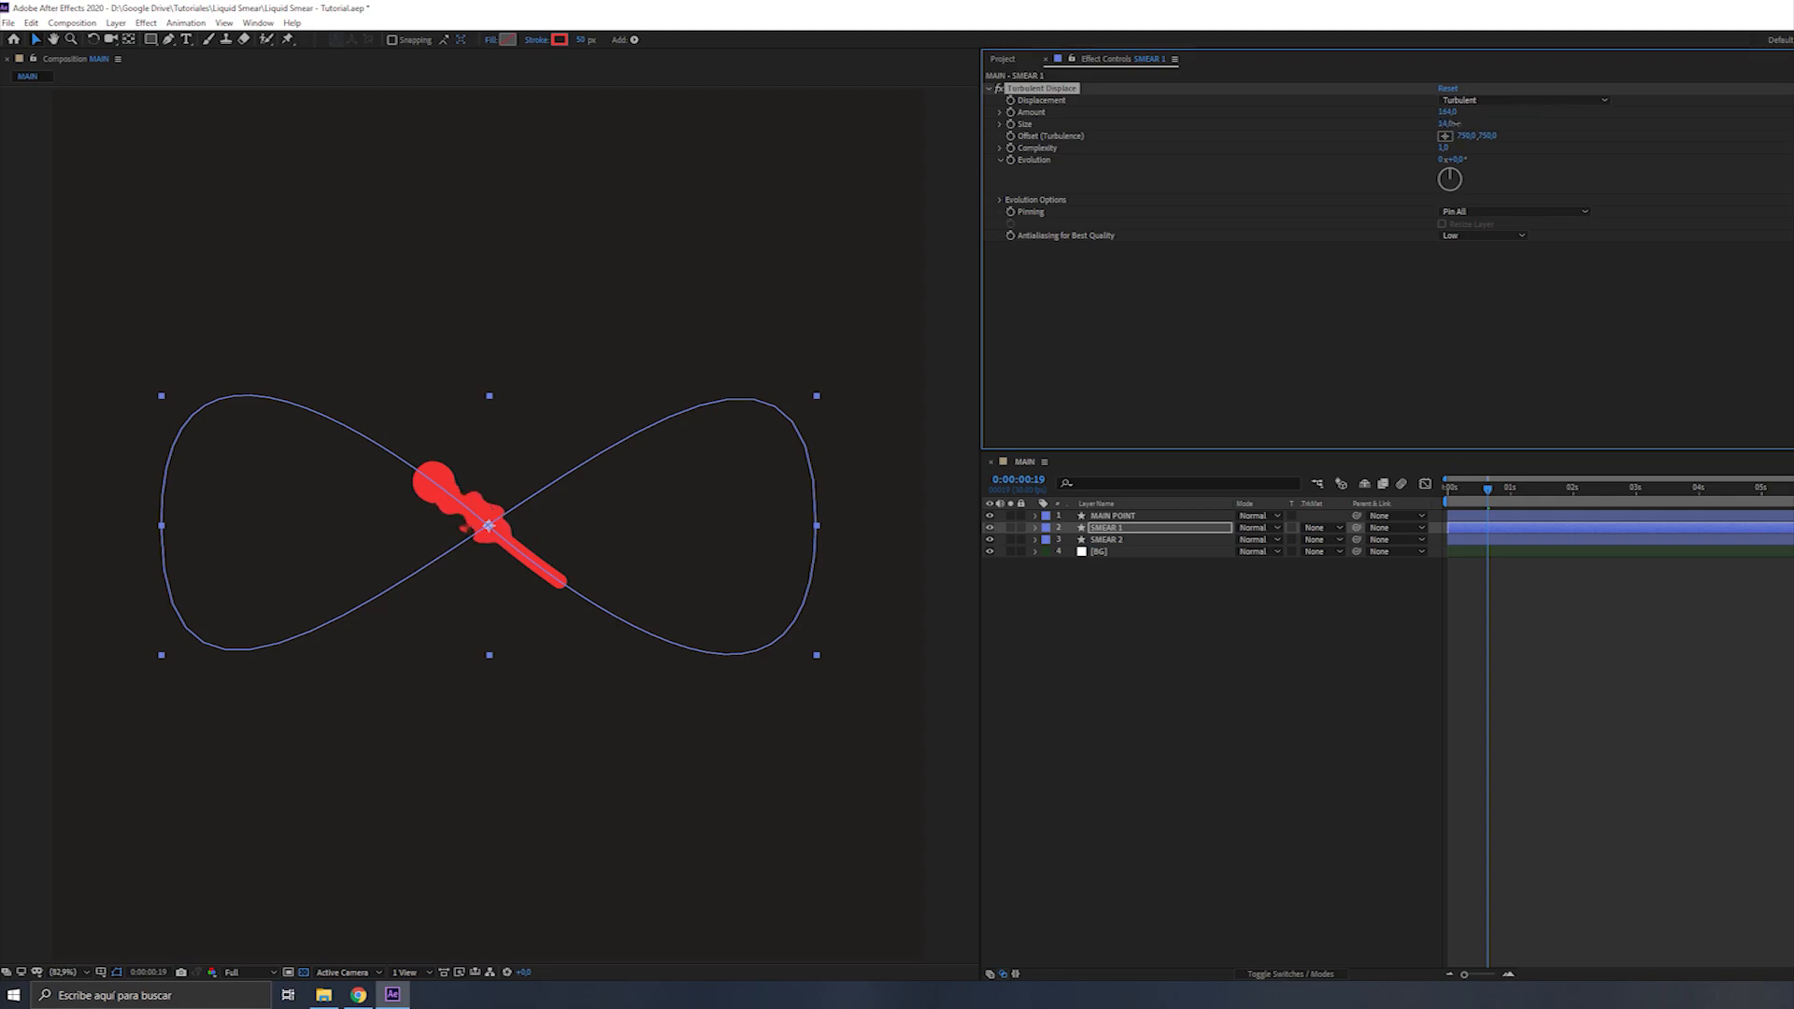
left_click(1449, 124)
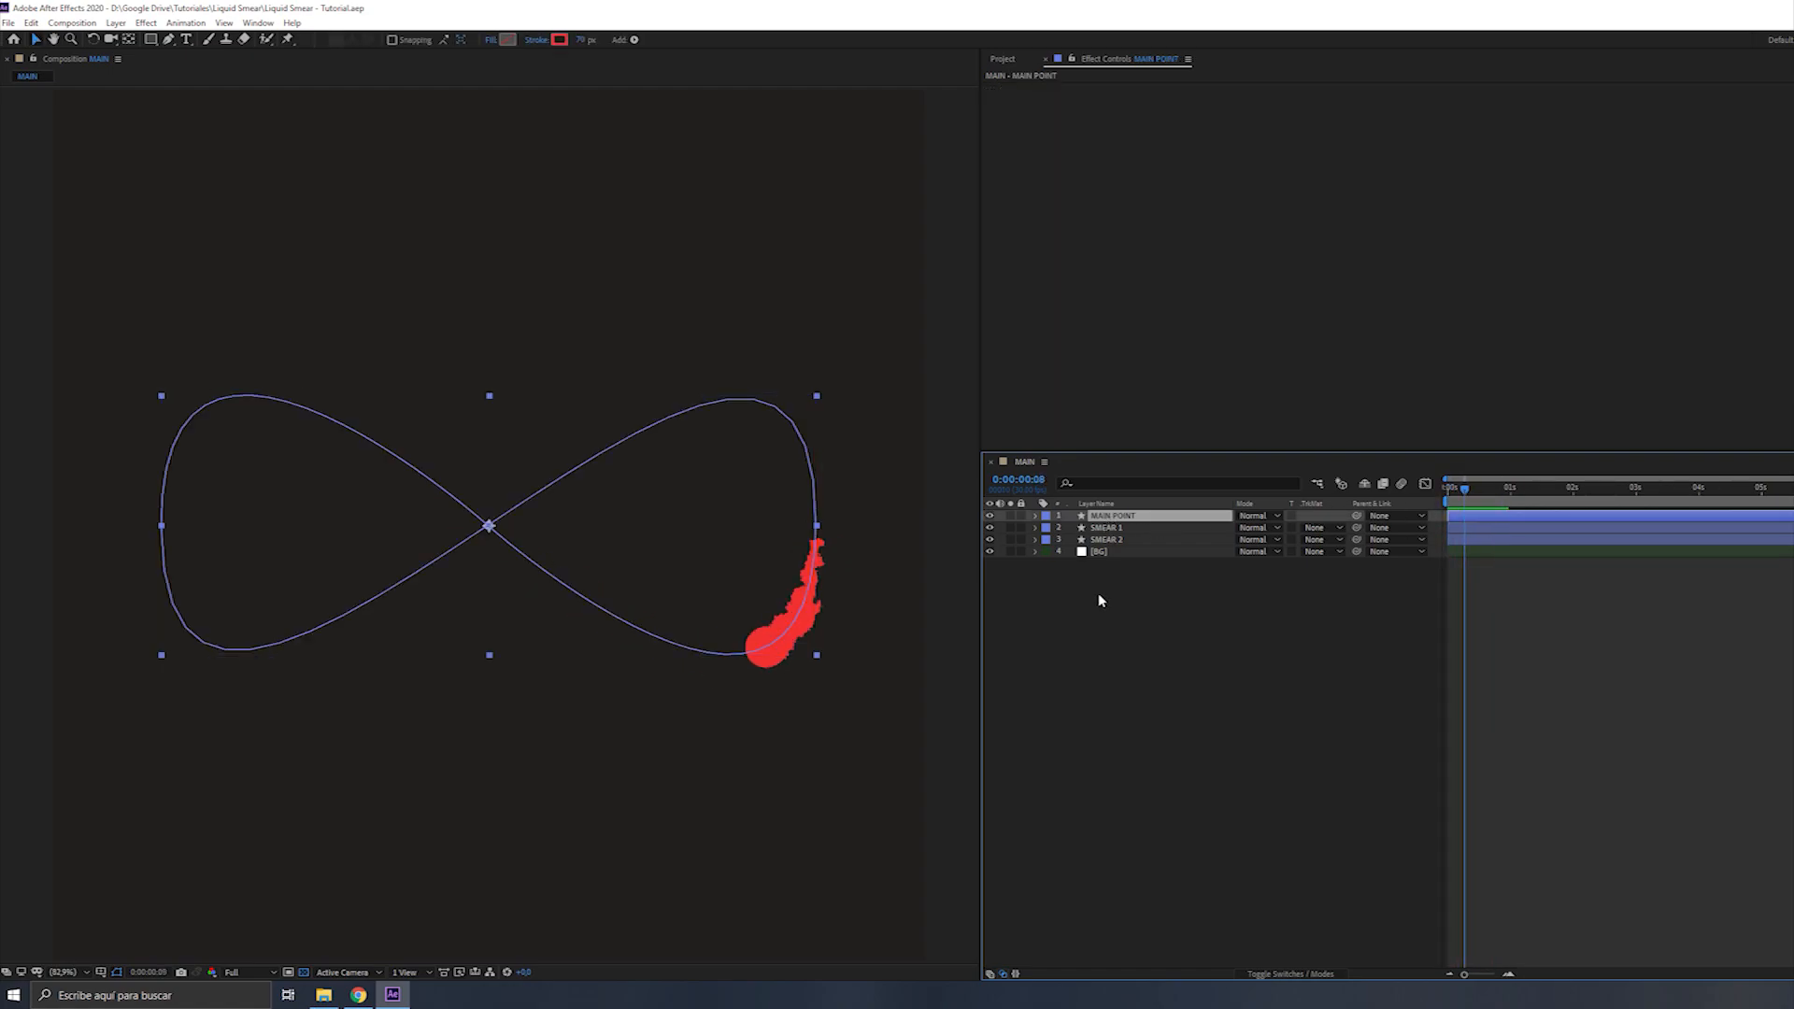
Select MAIN POINT and add a duplicate Turbulent Displace with lower Amount and Size
left_click(1113, 515)
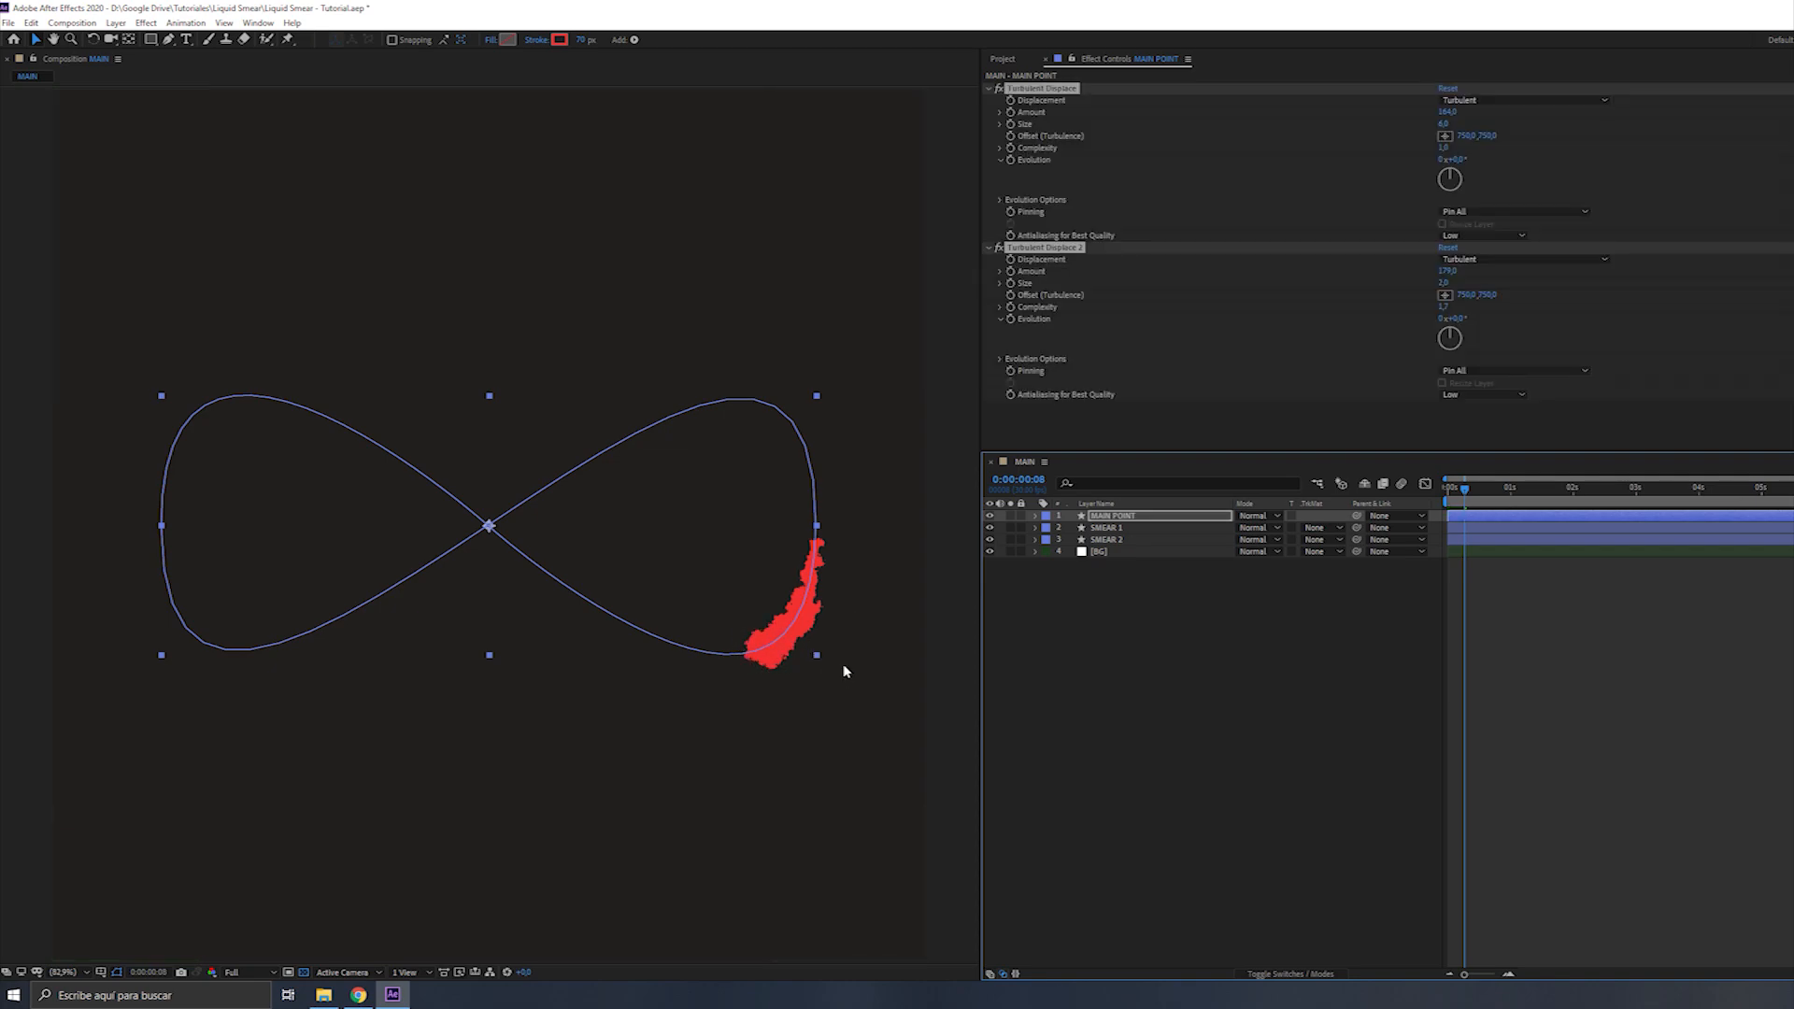
mouse_move(1286, 554)
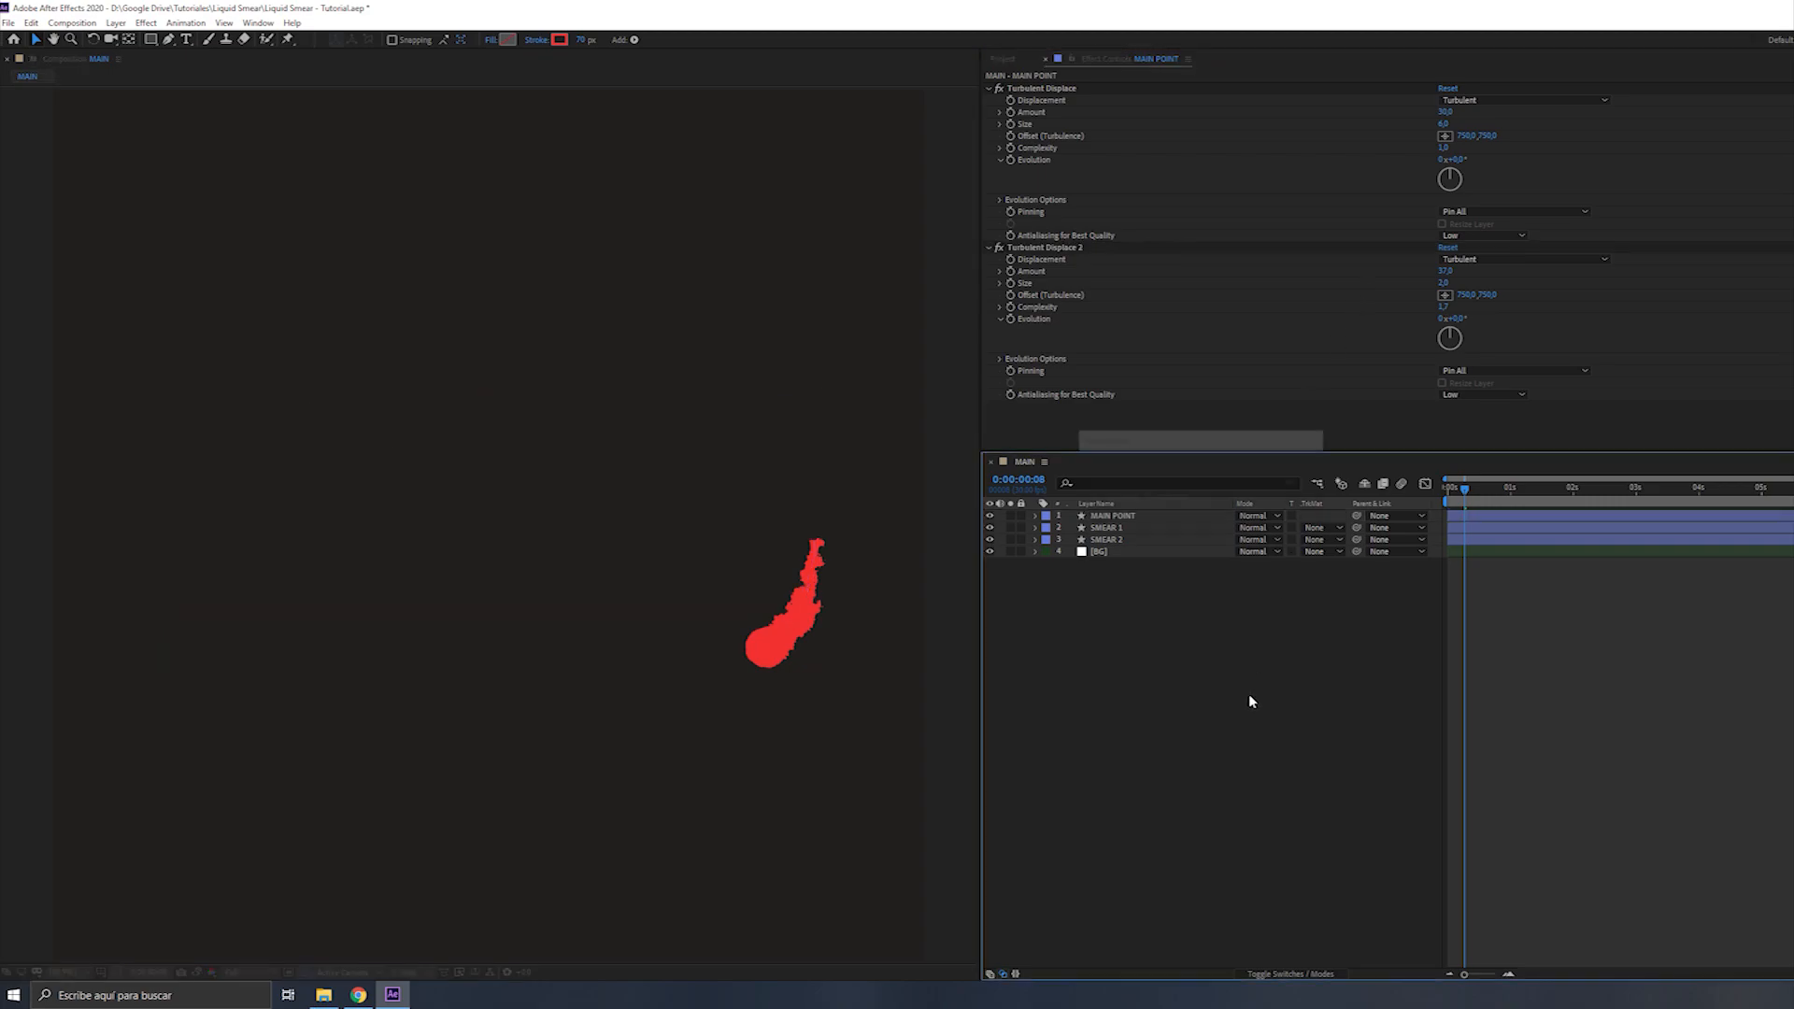
left_click(1470, 489)
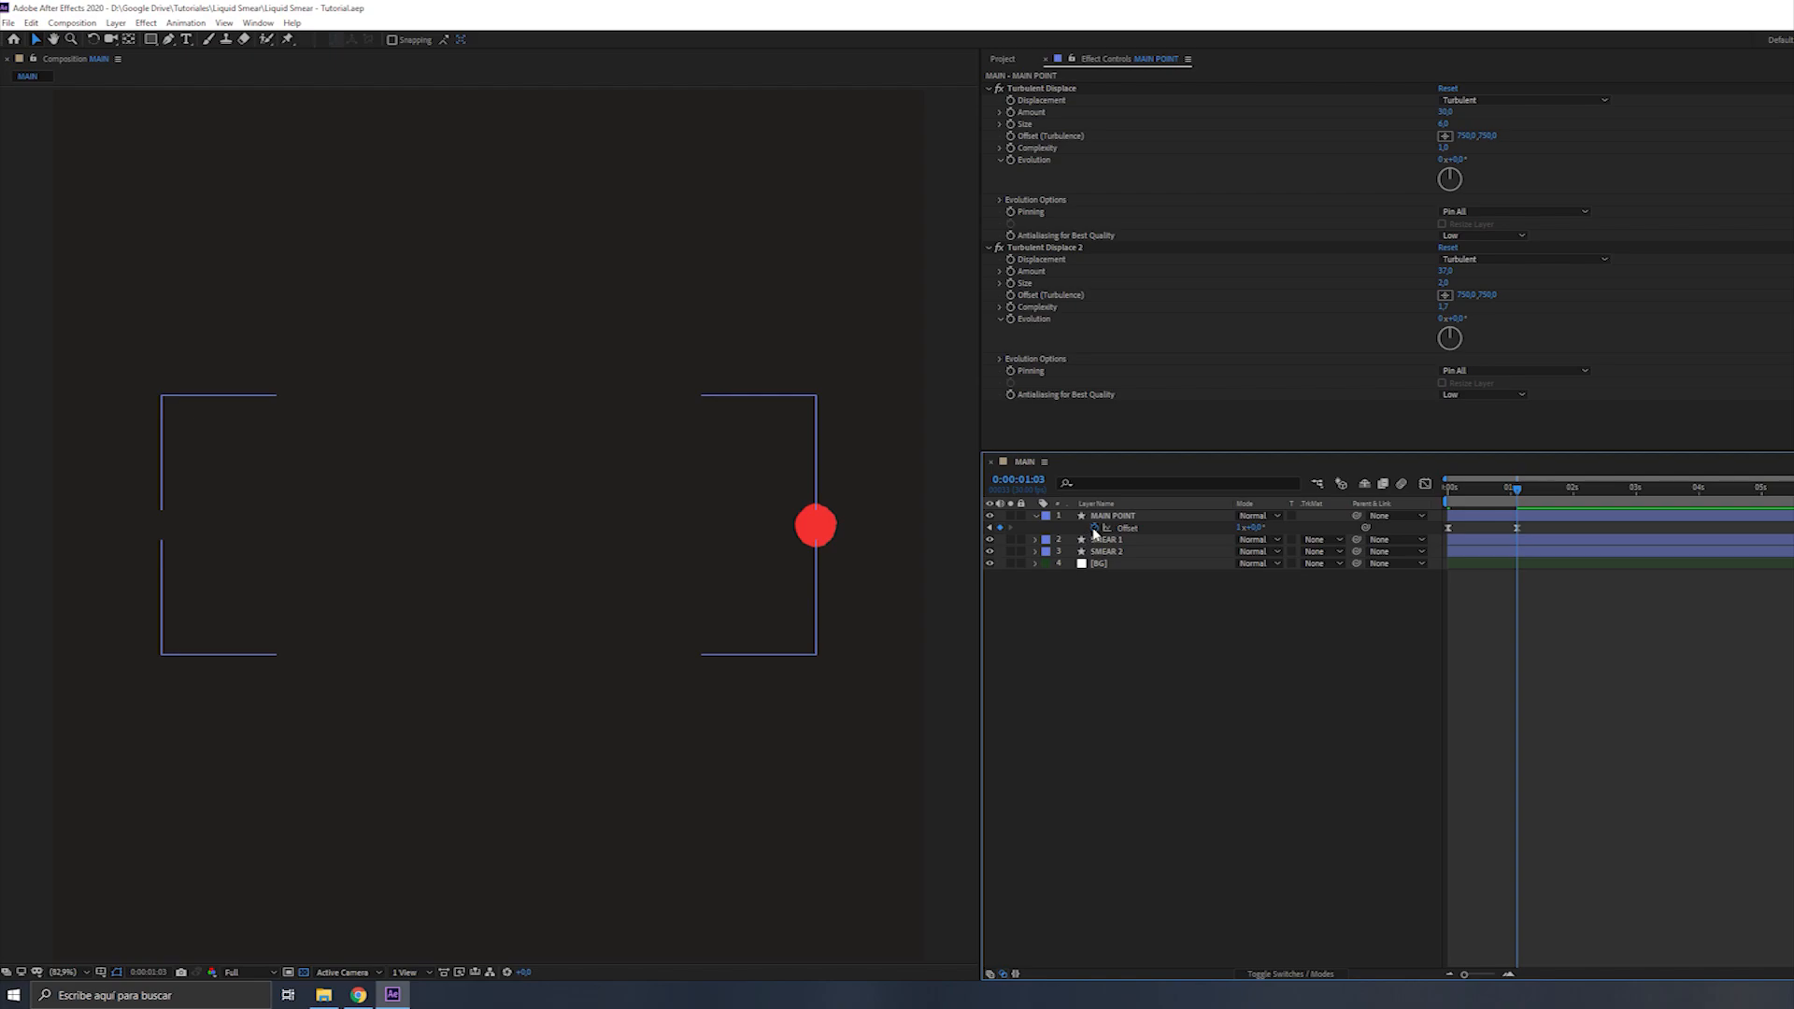
Add a loopOut() expression to MAIN POINT's Offset property
type("loopOut(")
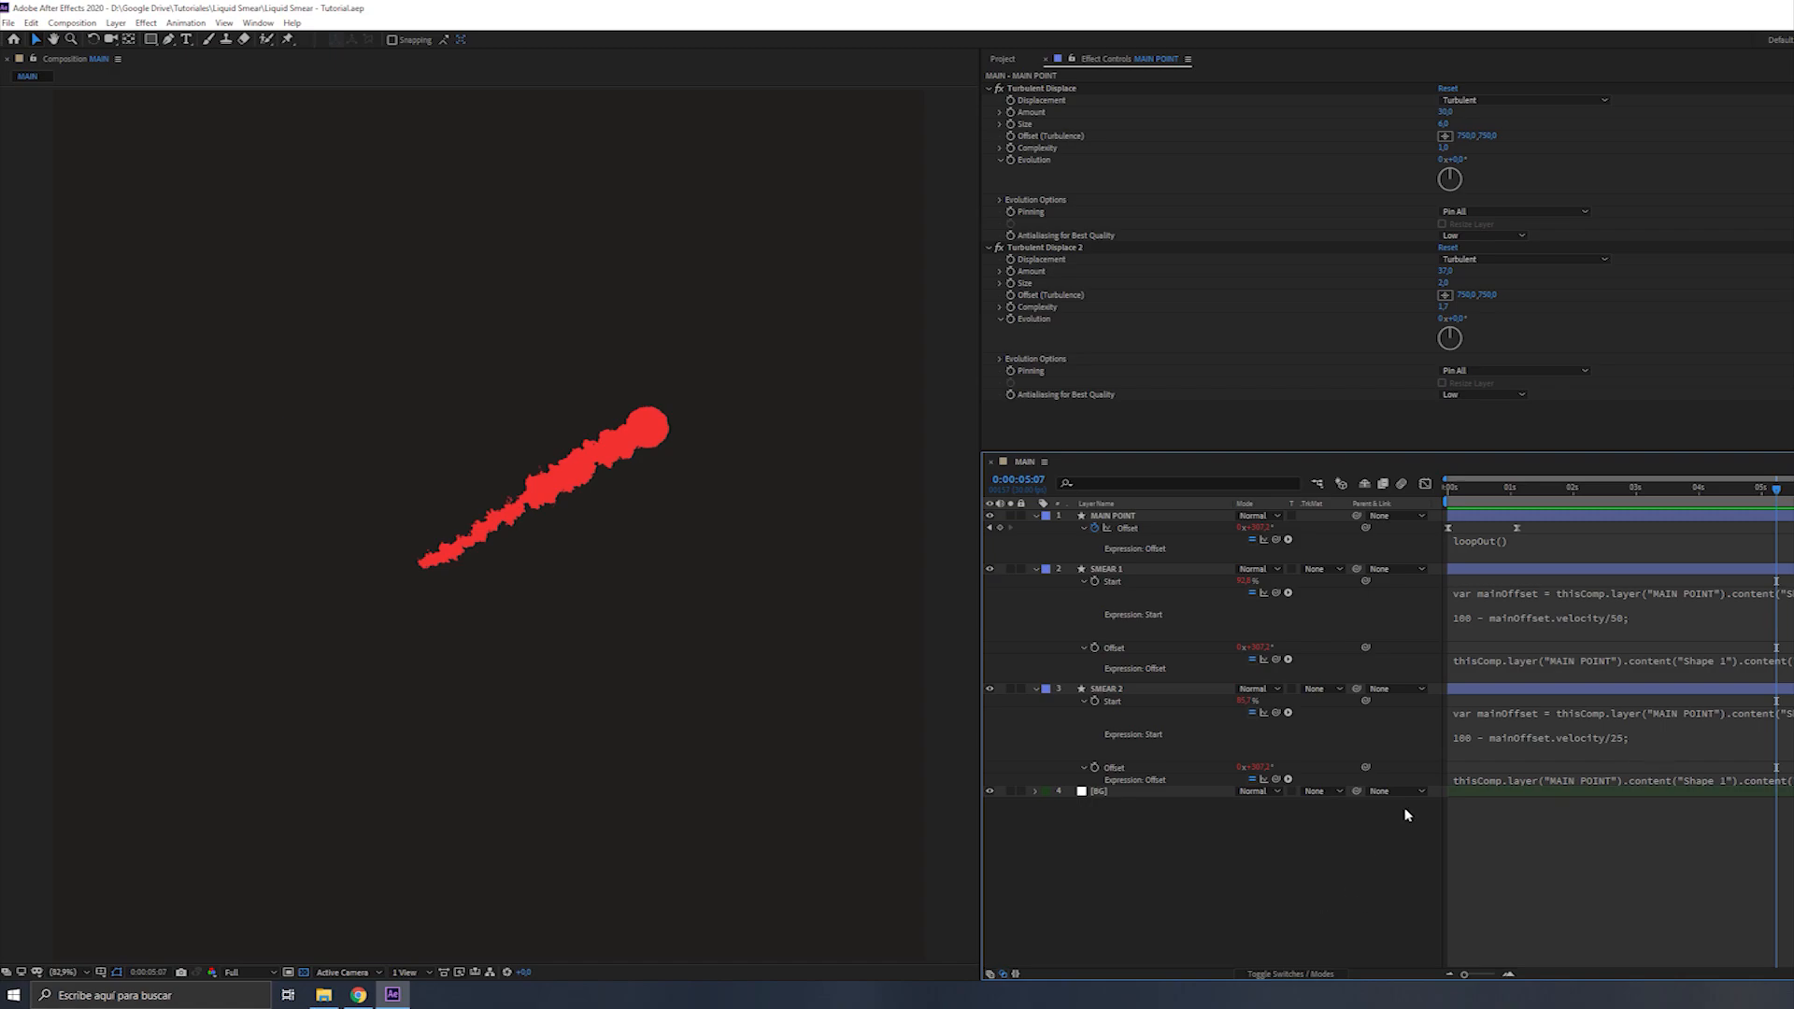
mouse_move(1499, 496)
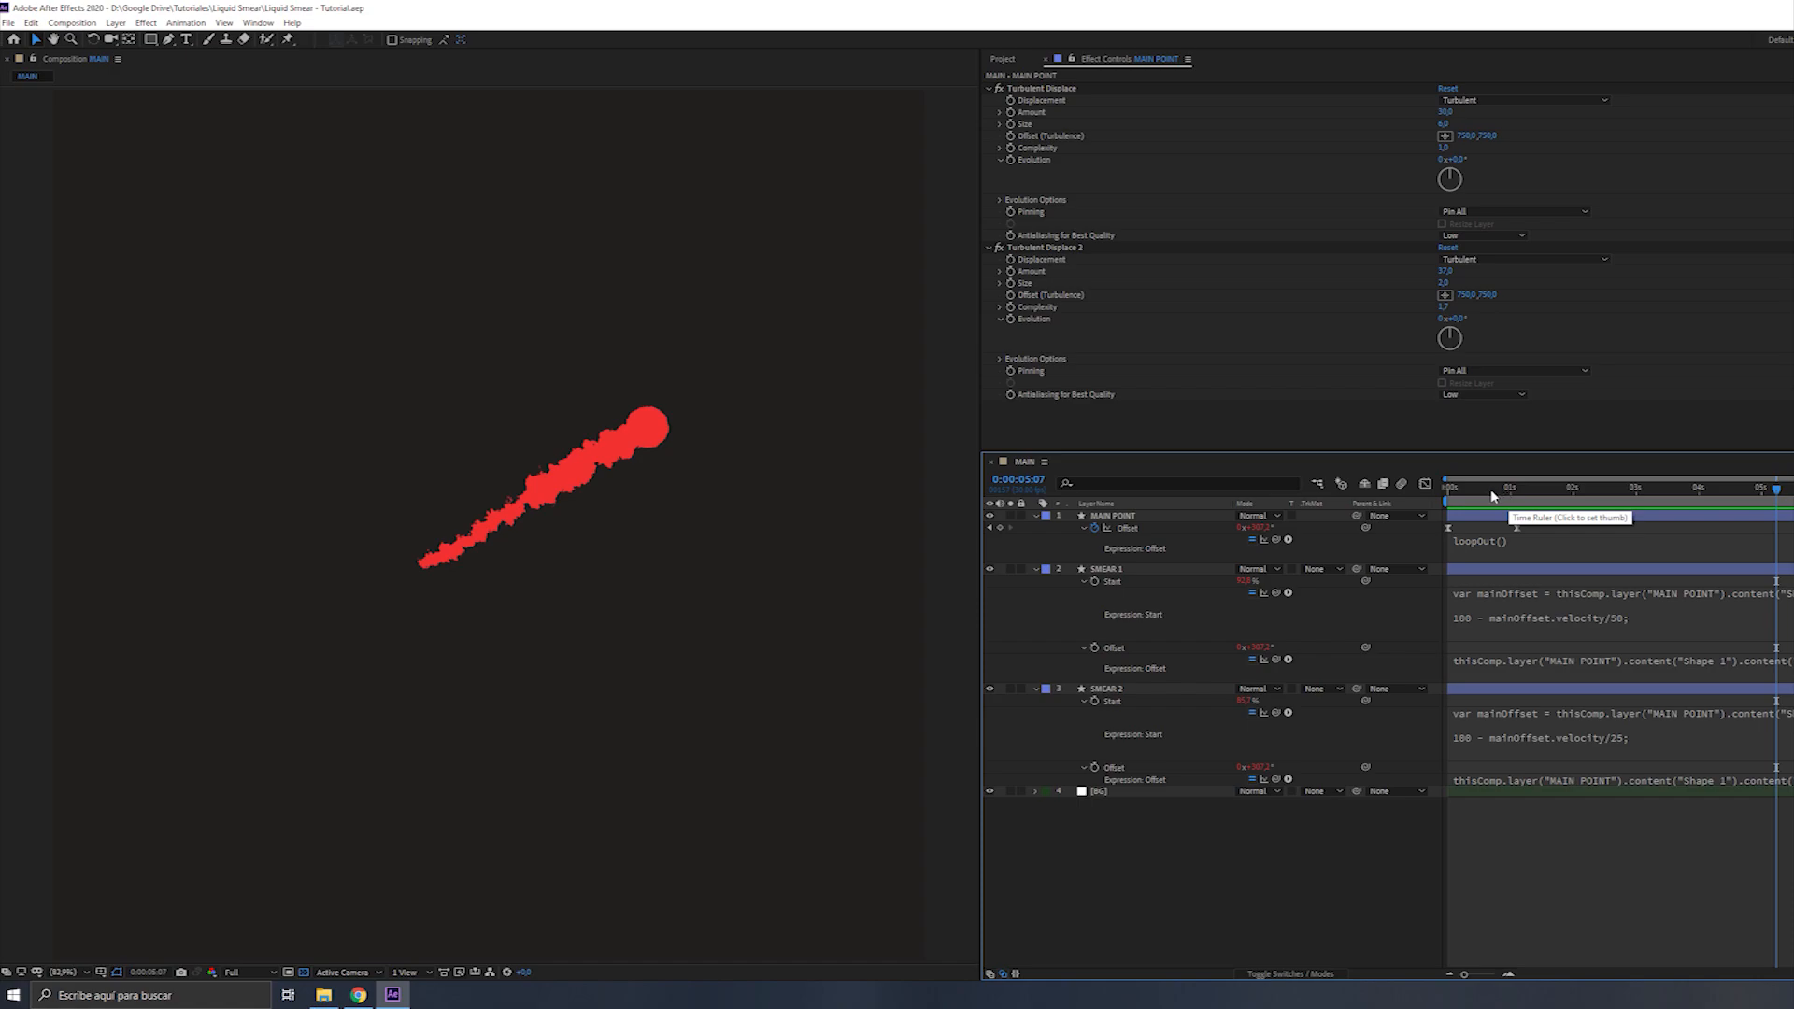
mouse_move(1310, 897)
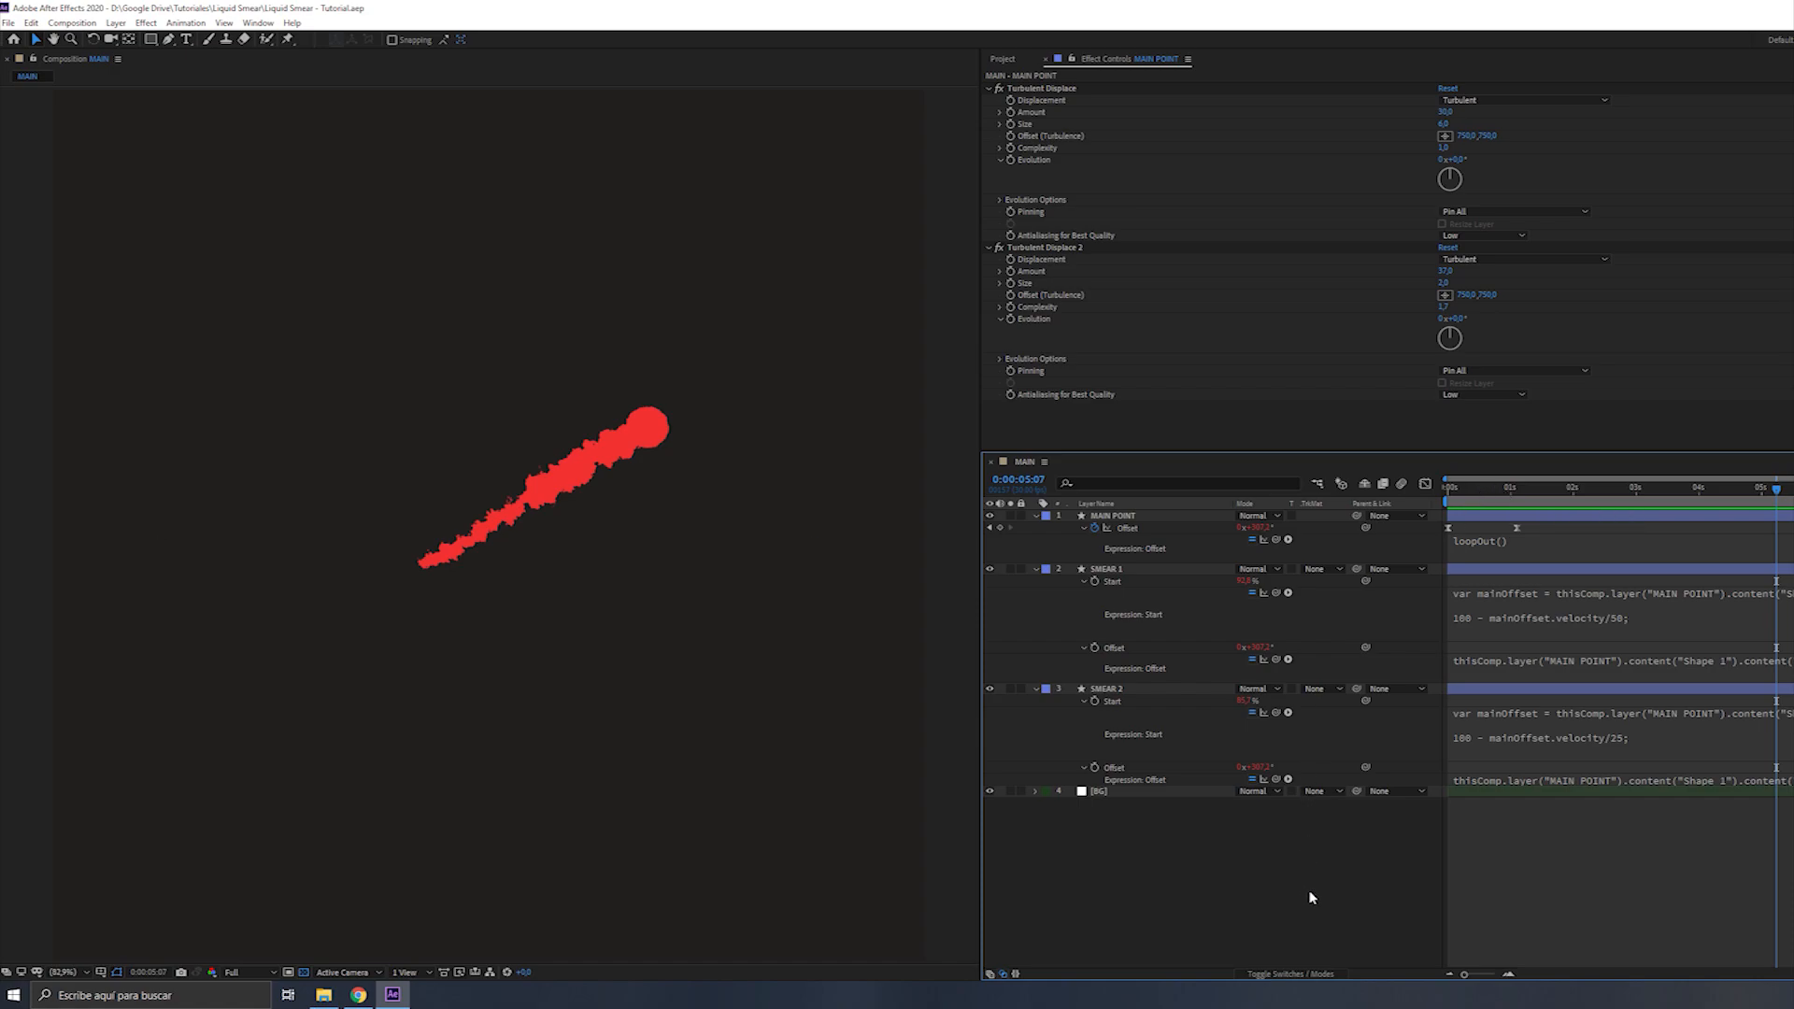
mouse_move(1361, 902)
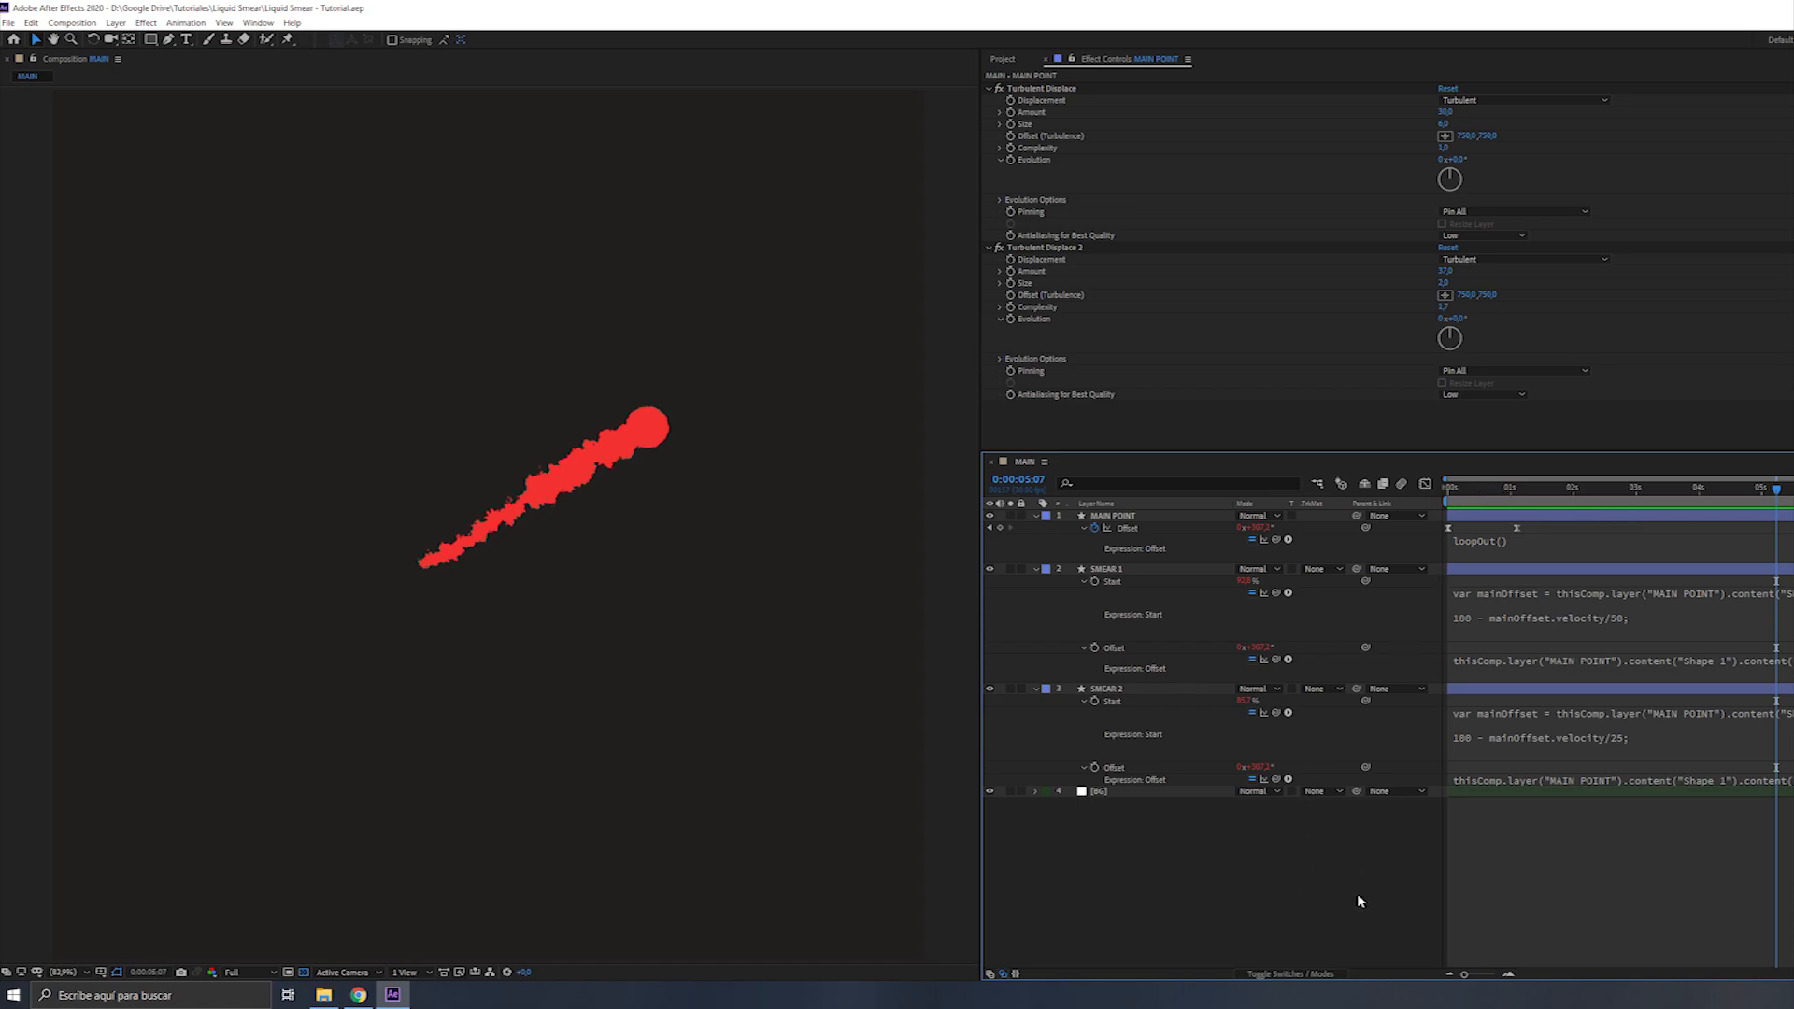